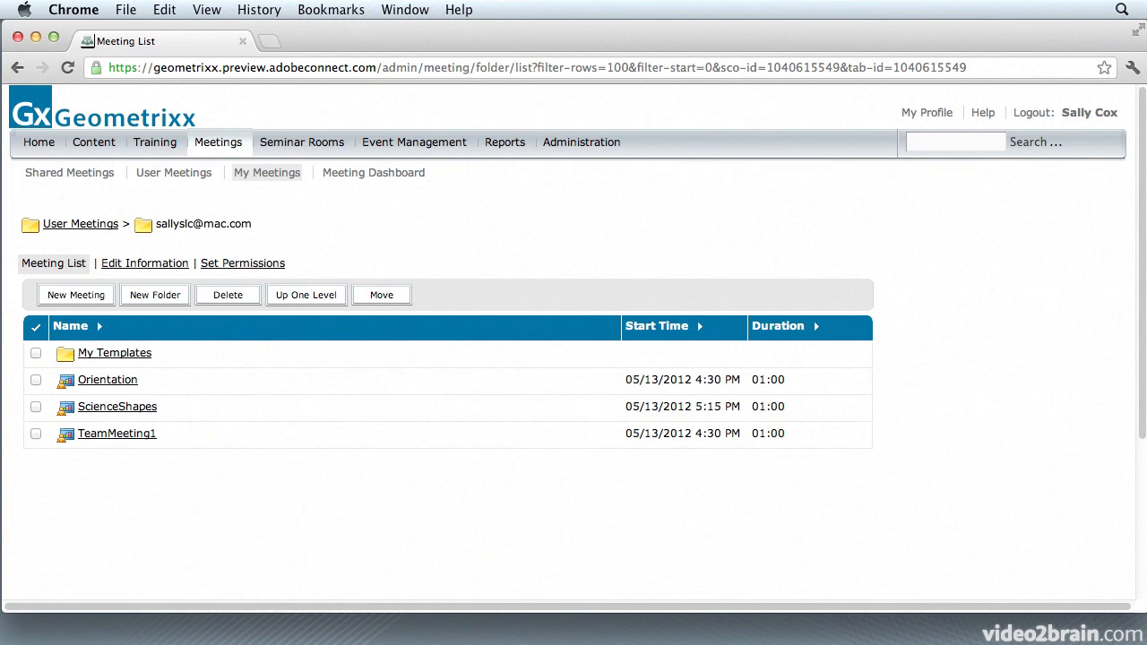
mouse_move(316, 280)
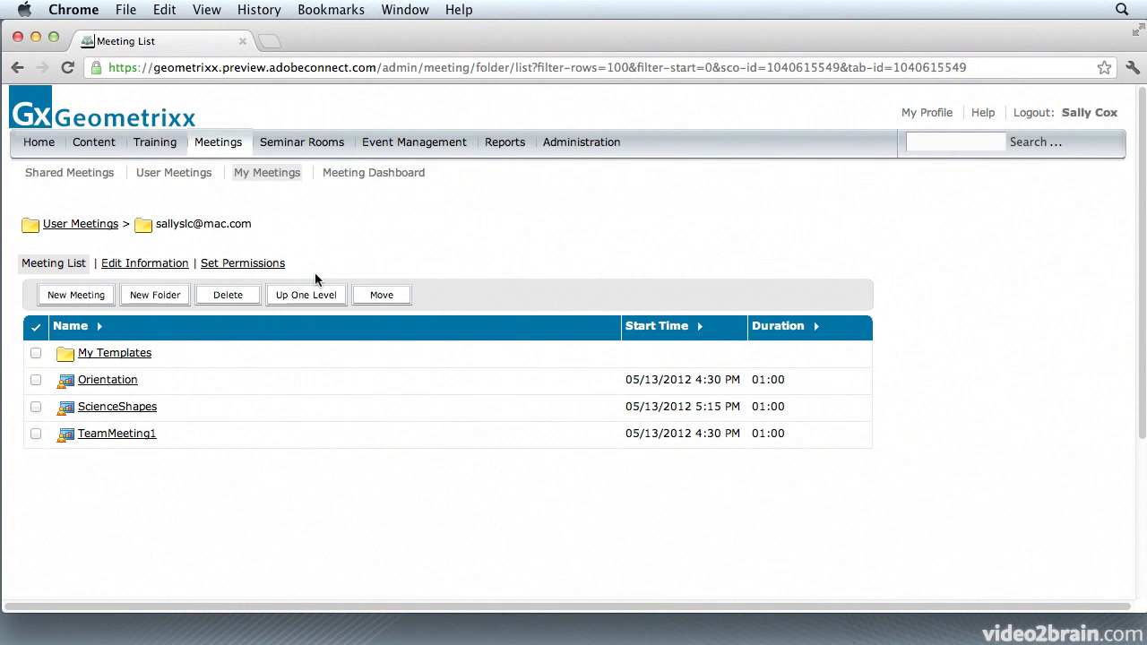
mouse_move(242, 195)
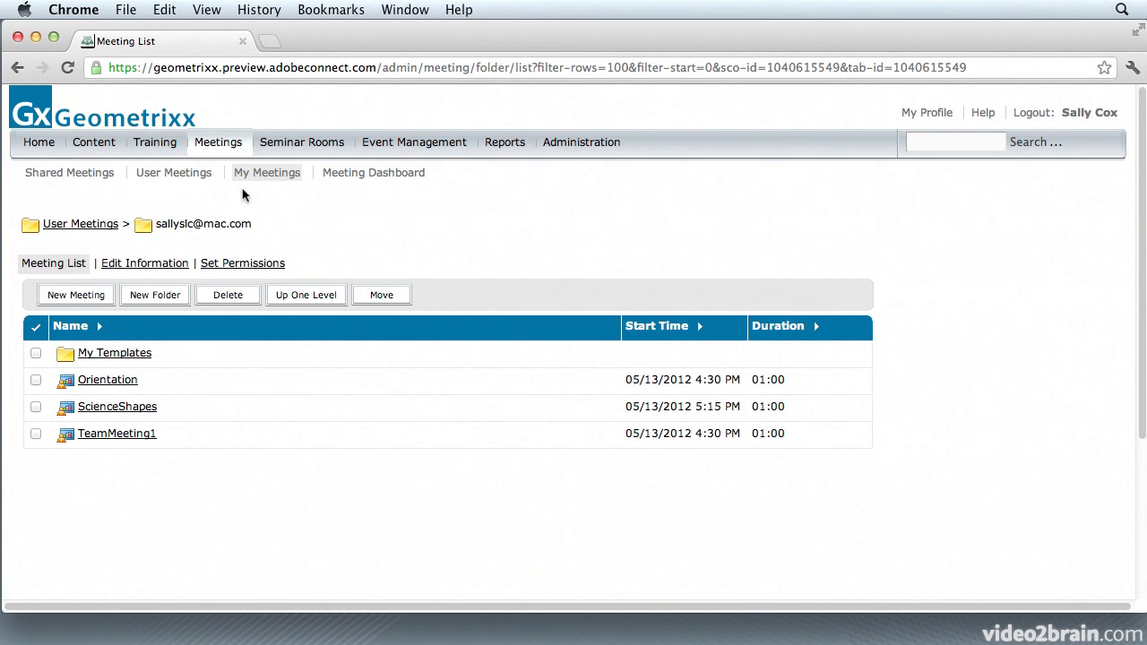
Start a new event in My Events based on the Shared-Geometrixx Event Template.
click(219, 141)
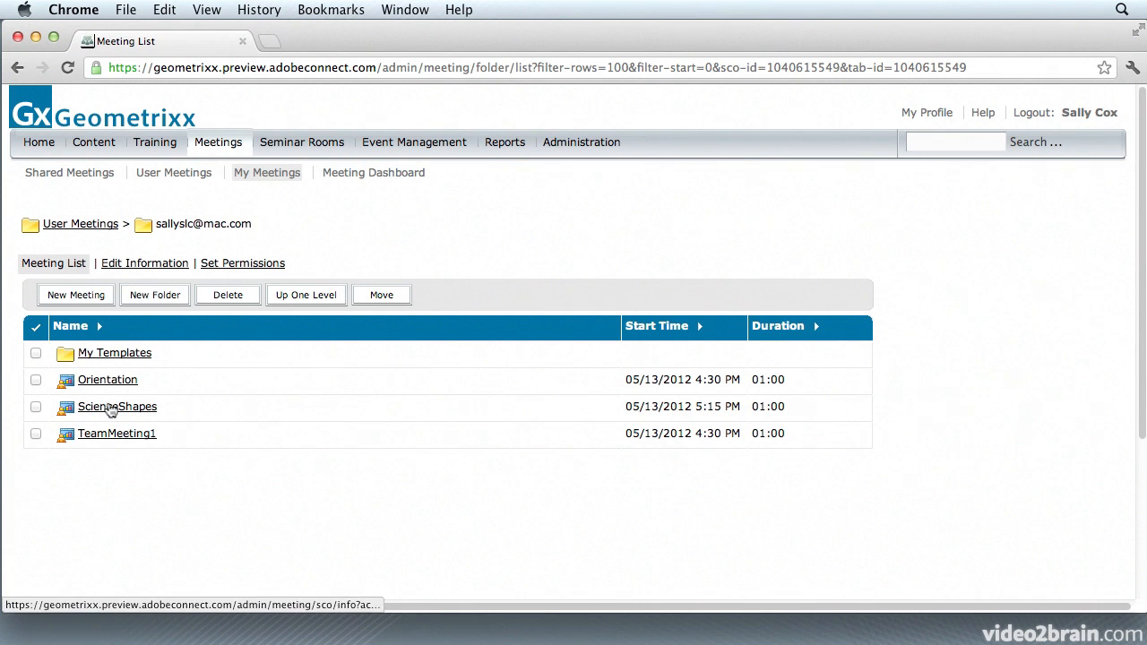
mouse_move(109, 410)
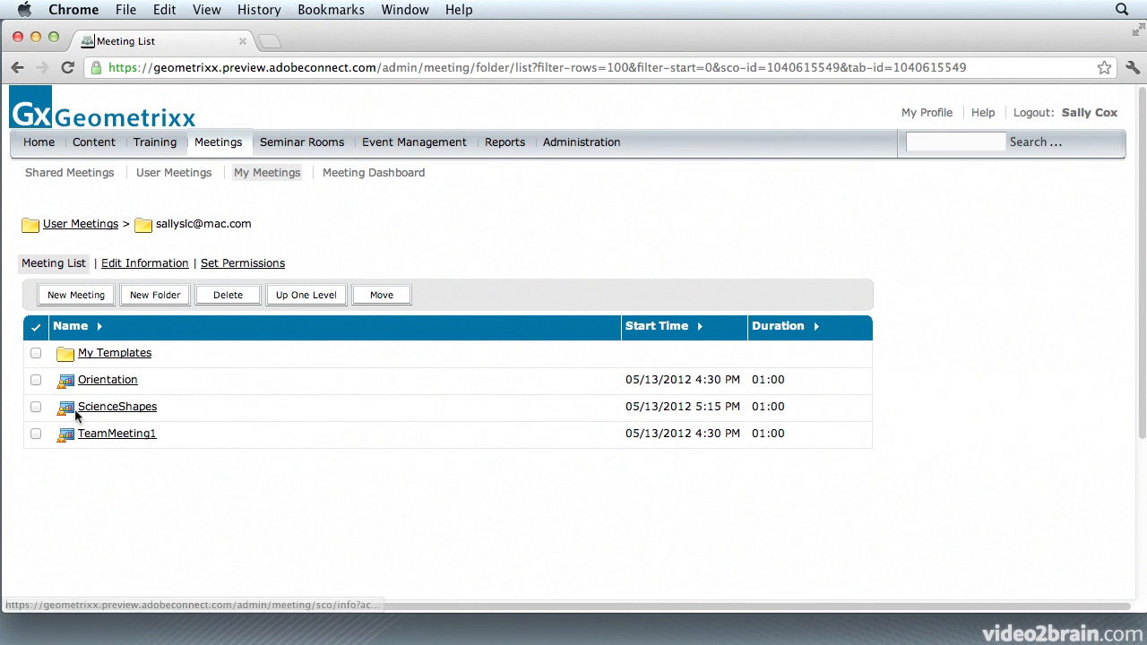
mouse_move(97, 459)
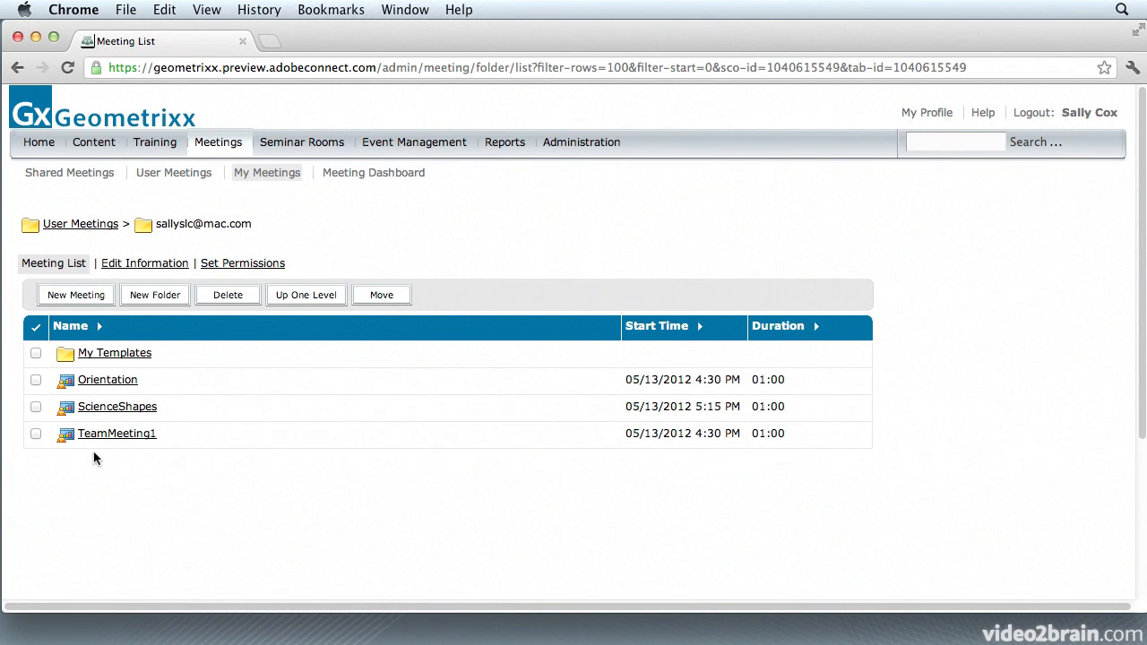
mouse_move(414, 142)
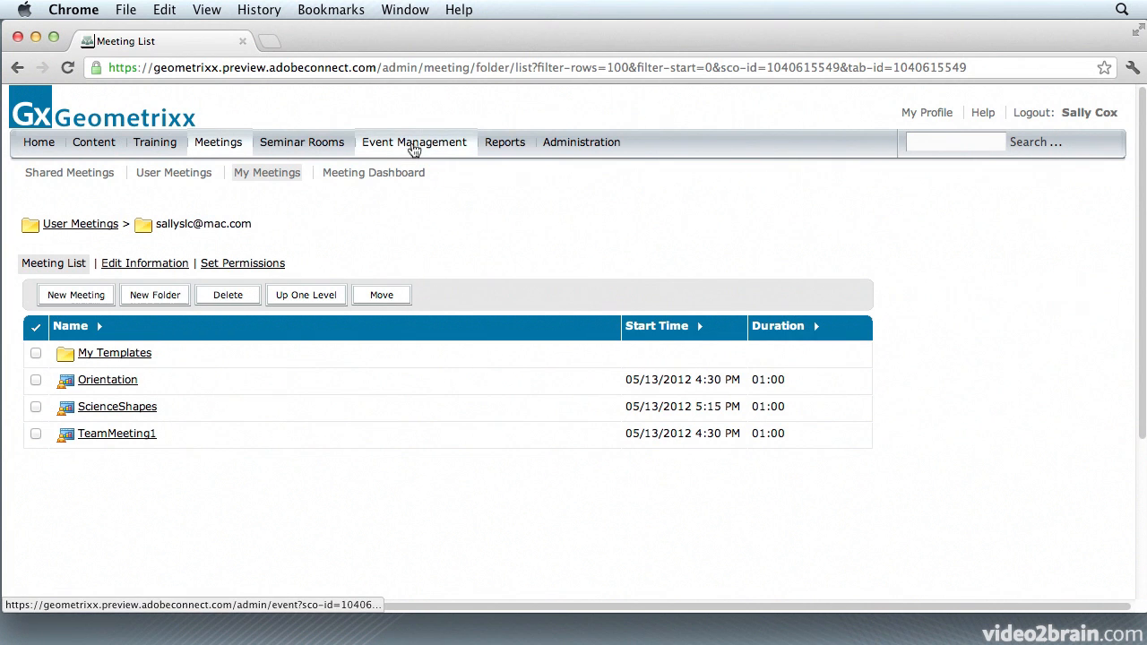
click(414, 142)
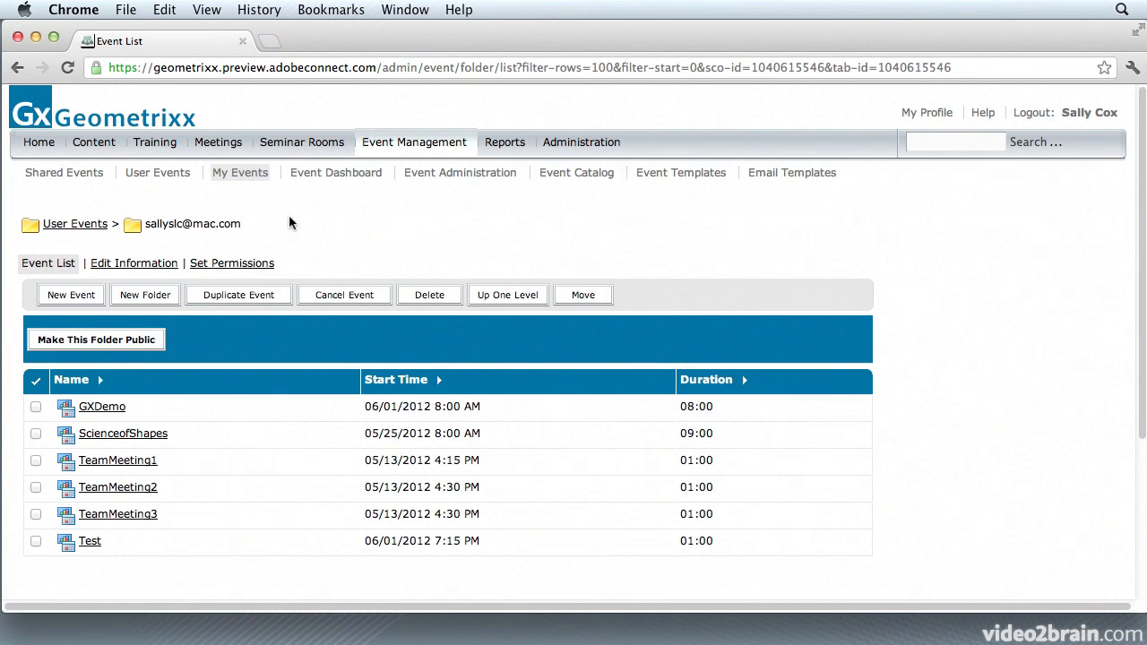
click(71, 294)
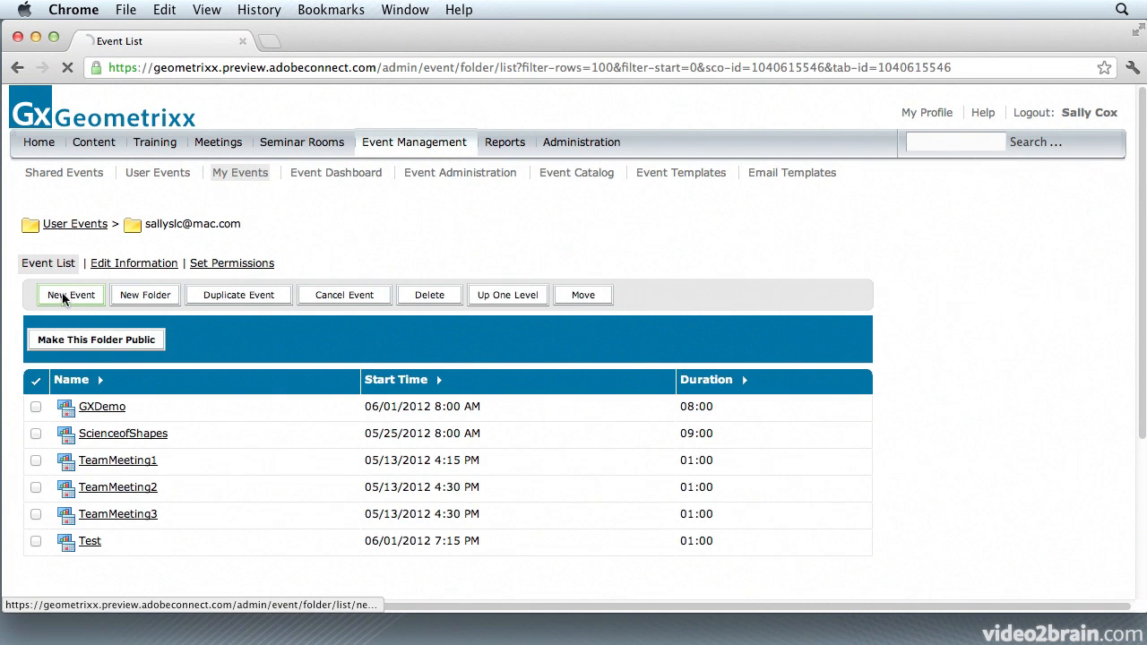
click(70, 294)
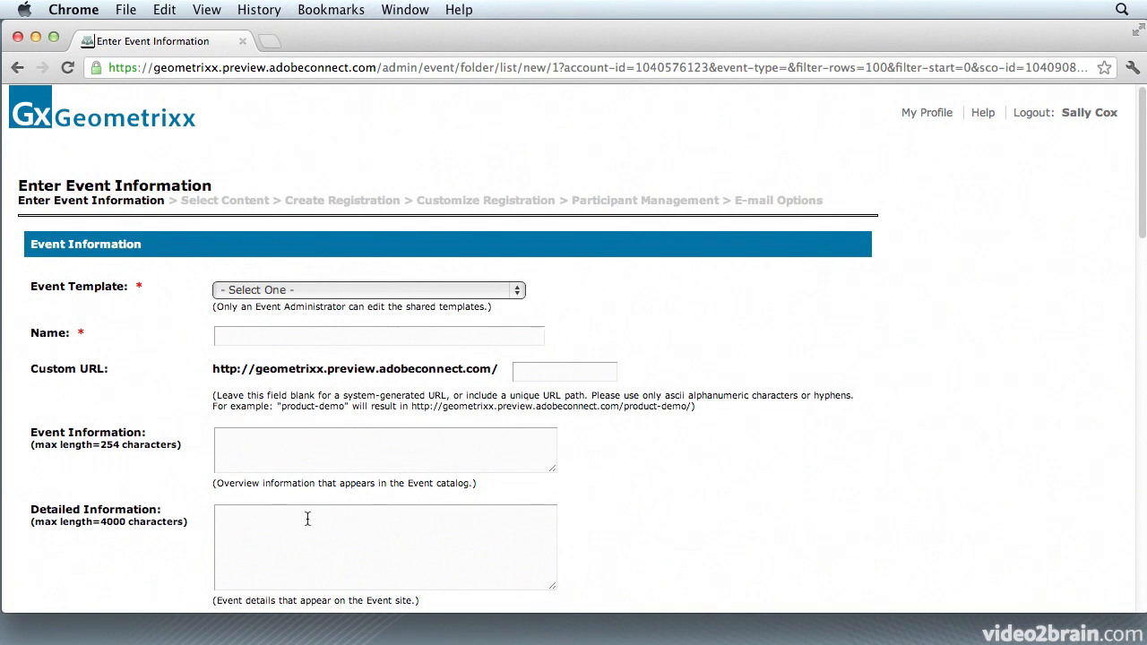
mouse_move(242, 425)
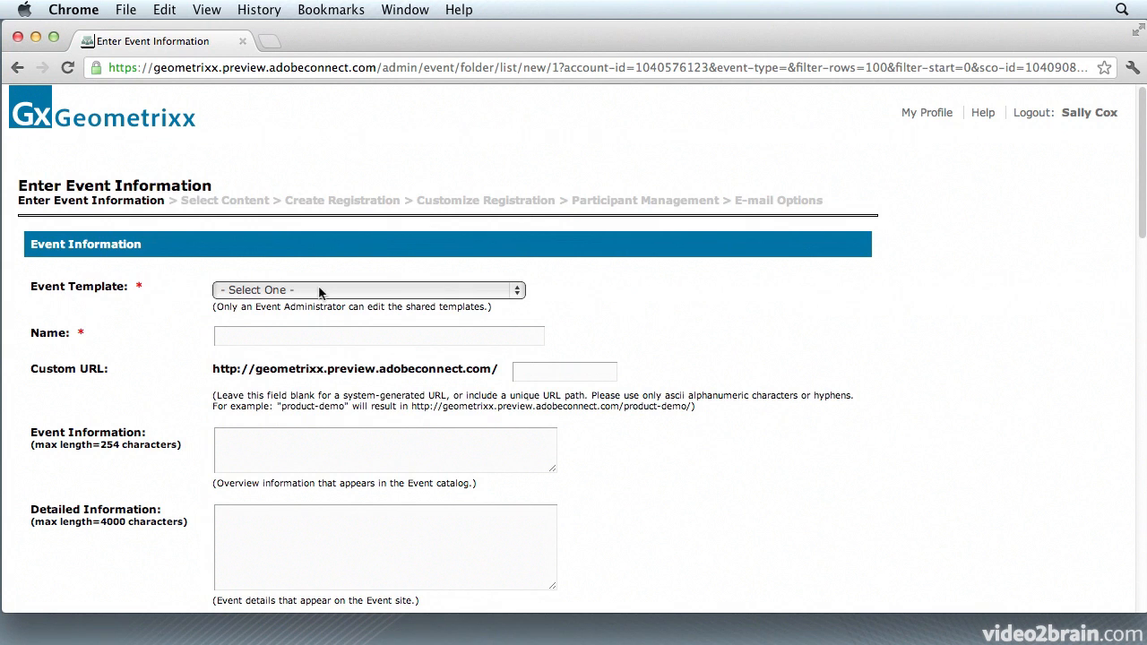
click(367, 290)
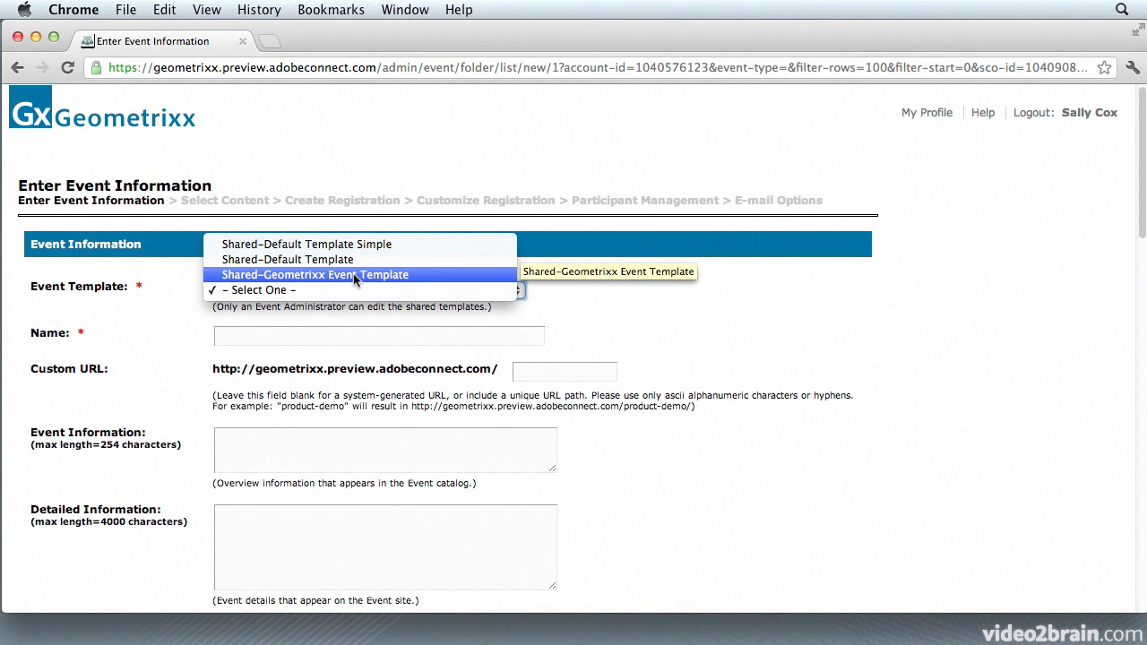
click(313, 274)
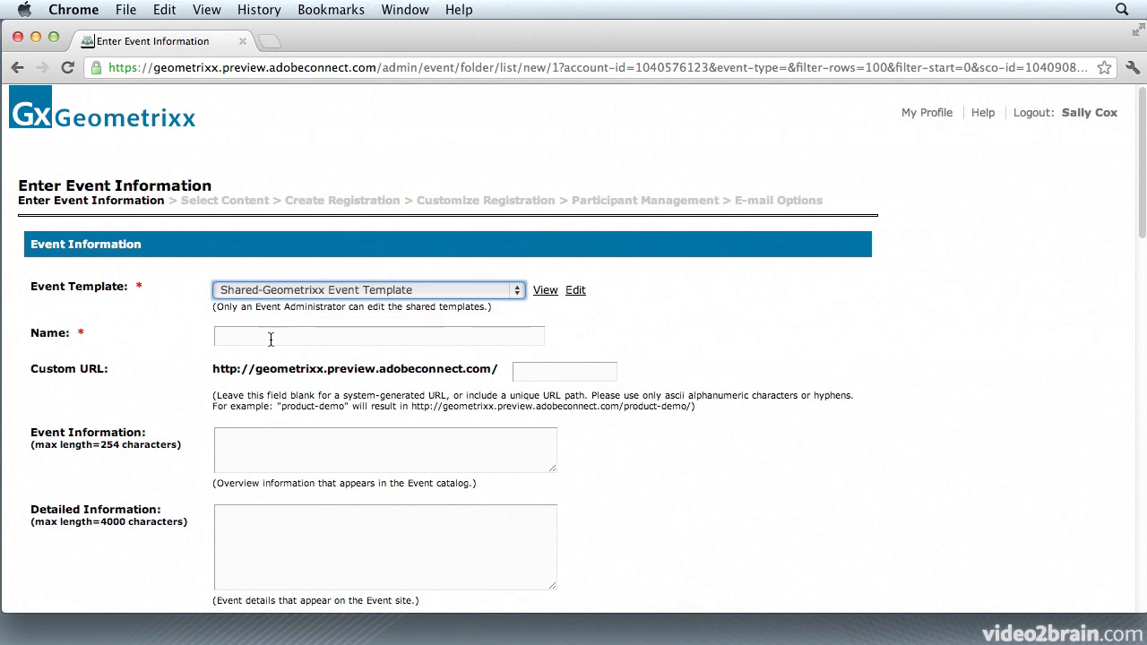
Name the event 'November Shapes' with custom URL 'november_shapes'.
text(November Sah)
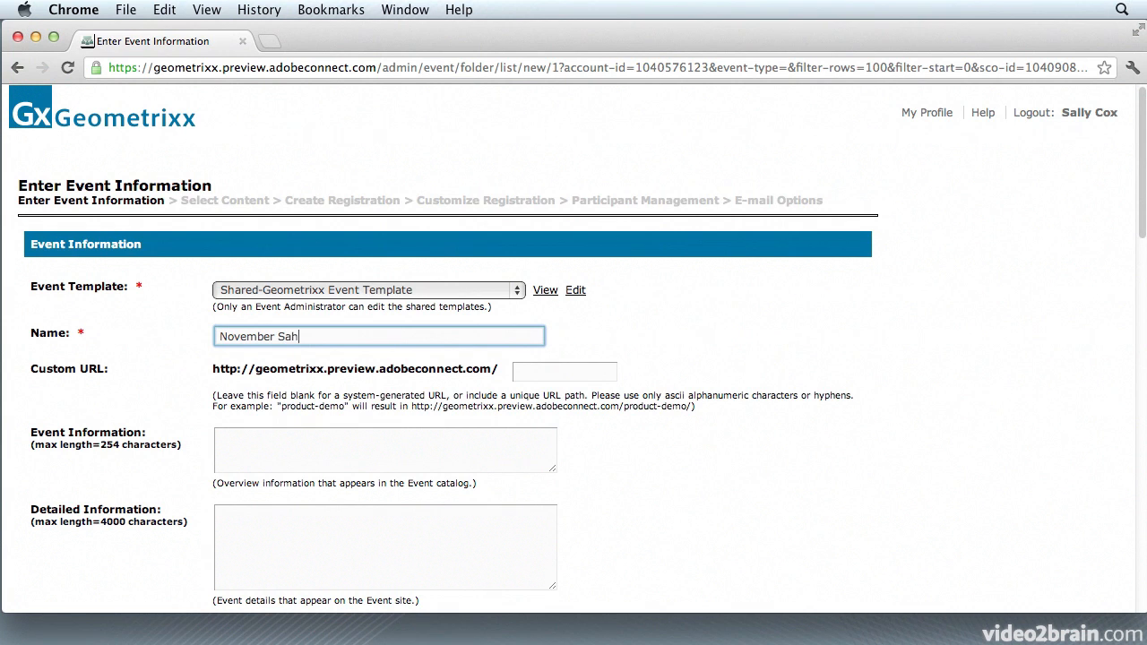
text(Shapes)
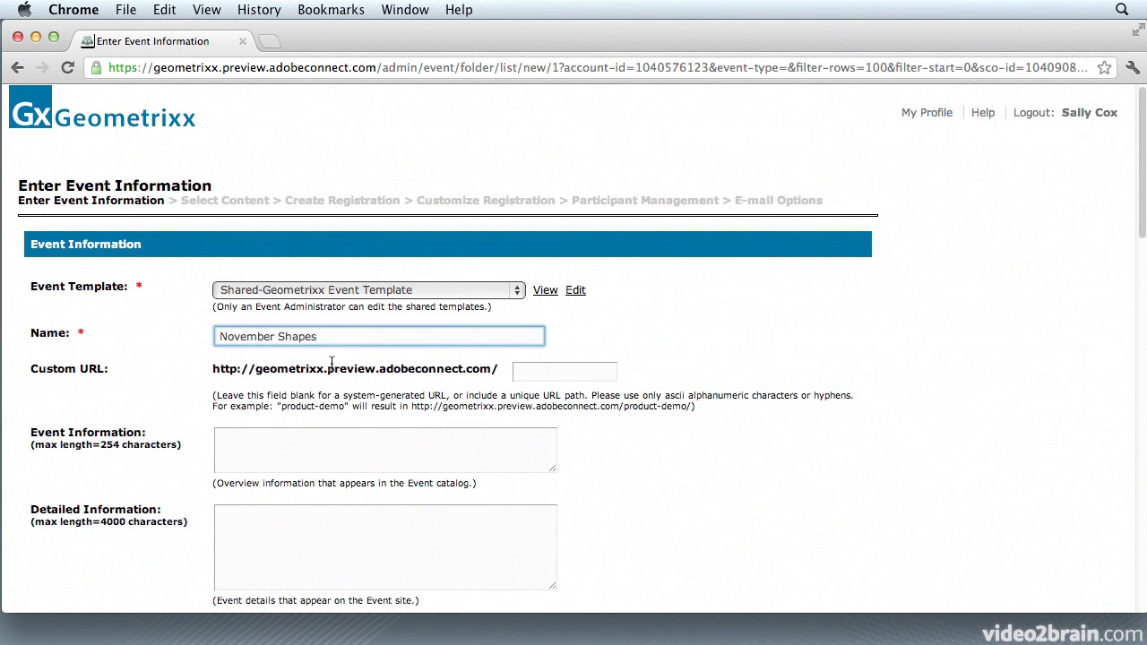
click(565, 370)
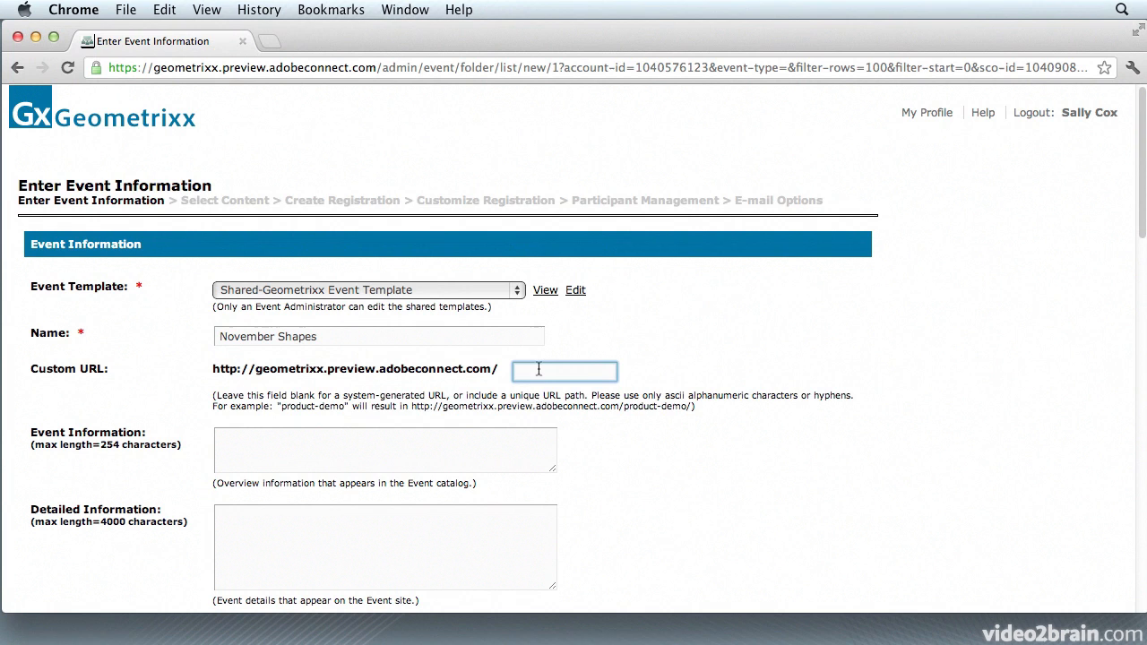
text(november_shpaes)
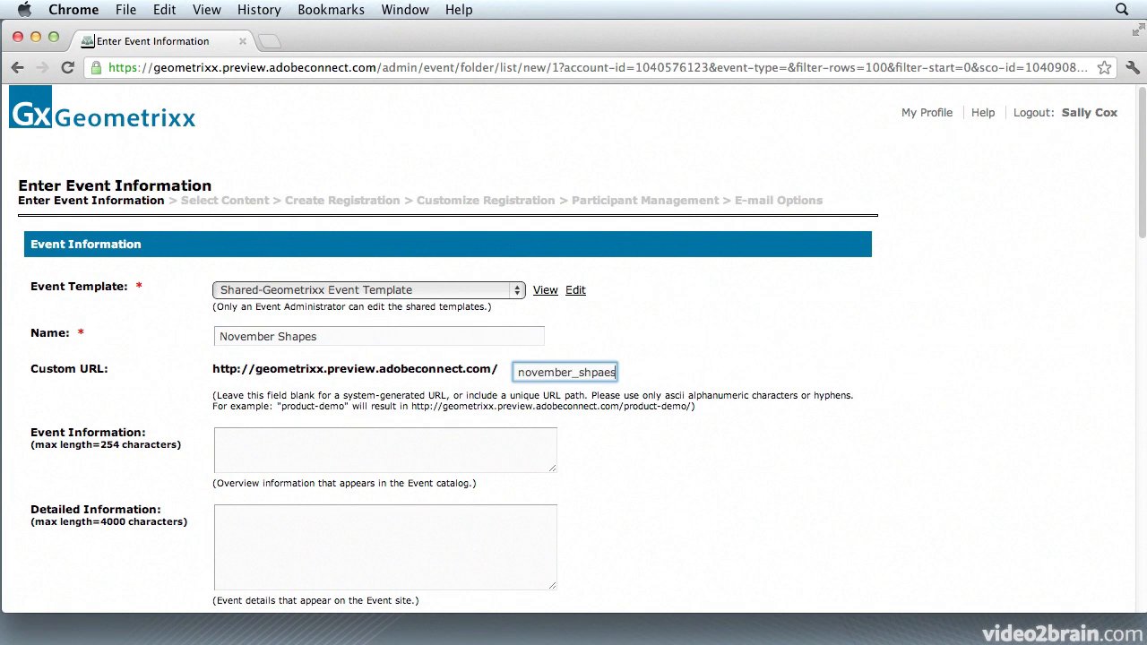
text(november_shapes)
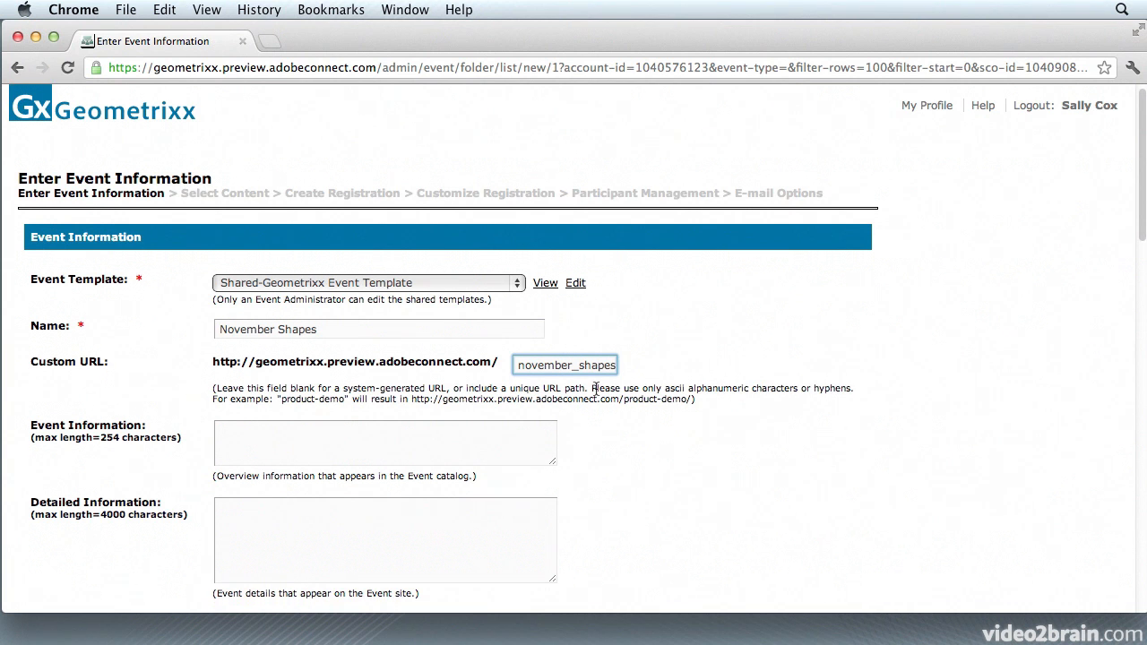
Paste the policy-review overview into Event Information and the four bulleted topics into Detailed Information.
scroll(down, 3)
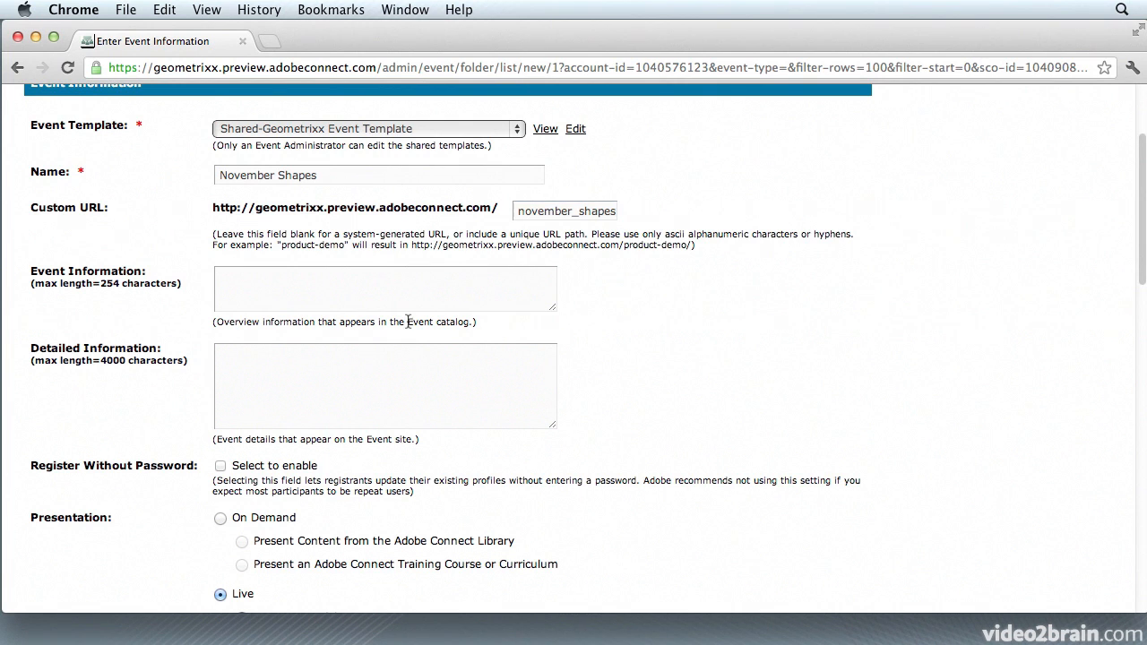
double_click(437, 323)
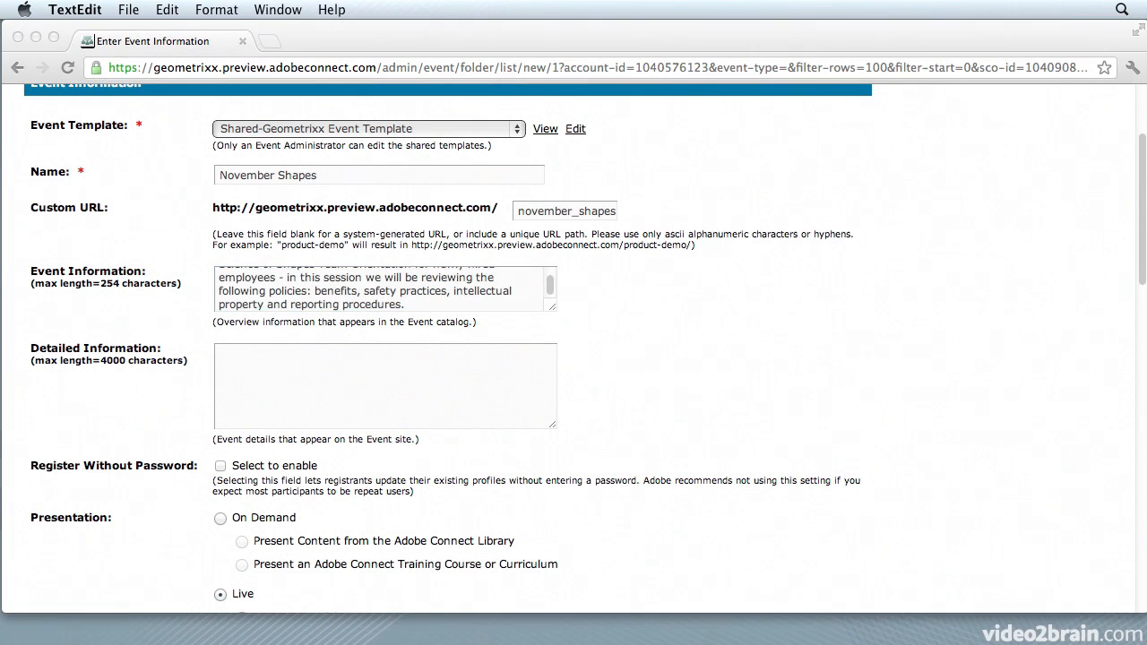
click(385, 287)
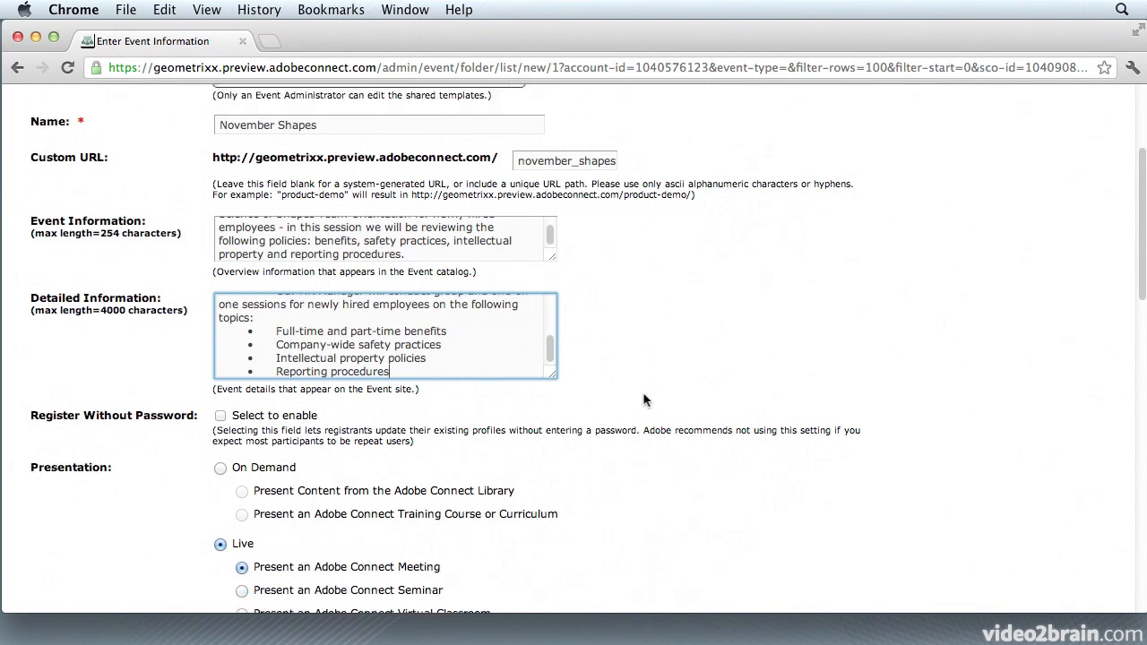
scroll(down, 3)
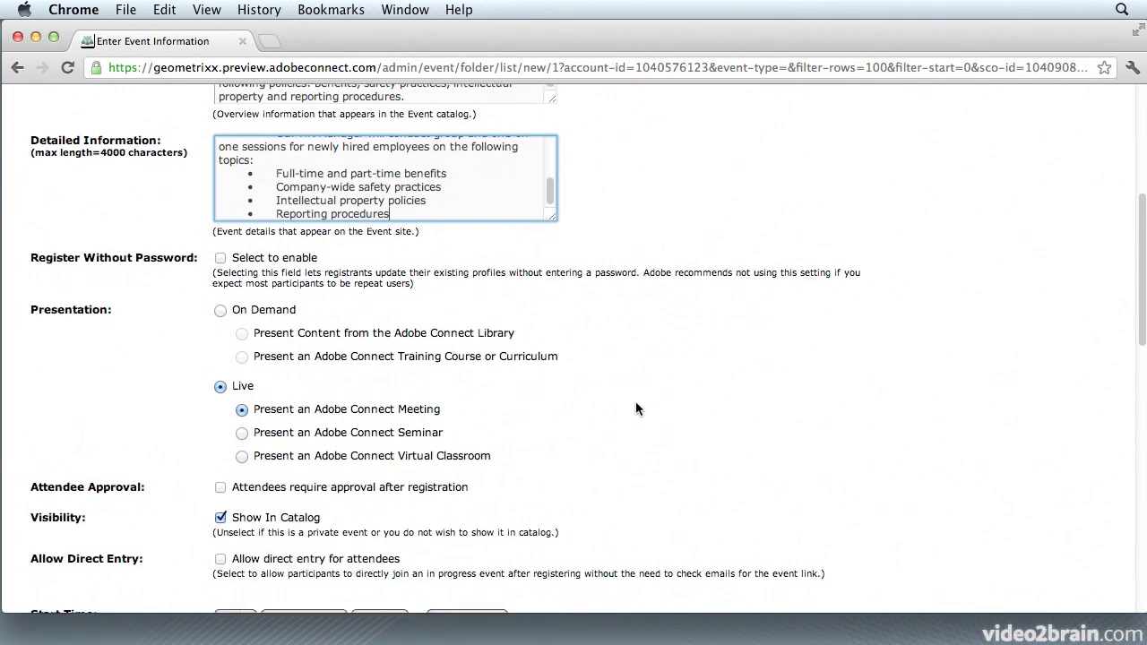
scroll(down, 3)
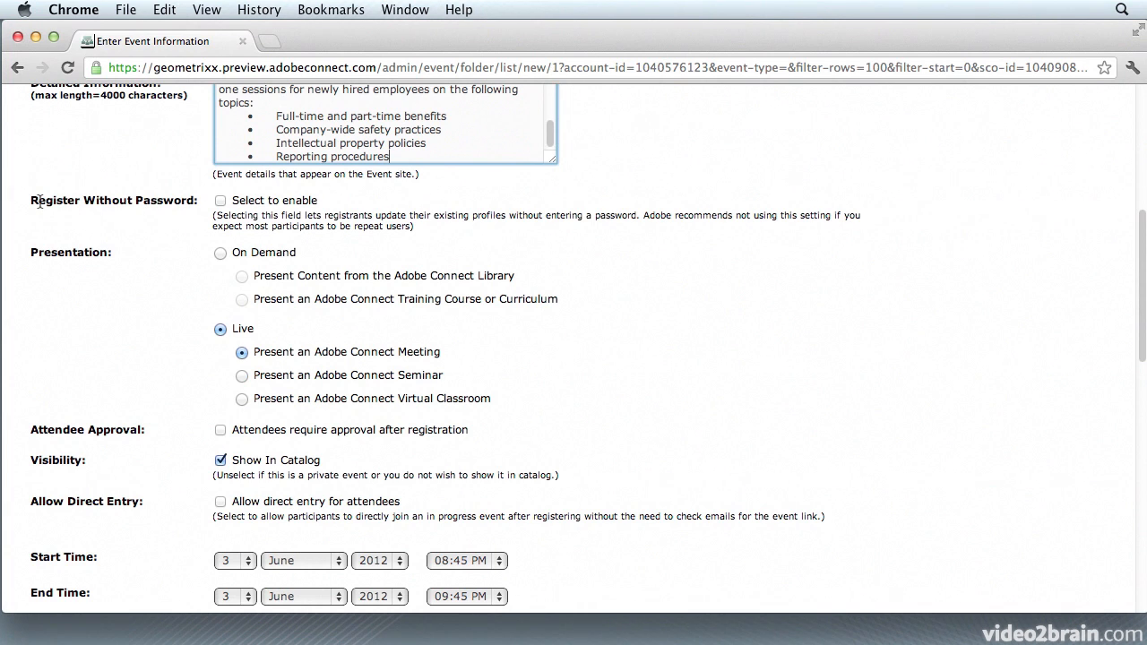
mouse_move(339, 265)
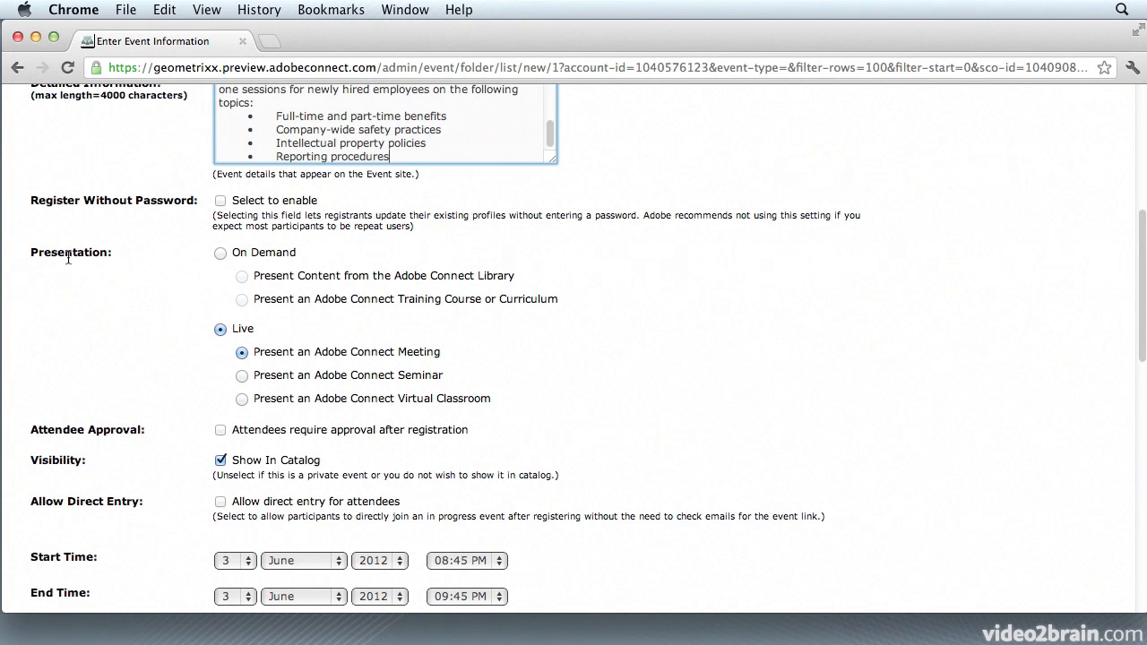
mouse_move(262, 258)
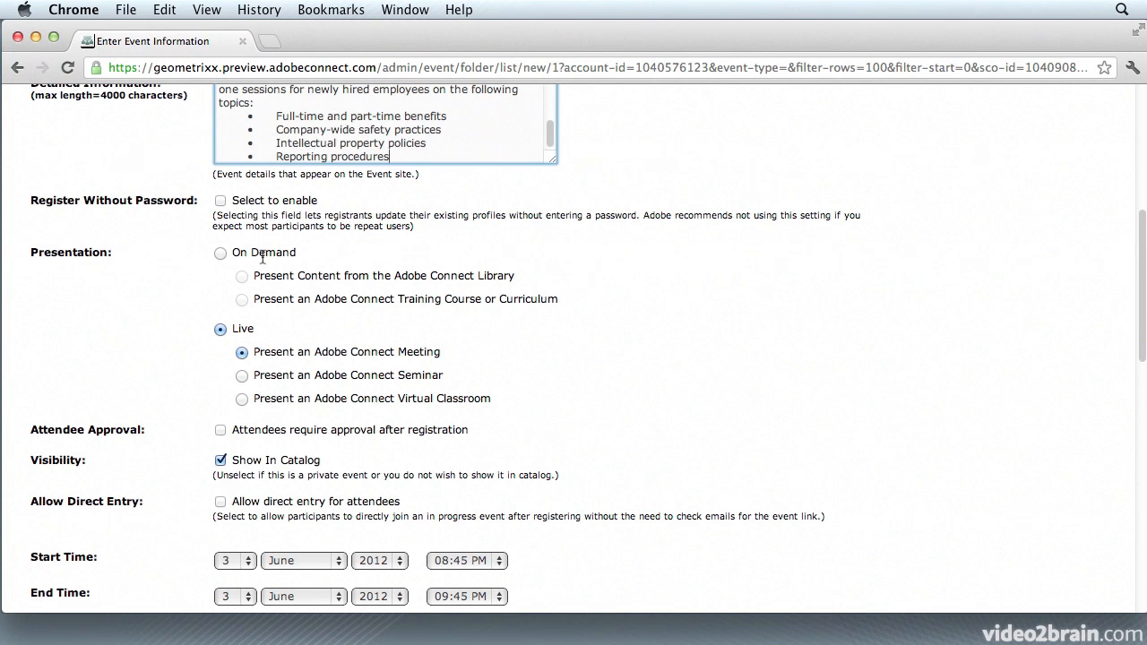
mouse_move(266, 387)
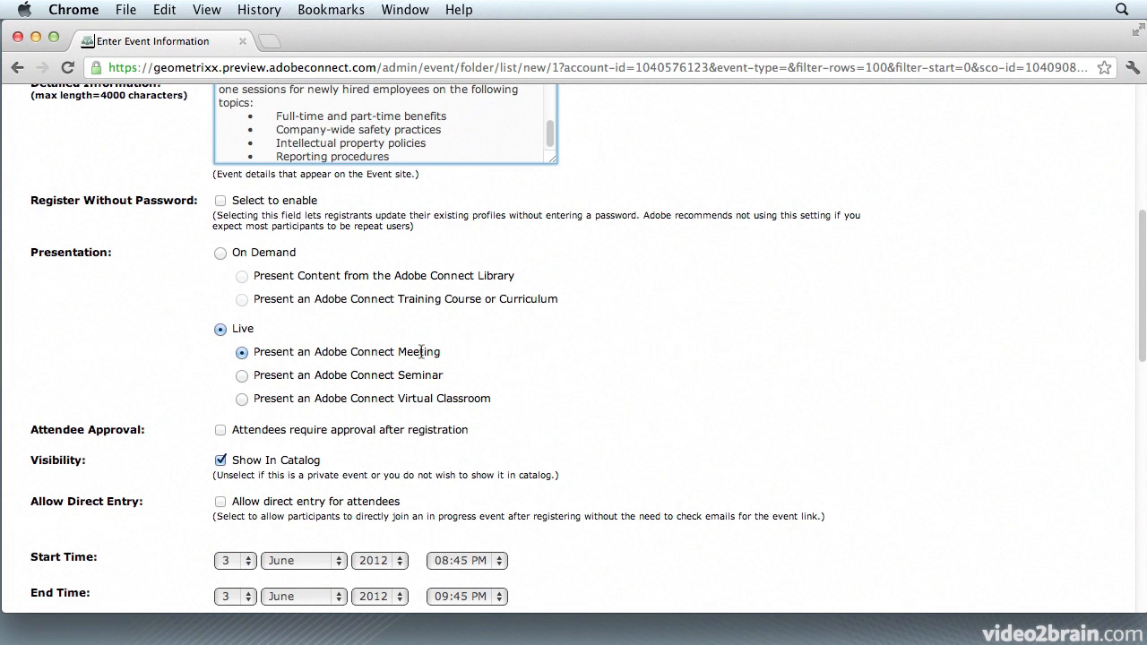
scroll(down, 3)
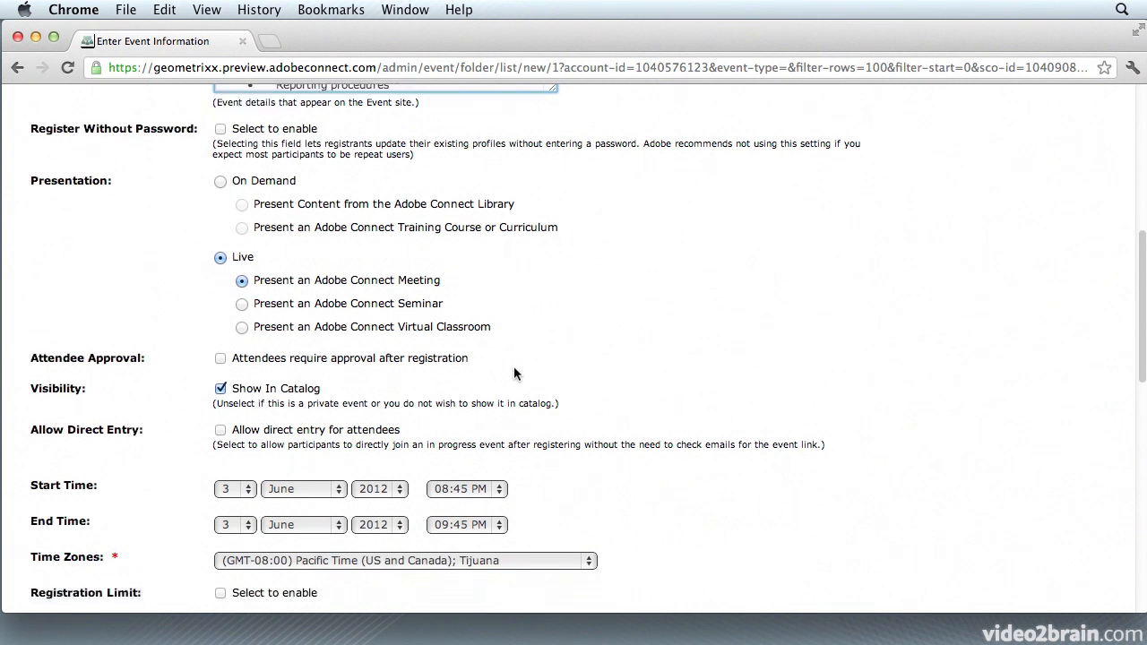
scroll(down, 3)
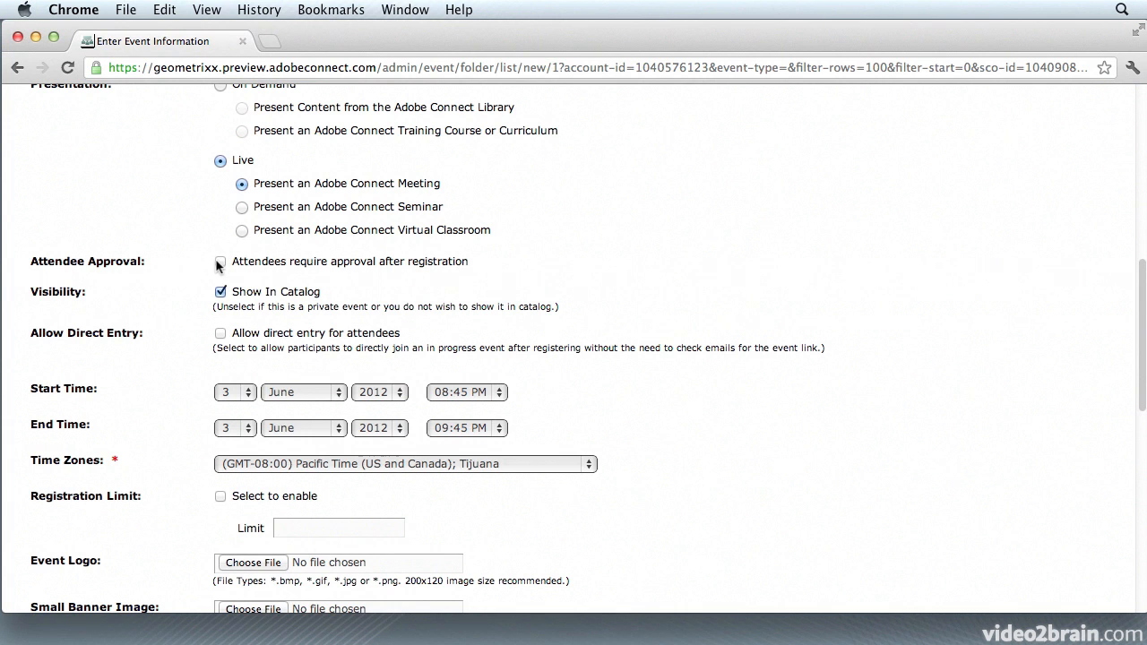
mouse_move(226, 327)
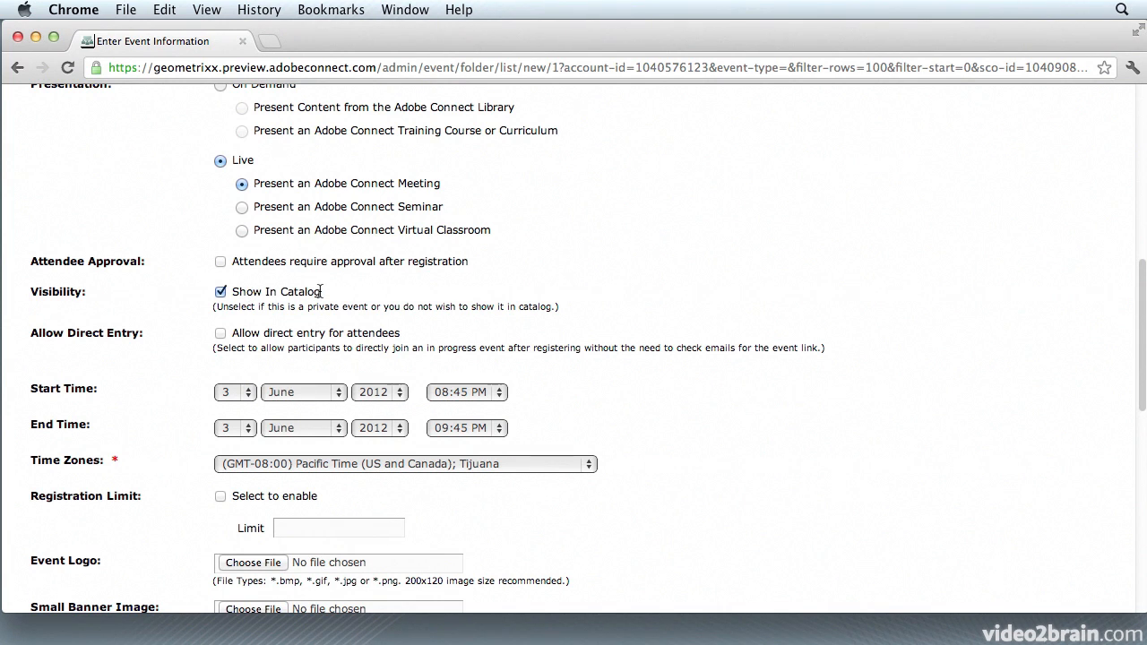
scroll(down, 3)
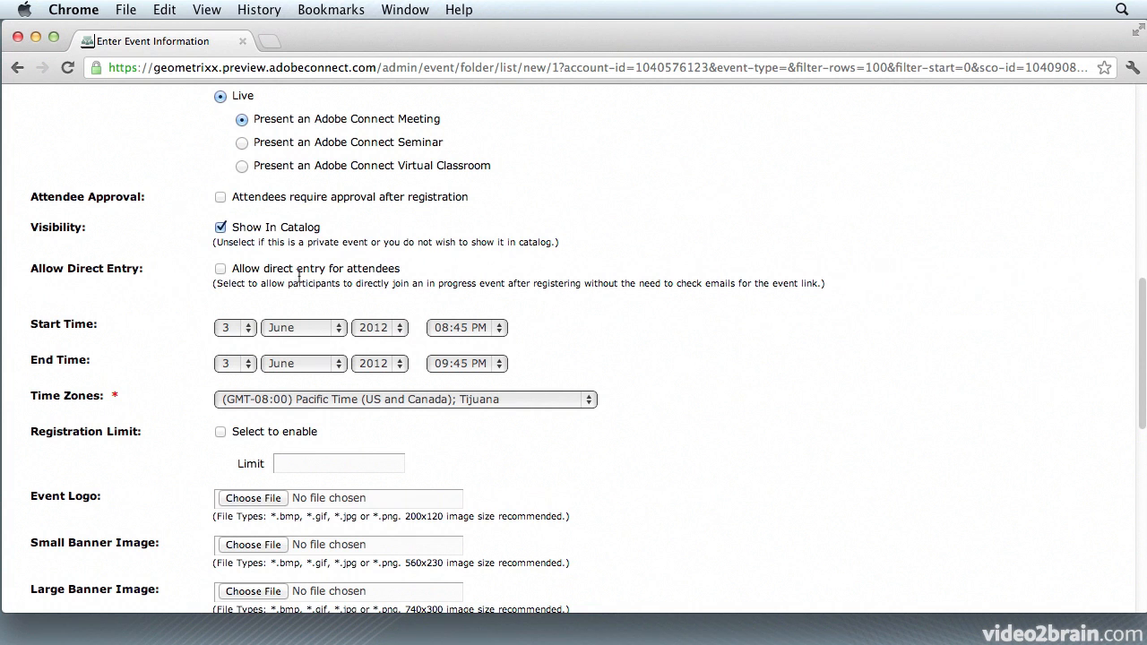
Change the Start and End Time months to November, making both dates 3 November 2012.
scroll(down, 3)
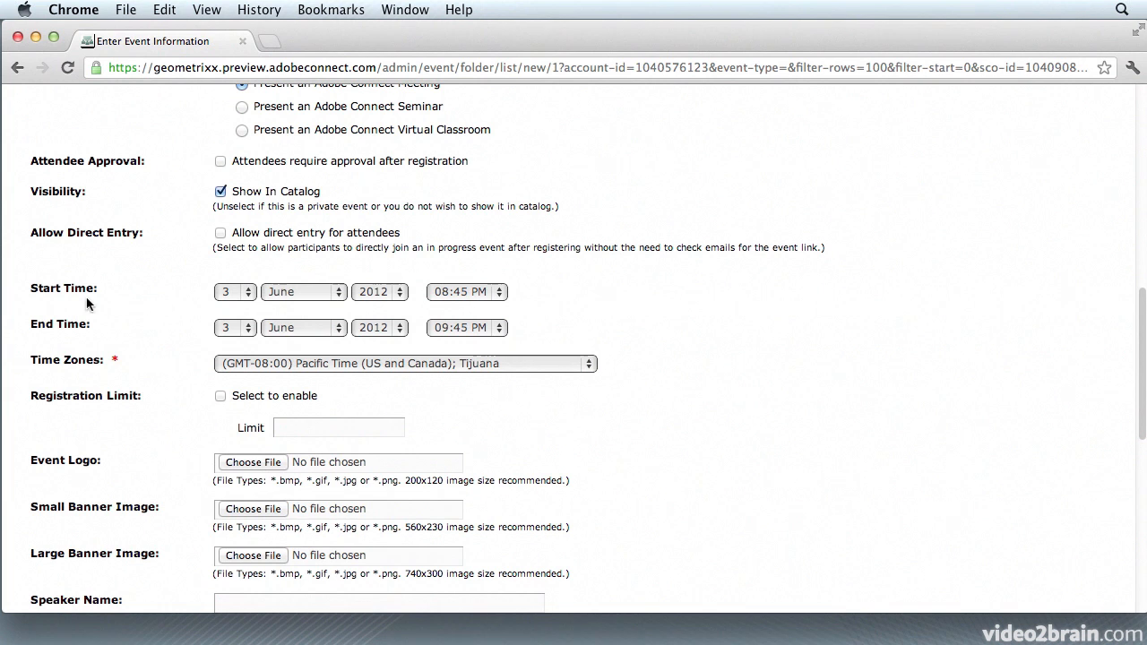
click(303, 291)
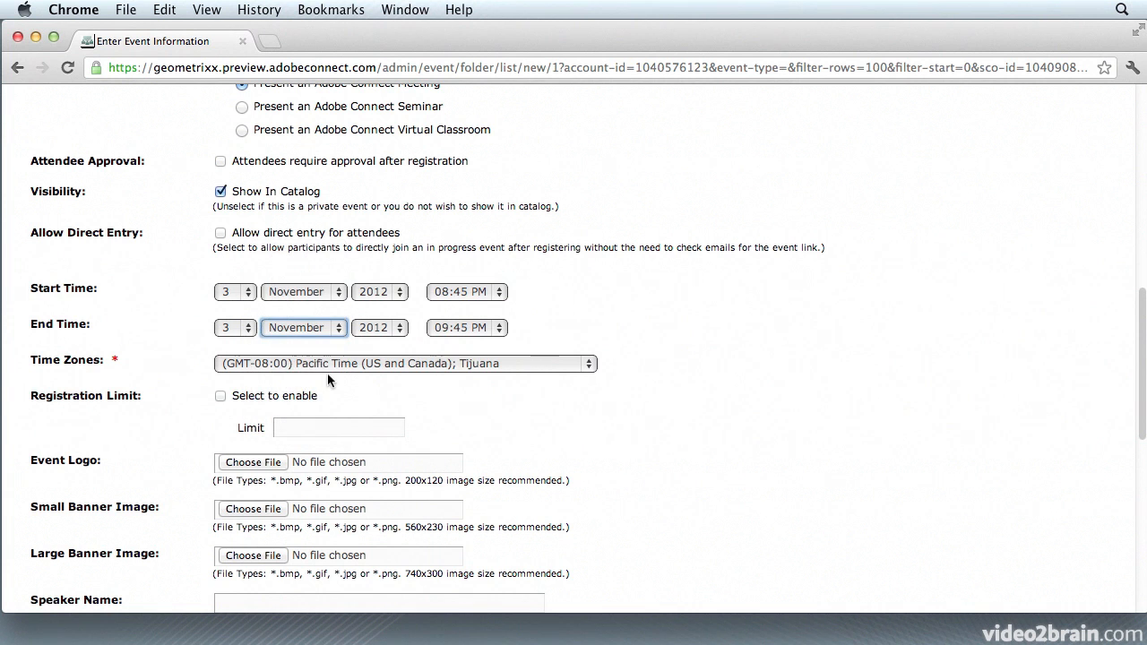
scroll(down, 3)
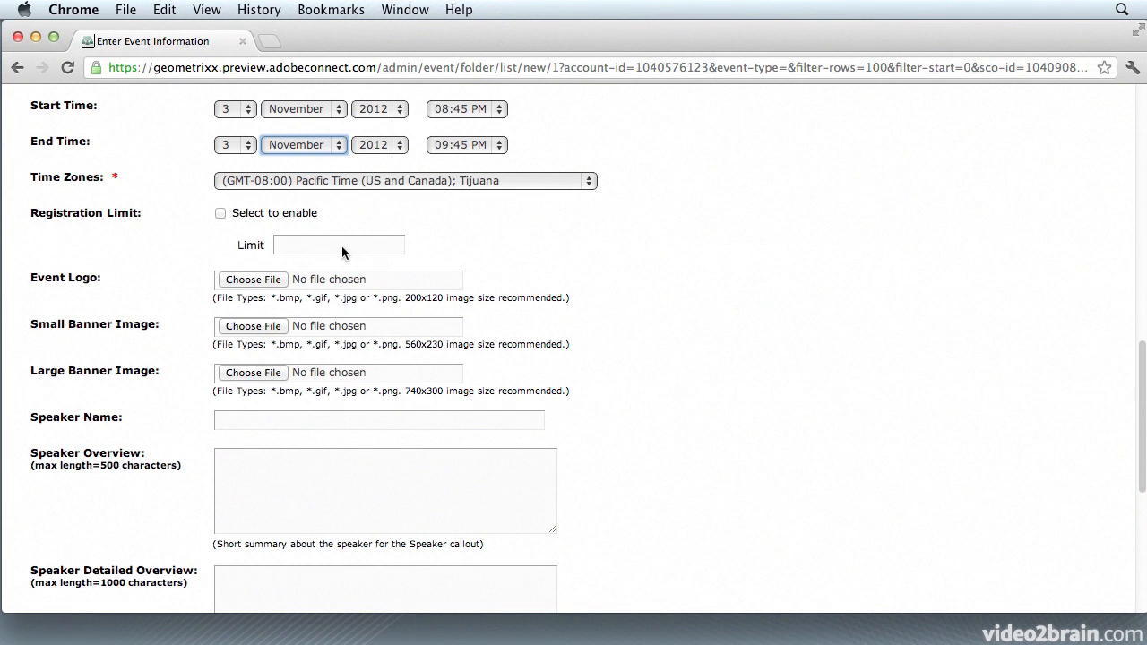
scroll(down, 3)
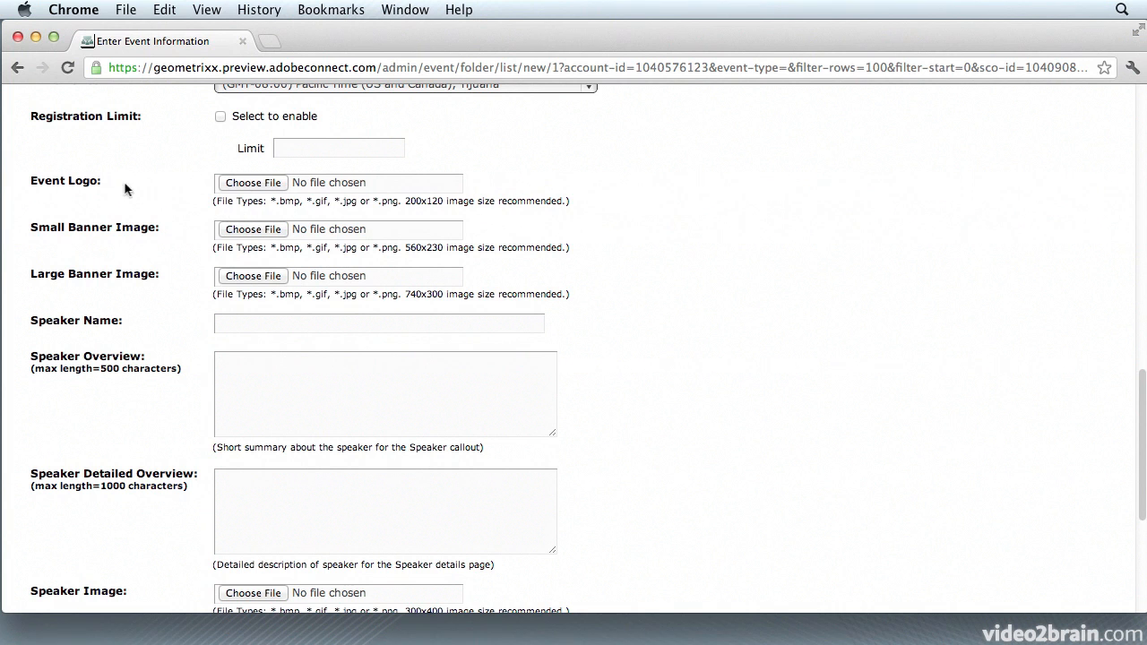
Attach Event-Logo.jpg, Small-Banner-Image.jpg and Large-Banner-Image.jpg as logo and banners.
click(251, 183)
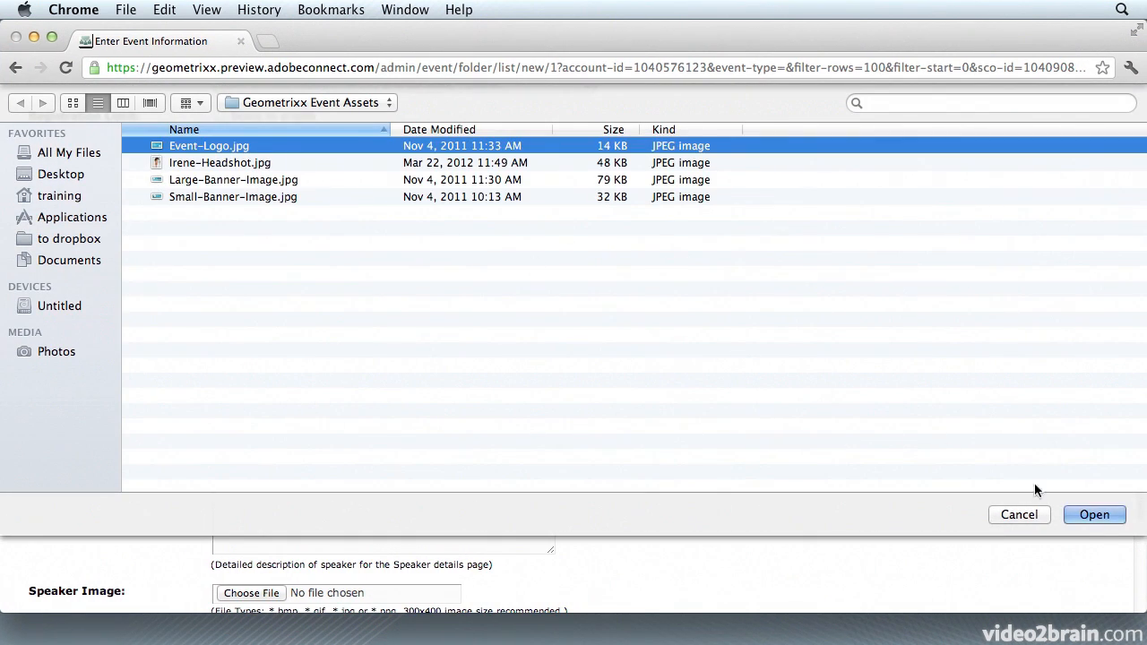
click(1093, 515)
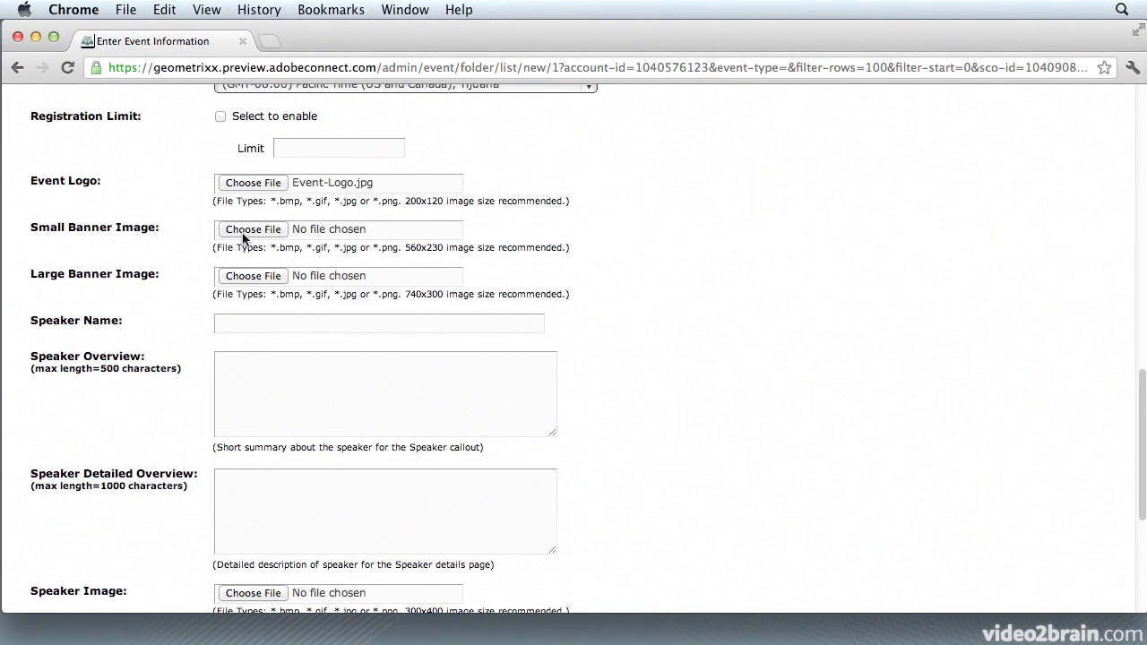
click(253, 229)
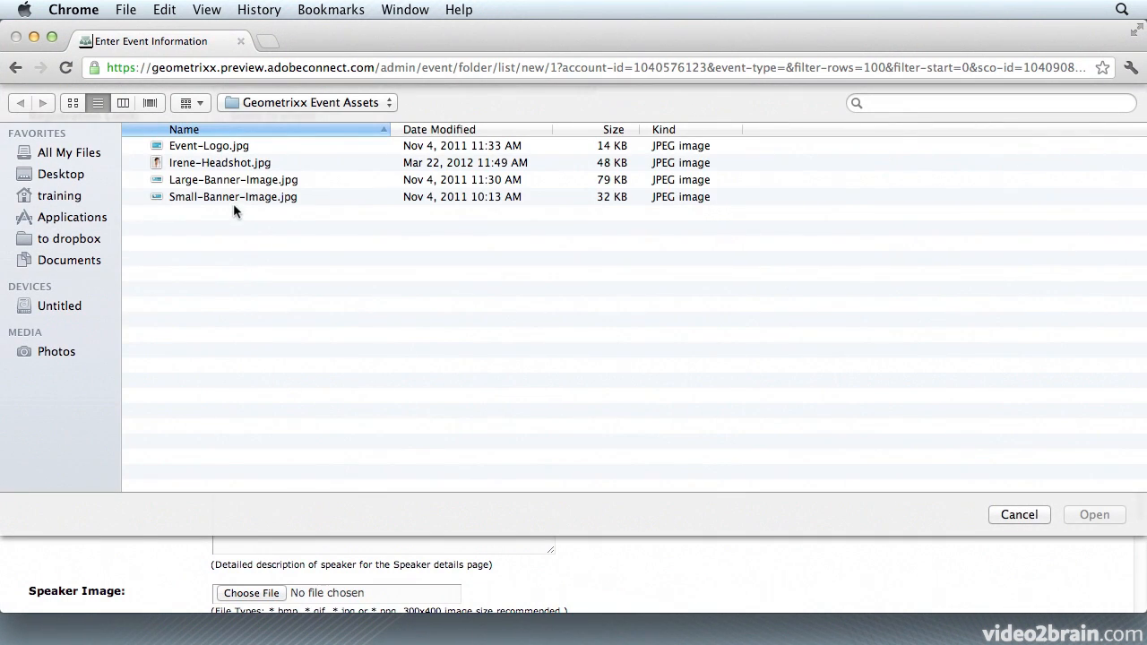
click(1093, 514)
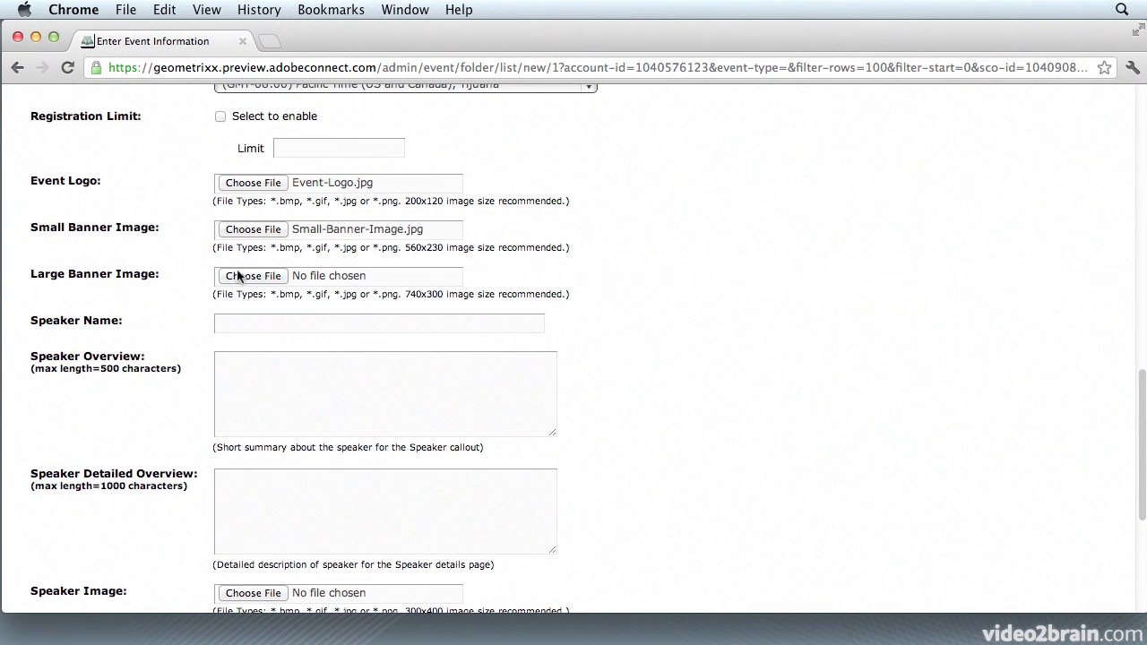
click(253, 276)
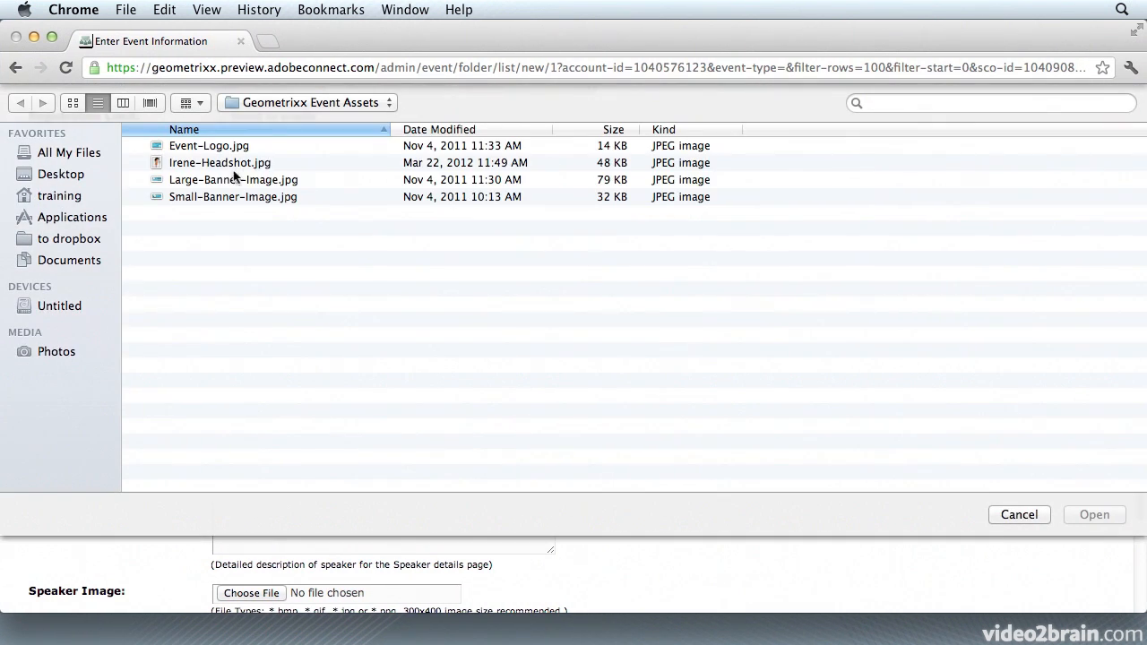
click(233, 179)
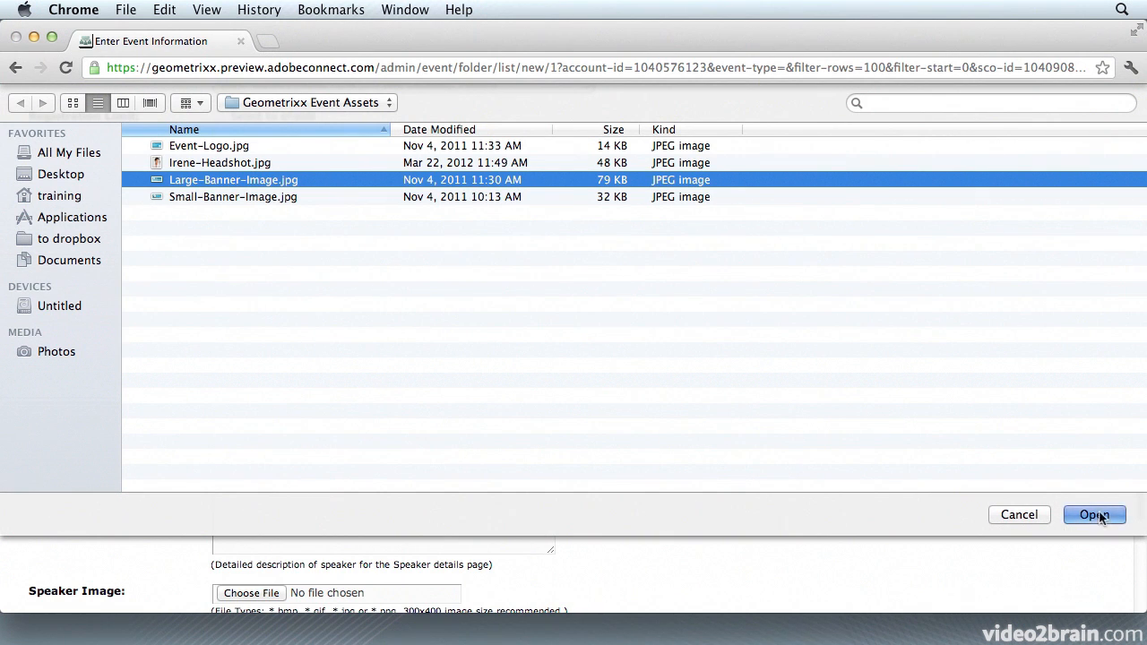
click(1094, 515)
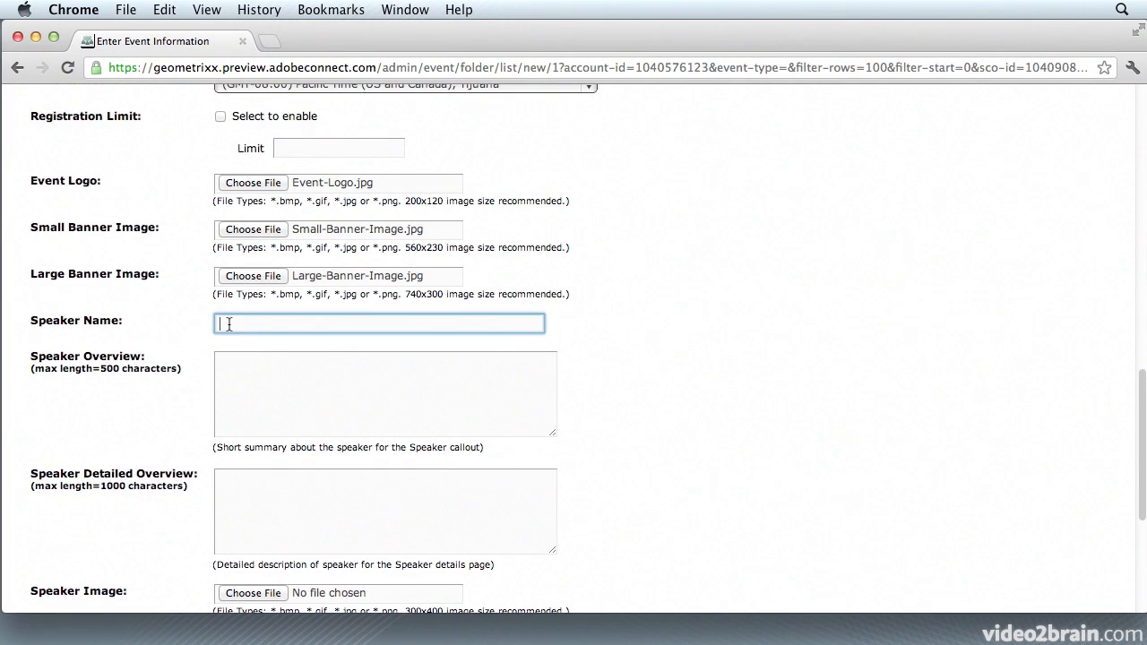
Name Irene Adler as speaker and enter her HR-manager overview and detailed biography text.
text(I)
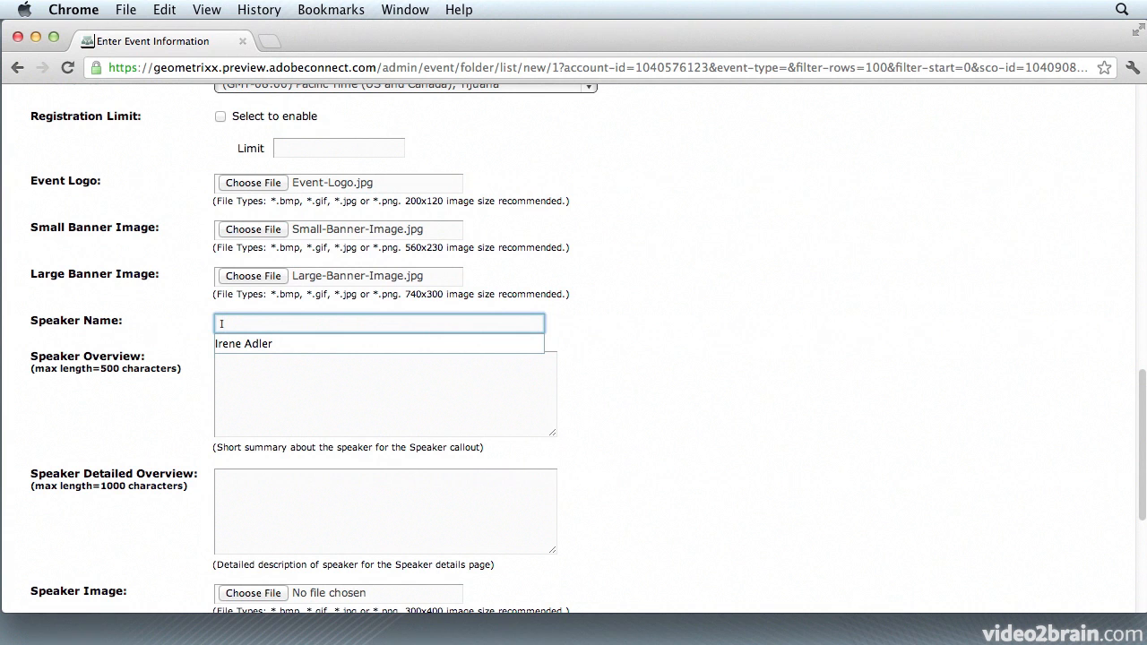
click(244, 344)
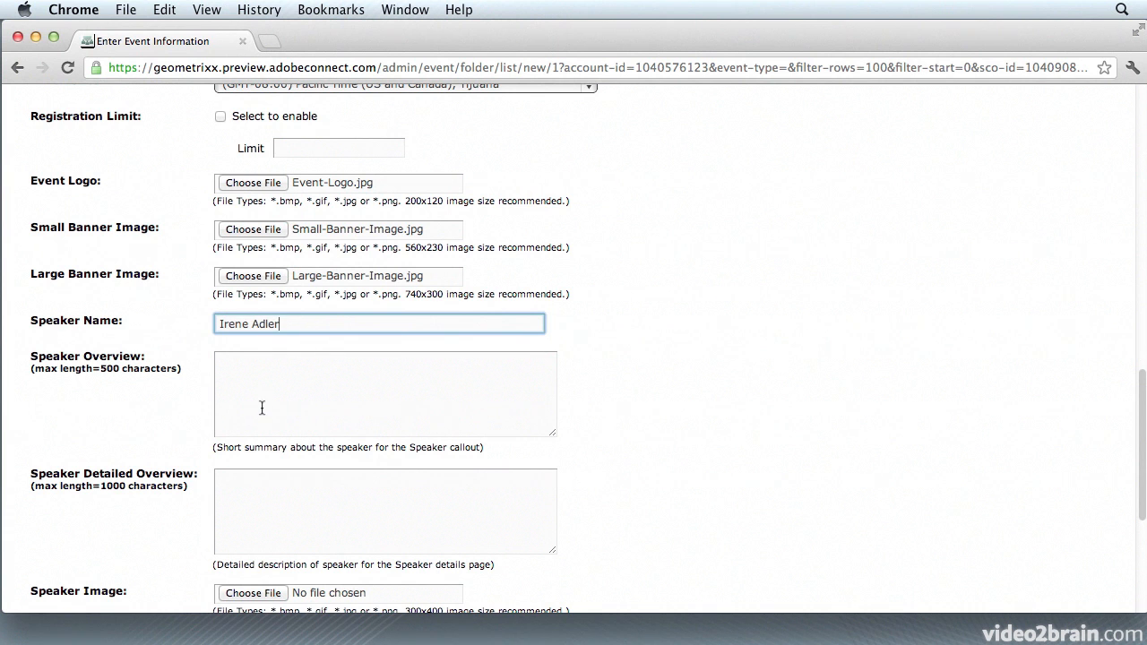
scroll(down, 3)
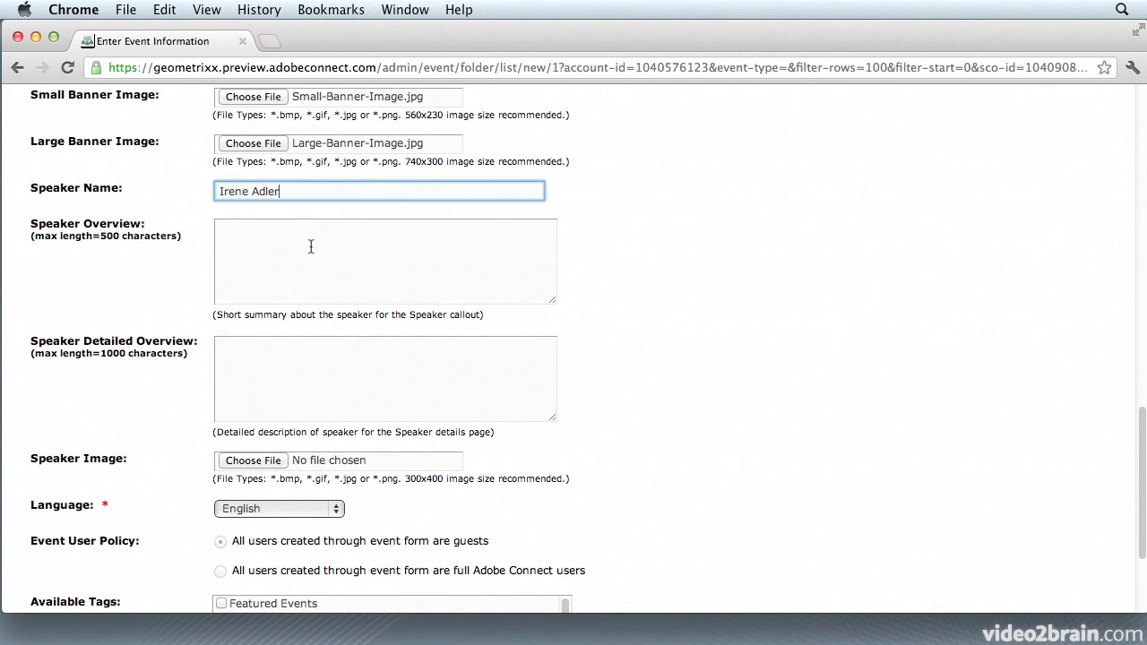
mouse_move(344, 227)
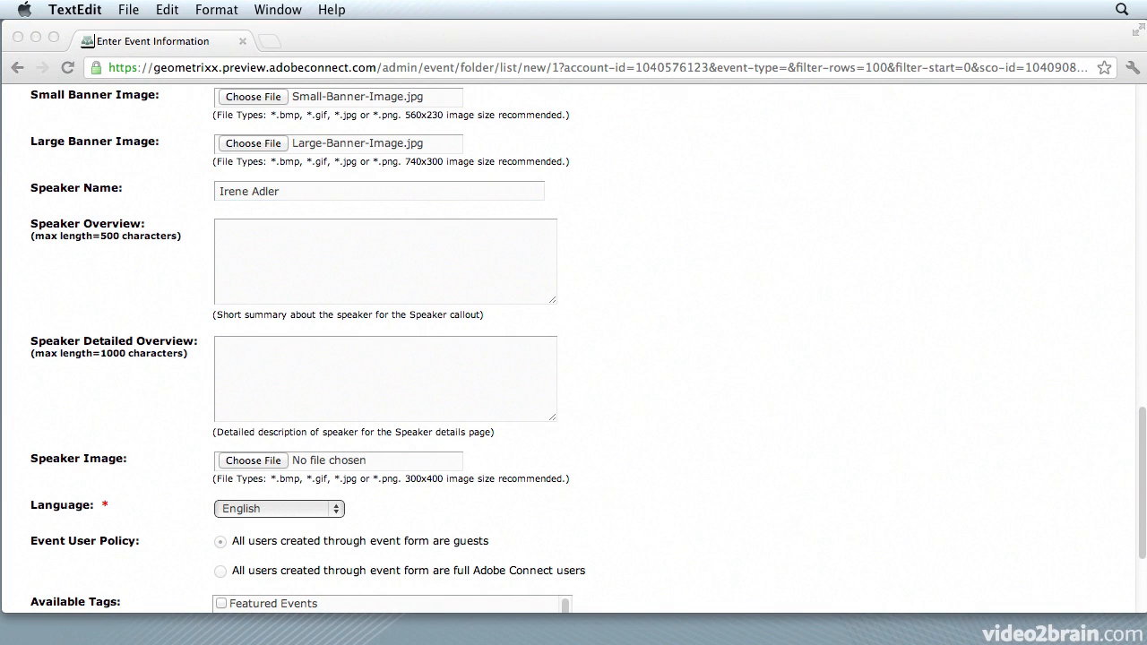
click(379, 190)
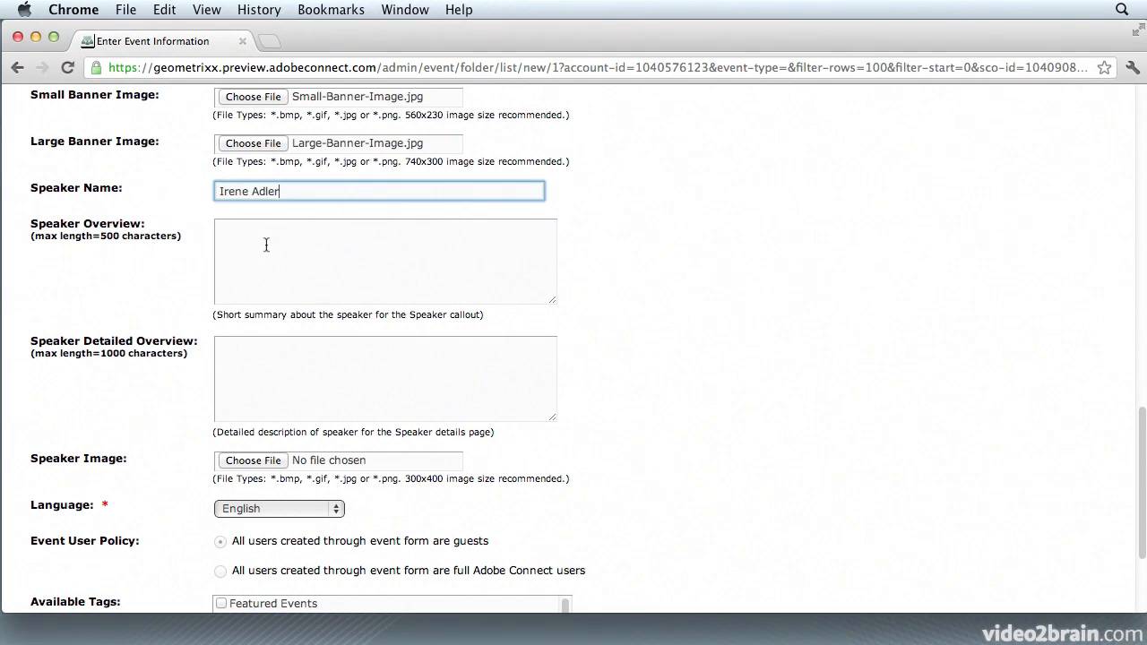
text(Irene has been our Human Resources Manager for 8 years, and came to Geometrixx well recommended in the world of HR.)
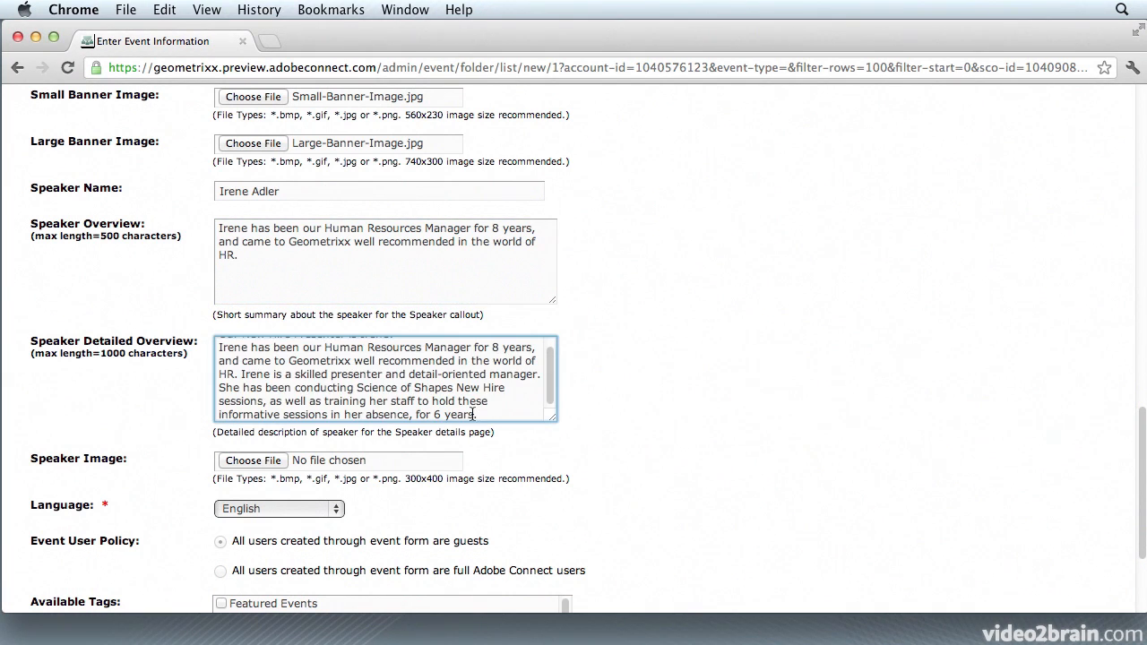
scroll(down, 3)
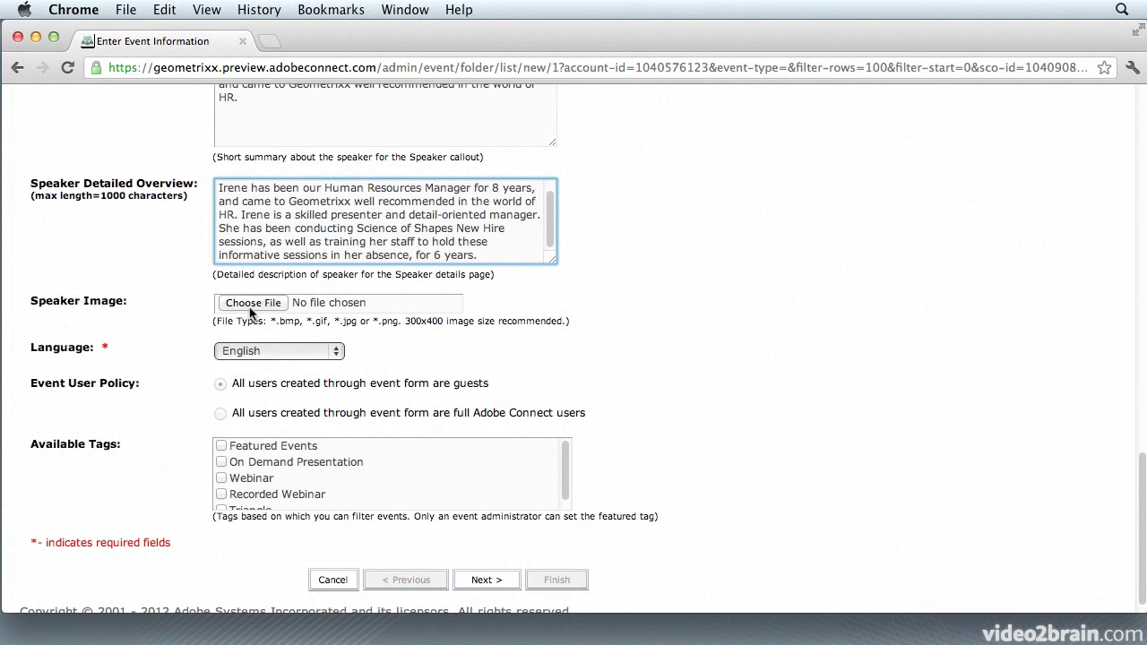
Attach Irene-Headshot.jpg as speaker image with Featured Events and Webinar tags checked, then continue.
click(253, 301)
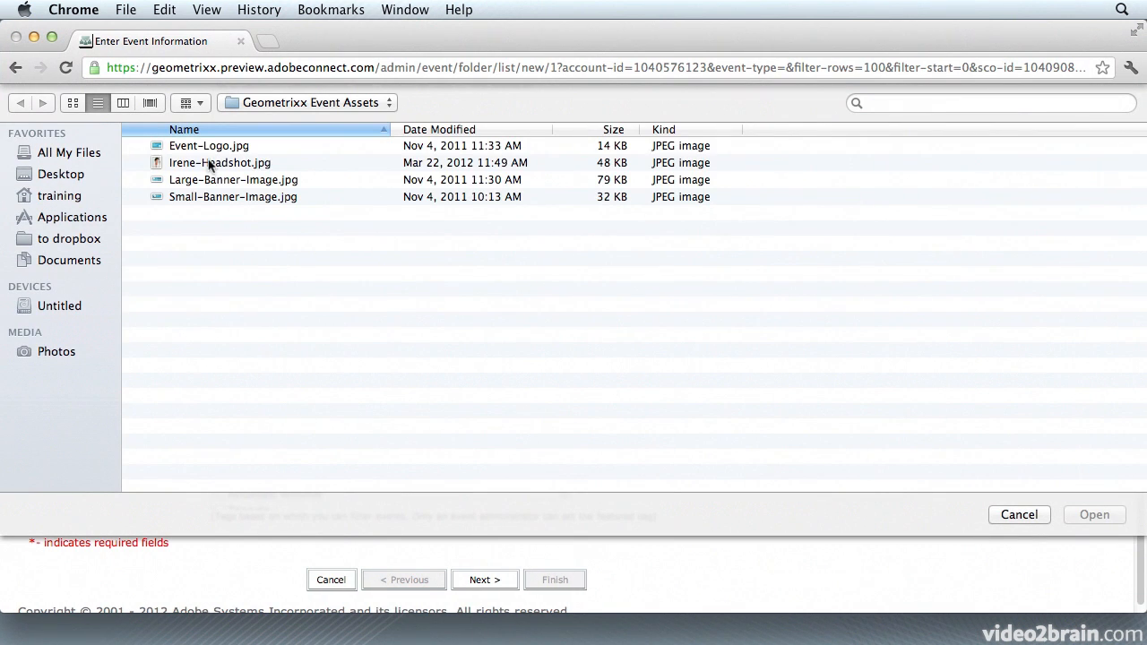
click(218, 161)
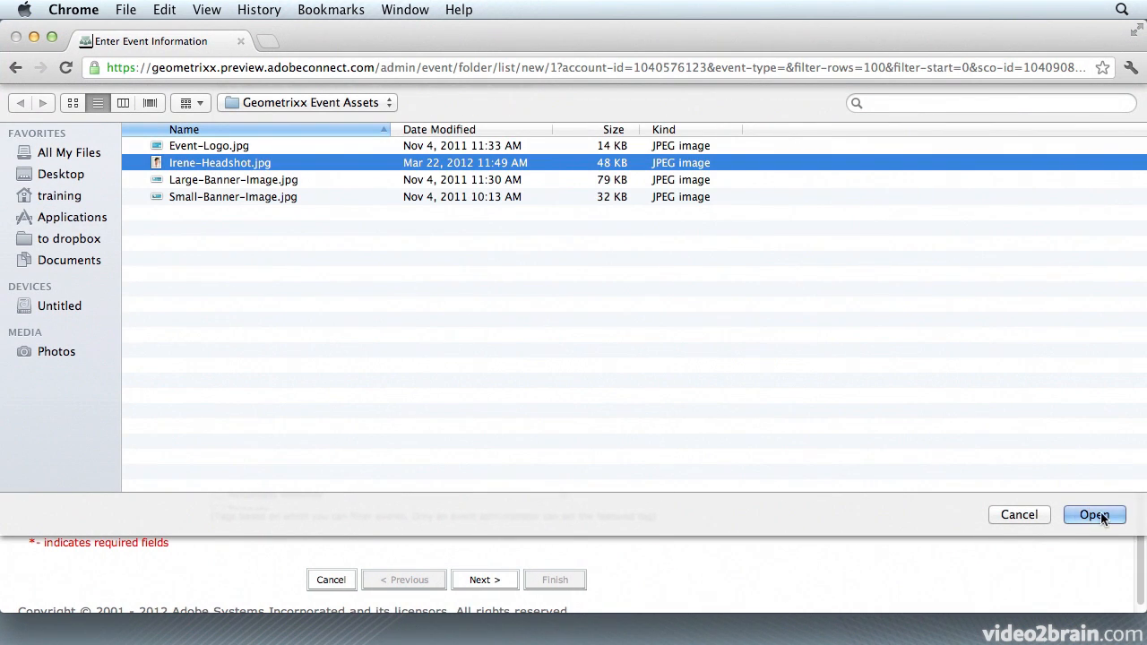
click(1094, 514)
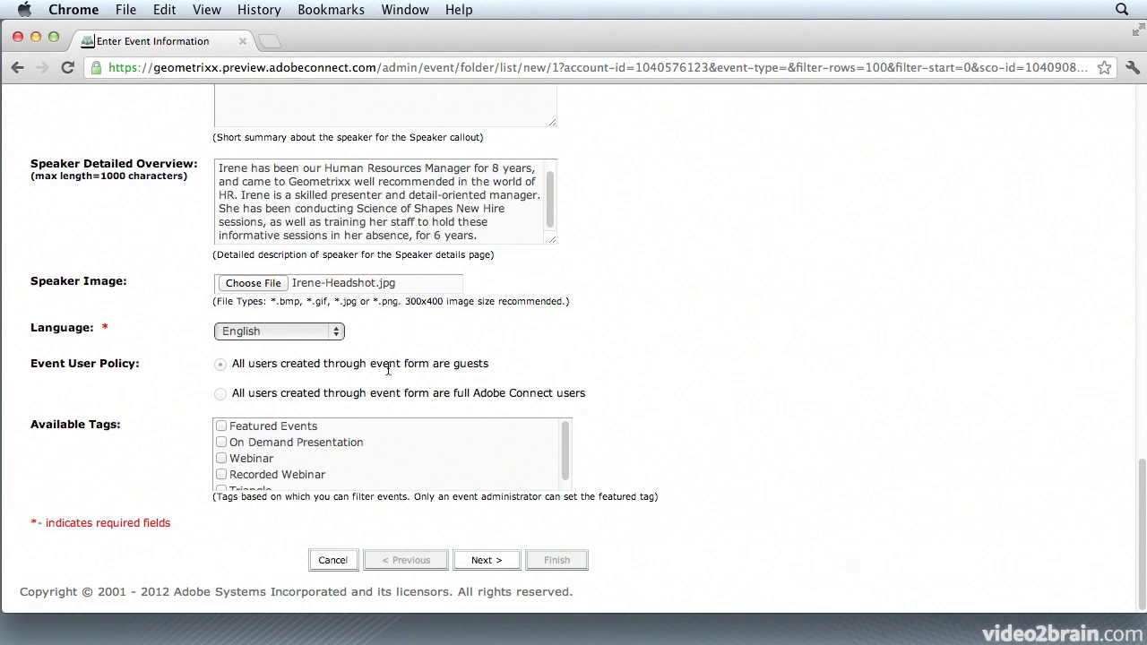
mouse_move(449, 398)
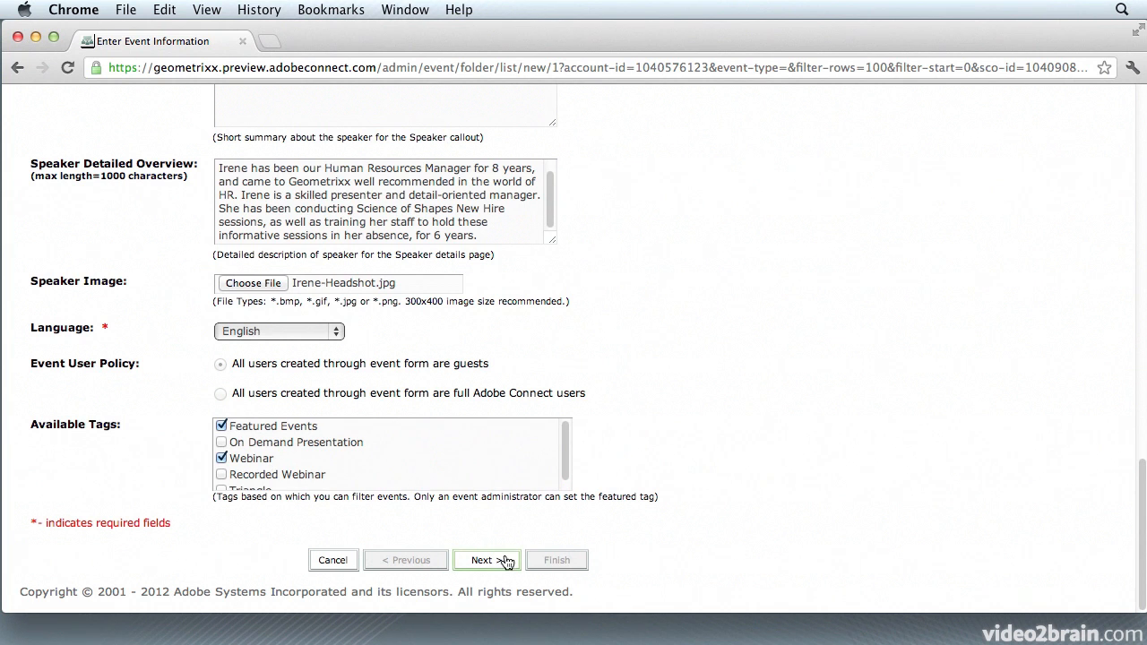
click(488, 560)
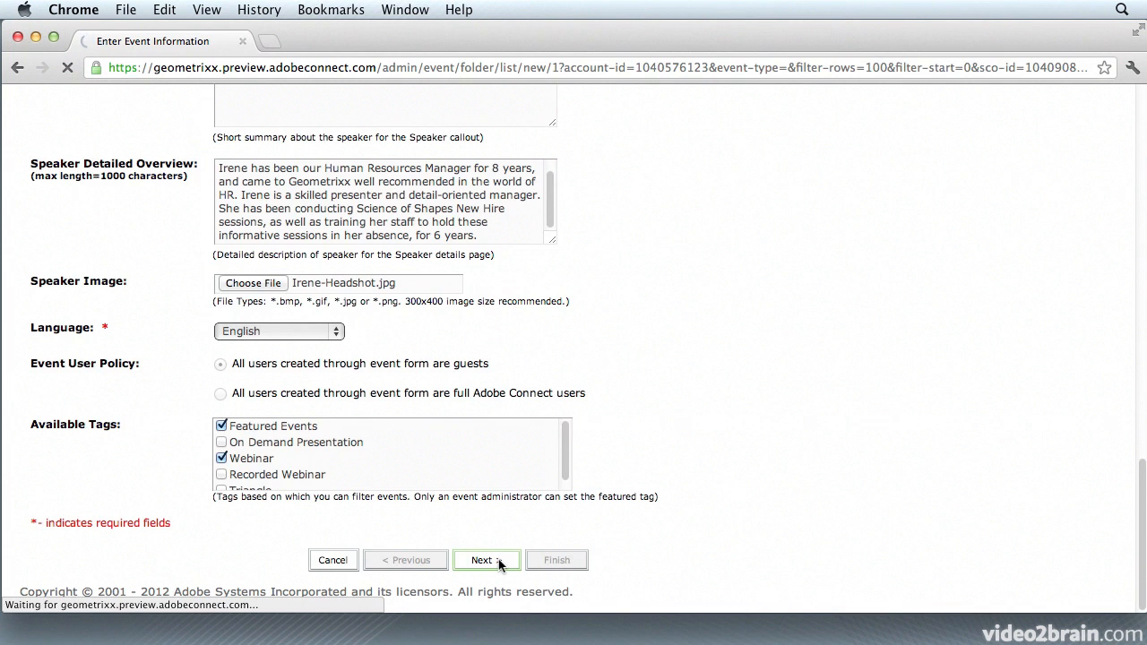
Choose the ScienceShapes meeting as event content and continue to Create Registration.
click(488, 559)
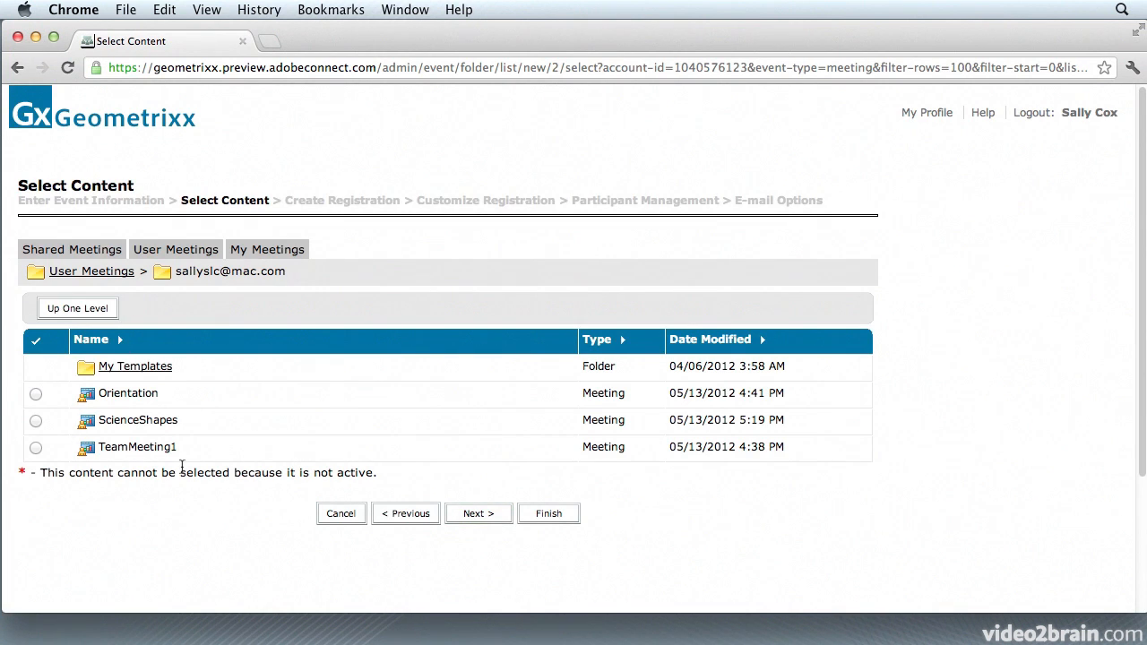
mouse_move(176, 362)
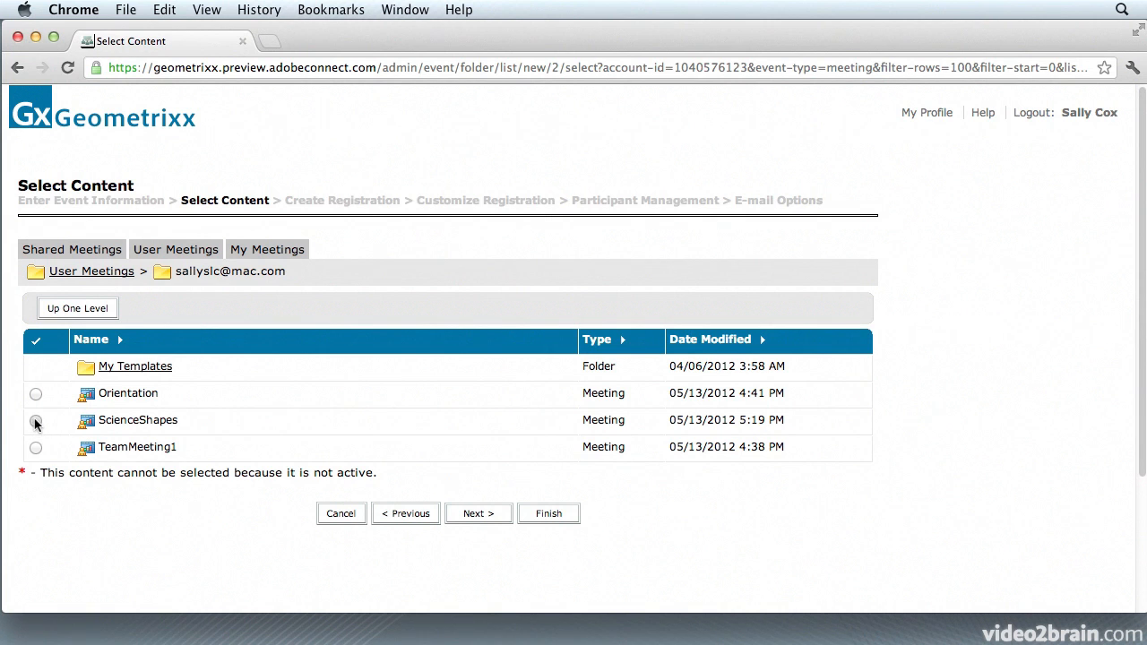
click(36, 419)
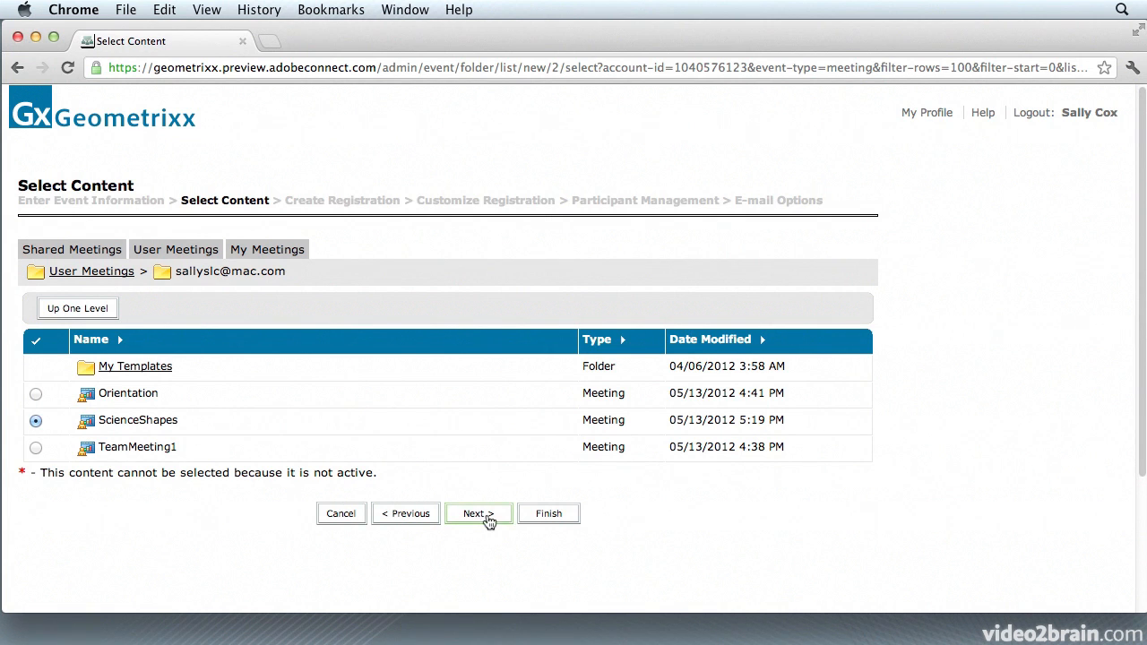
click(477, 513)
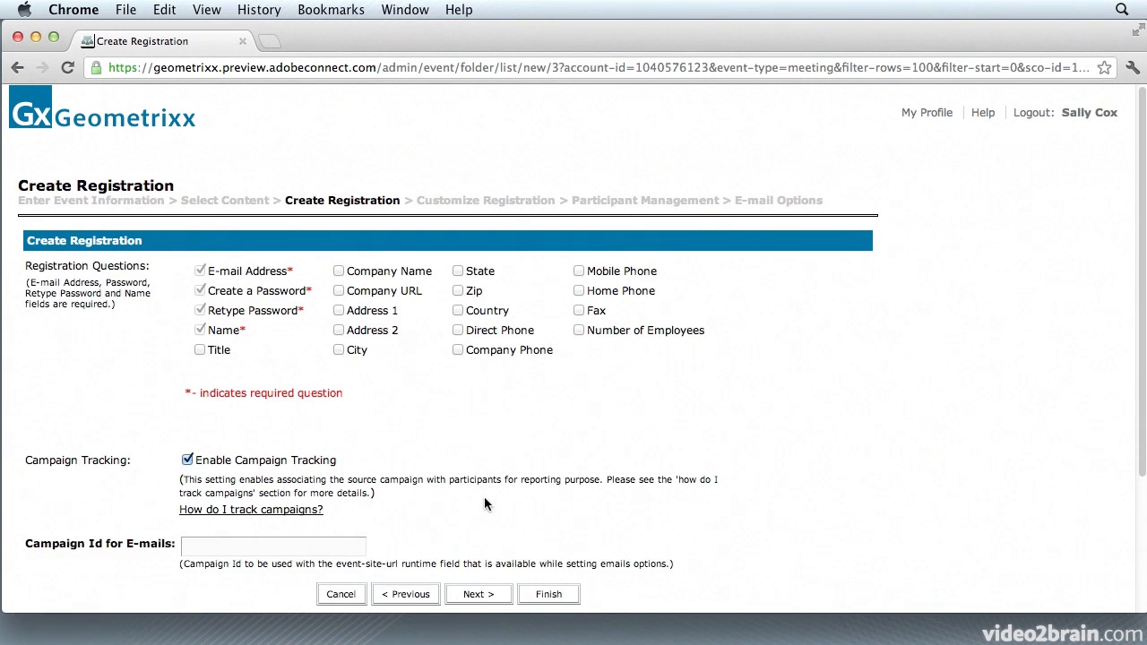
Add Zip to the registration questions and continue to Customize Registration.
scroll(down, 3)
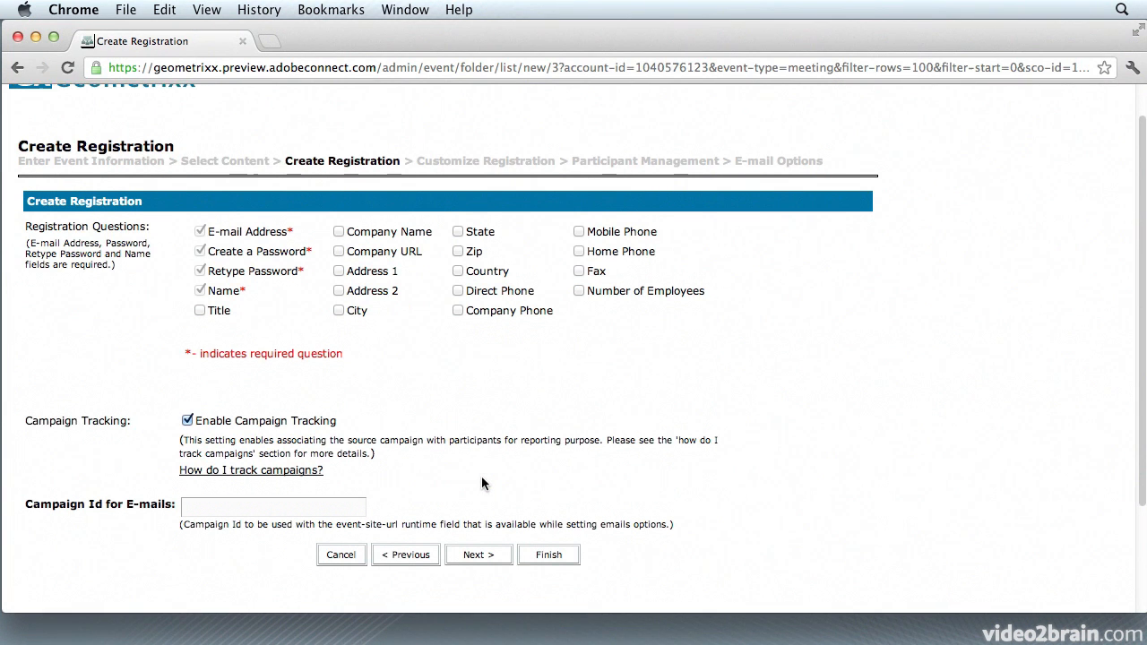
scroll(up, 3)
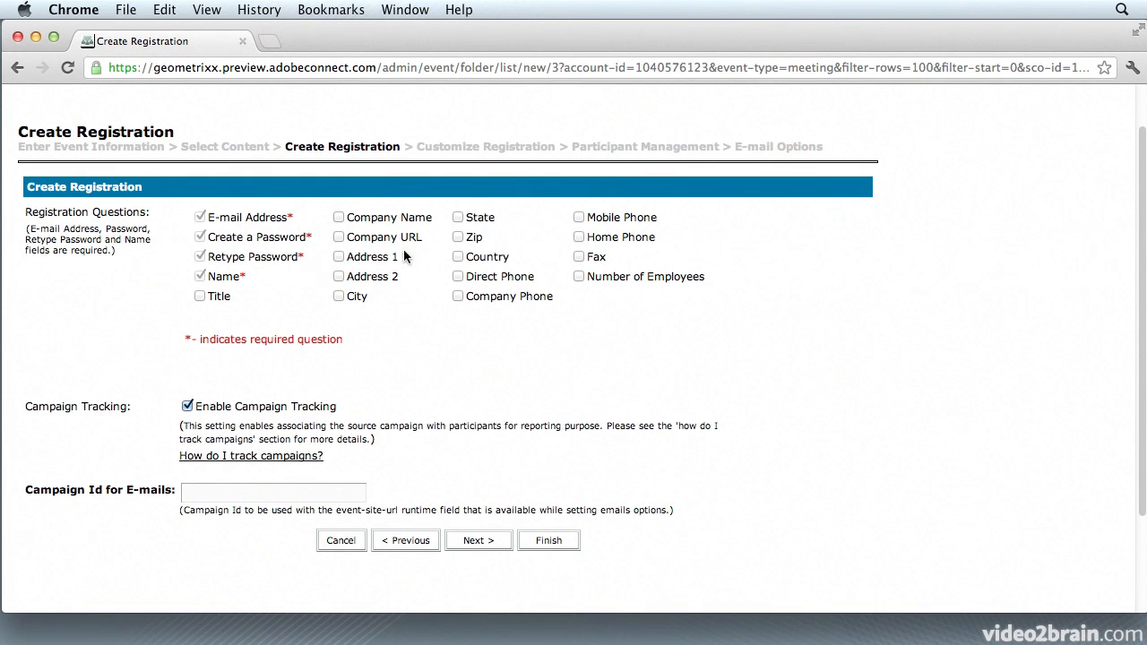
click(459, 236)
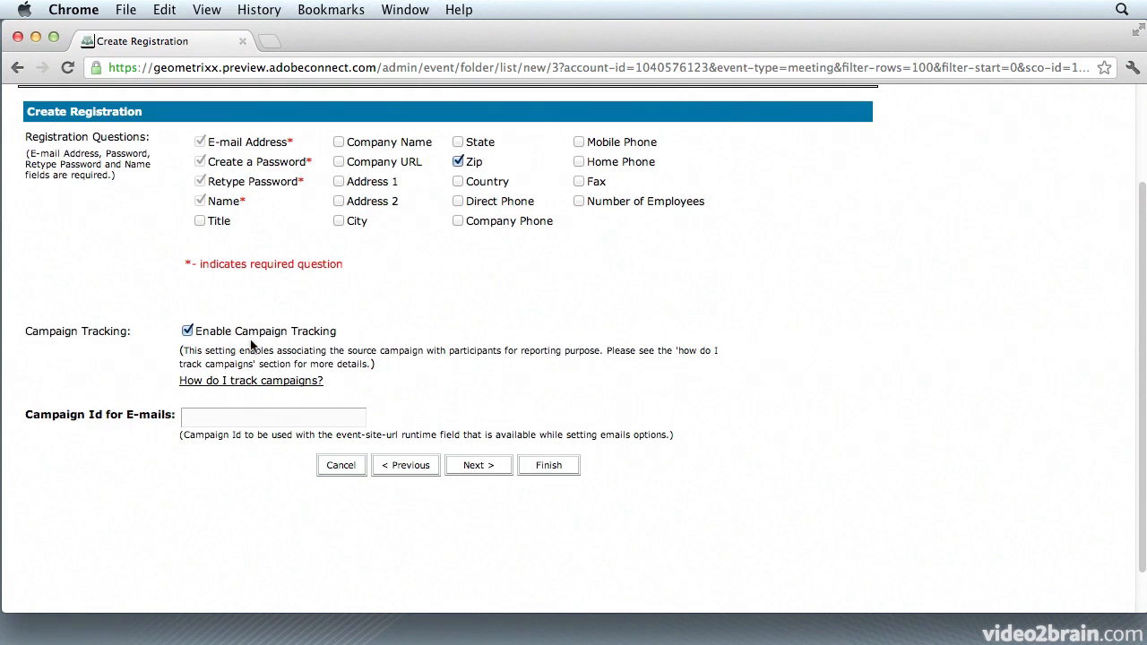
mouse_move(334, 348)
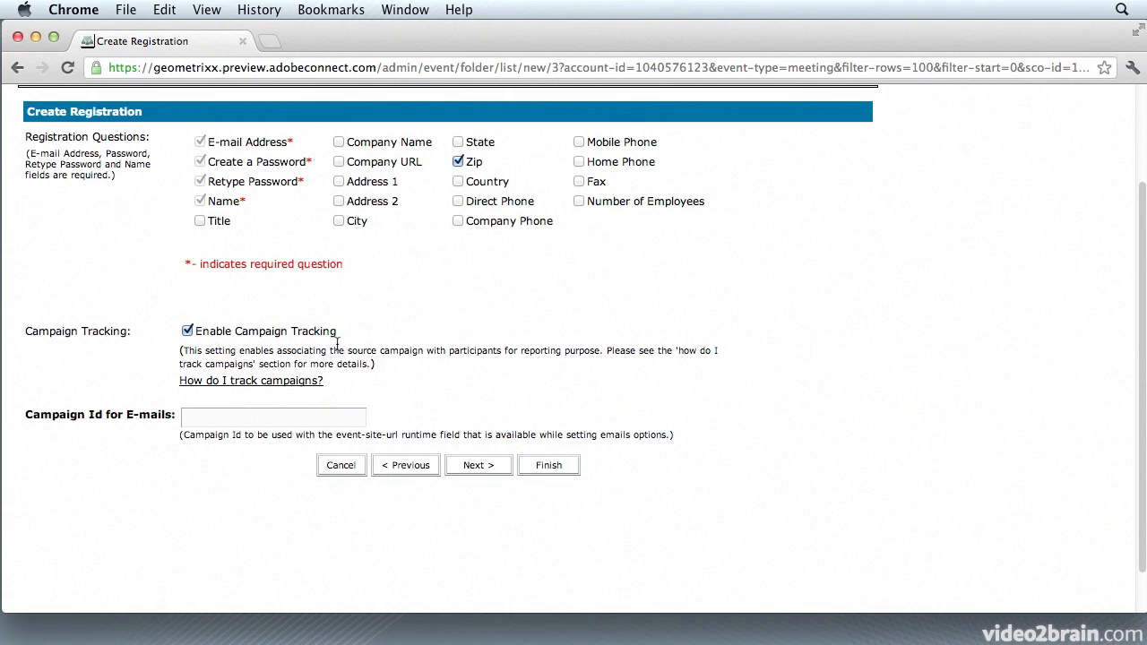
click(477, 464)
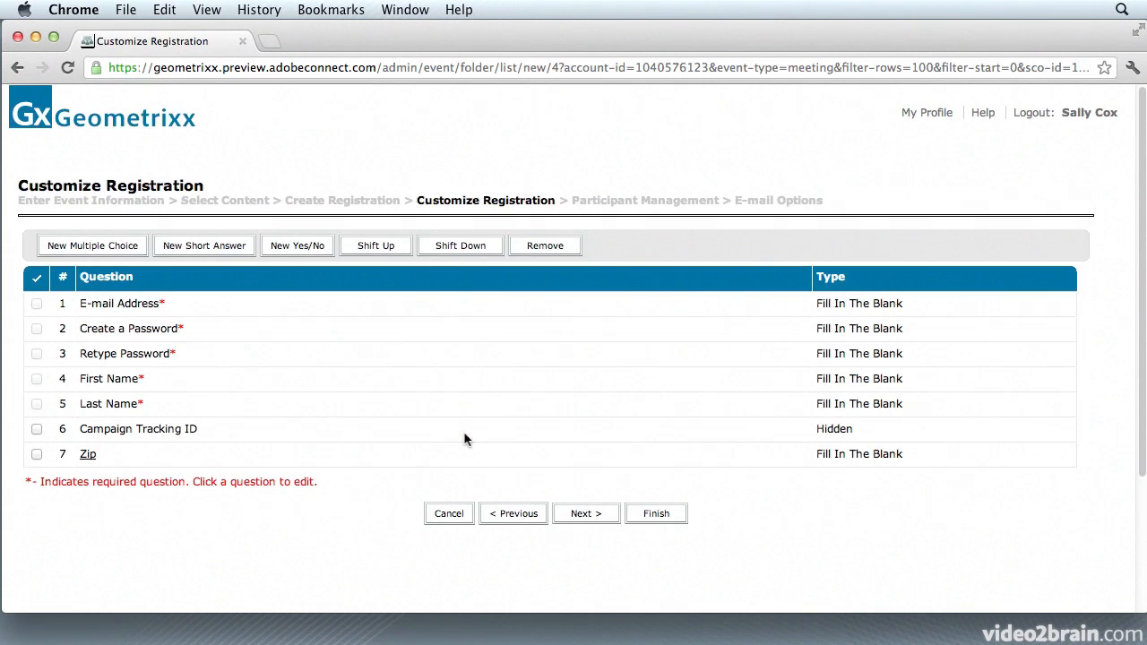
mouse_move(126, 358)
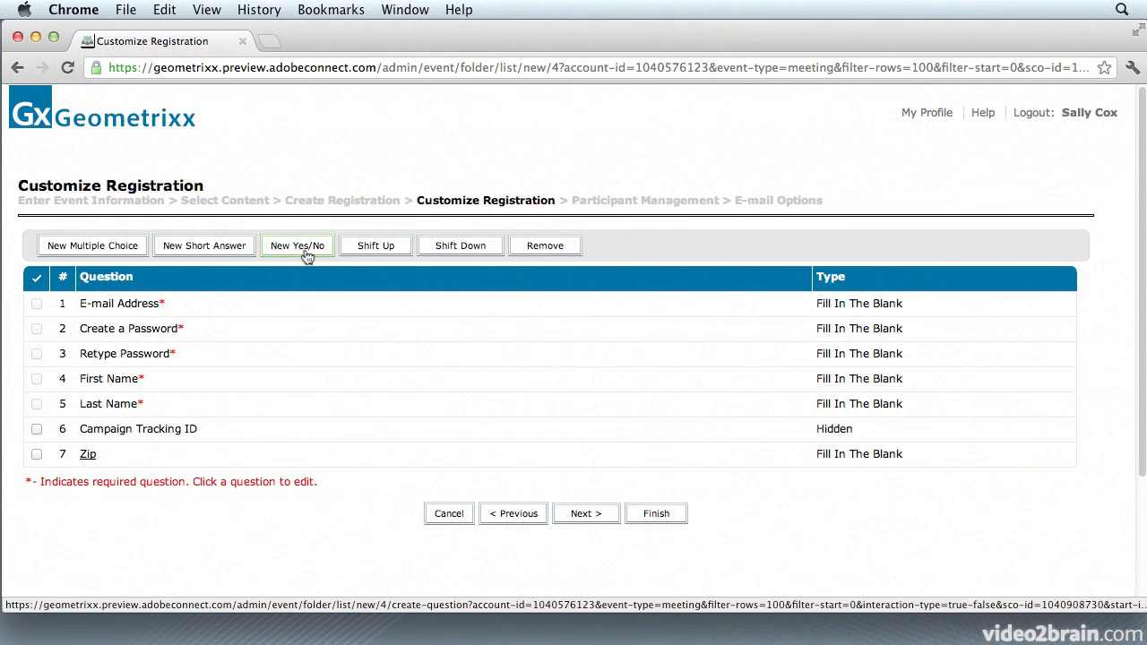
Start a new Yes/No registration question.
click(298, 246)
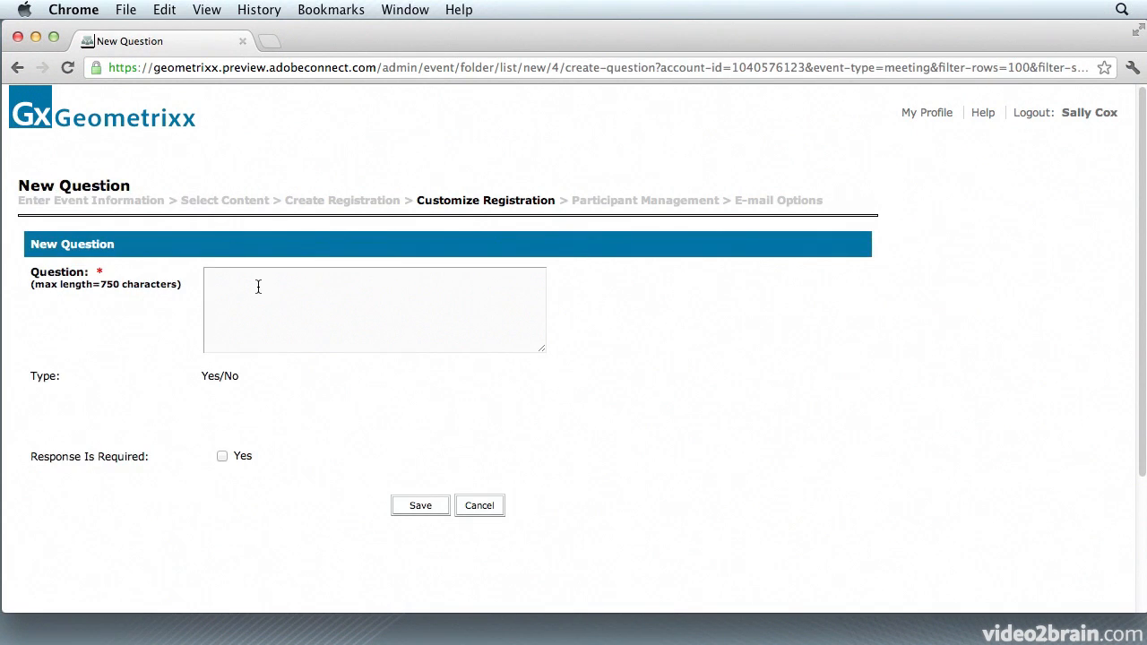
Save the Yes/No question 'Have you attended a live webinar in the past?' as question 8.
click(373, 308)
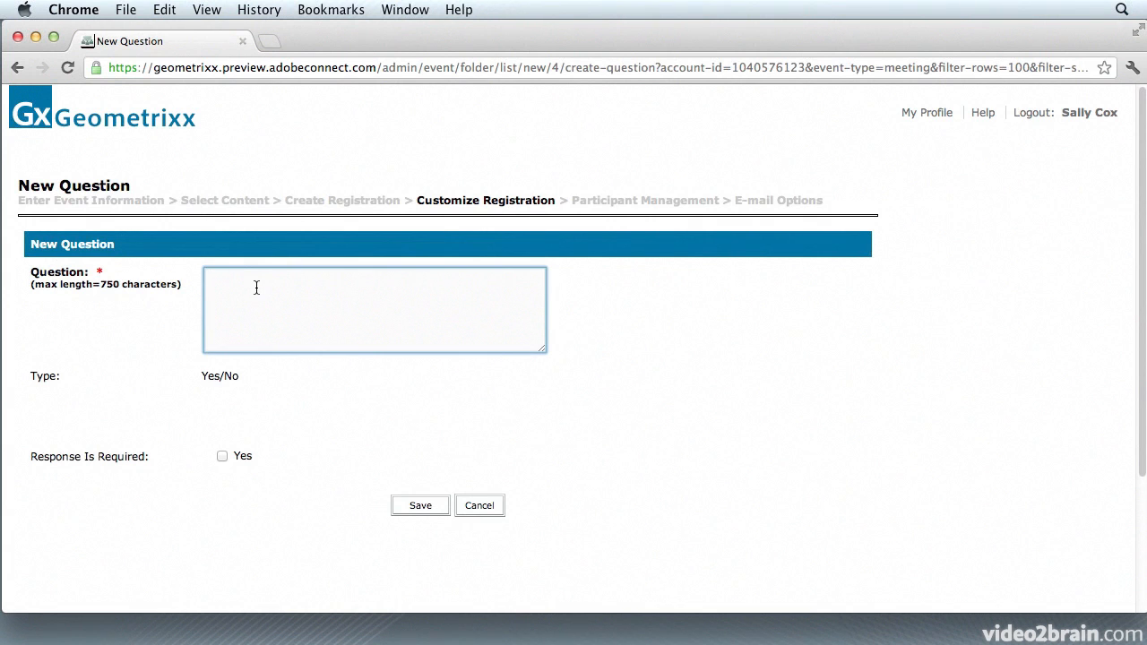
text(Have you)
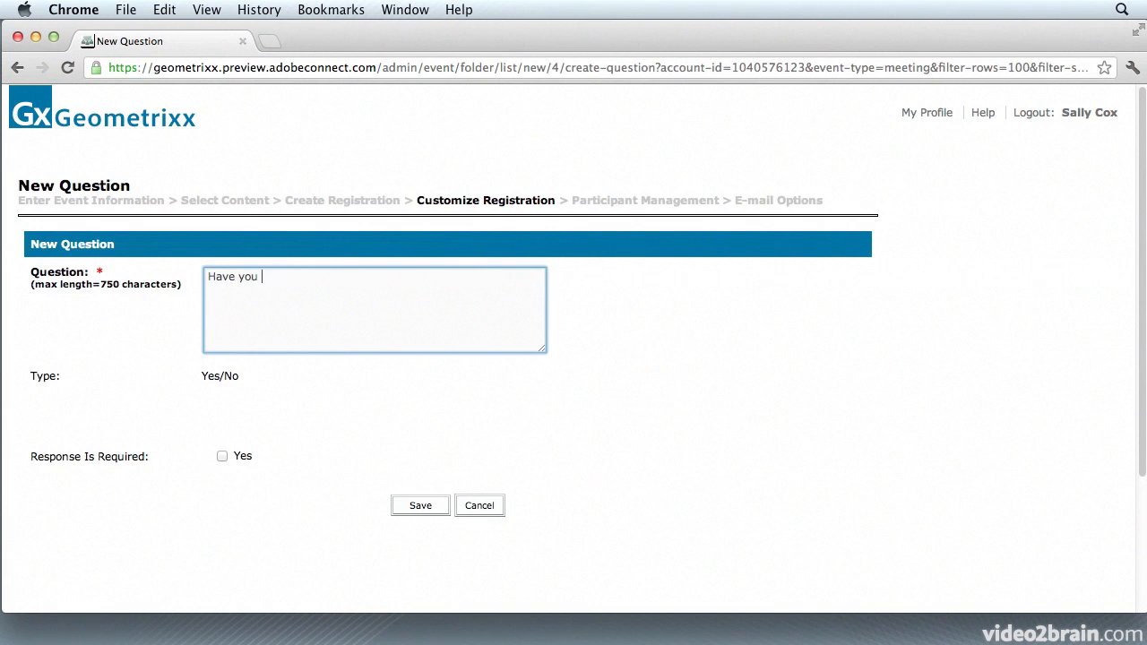
text(attended a l)
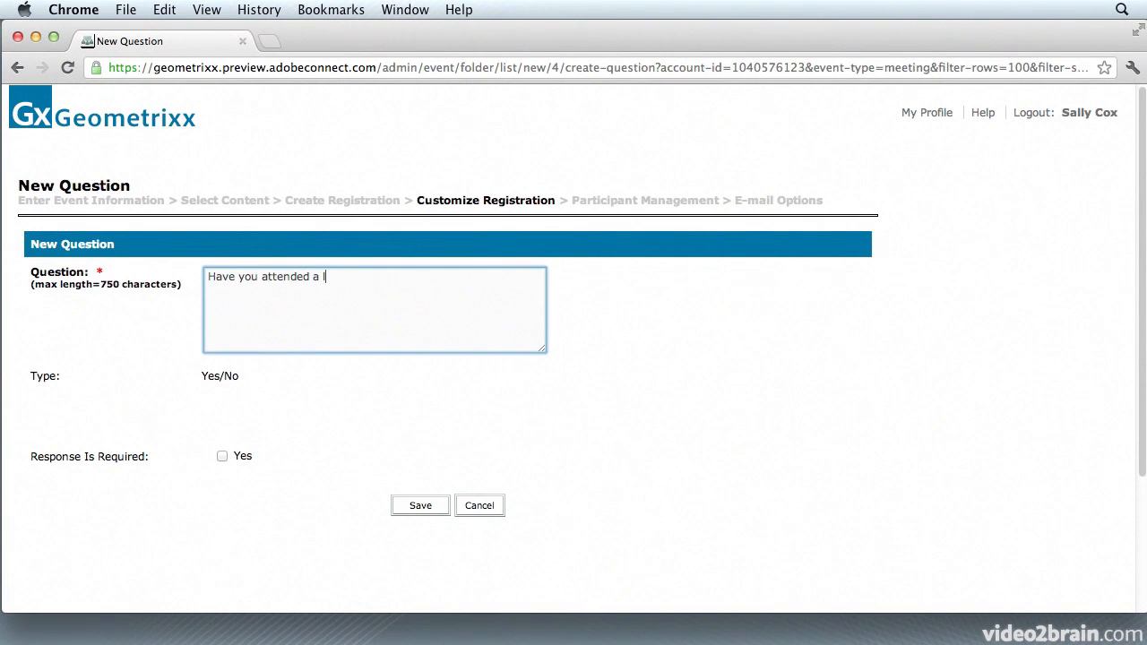
text(live webinar in the past)
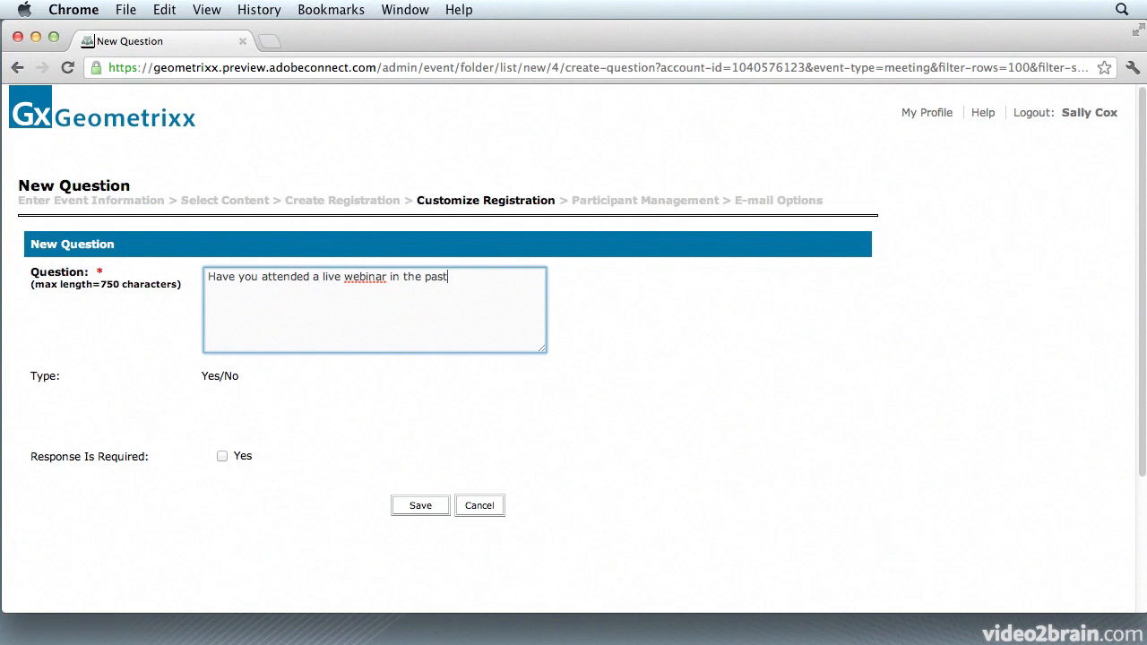
text(?)
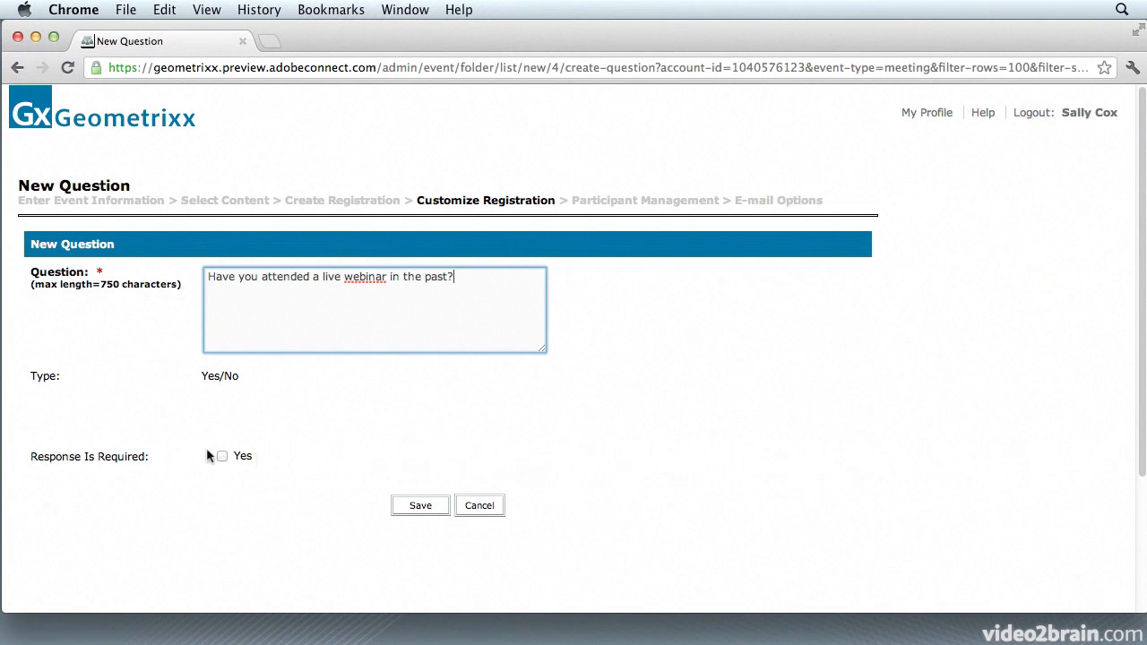
mouse_move(194, 477)
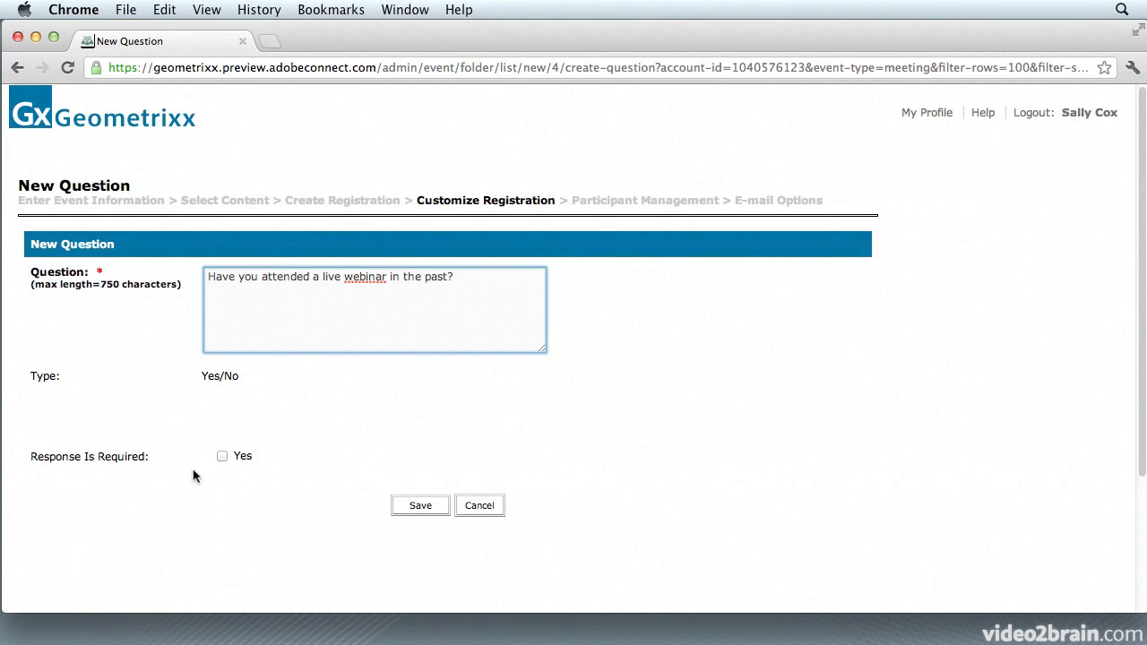
mouse_move(215, 480)
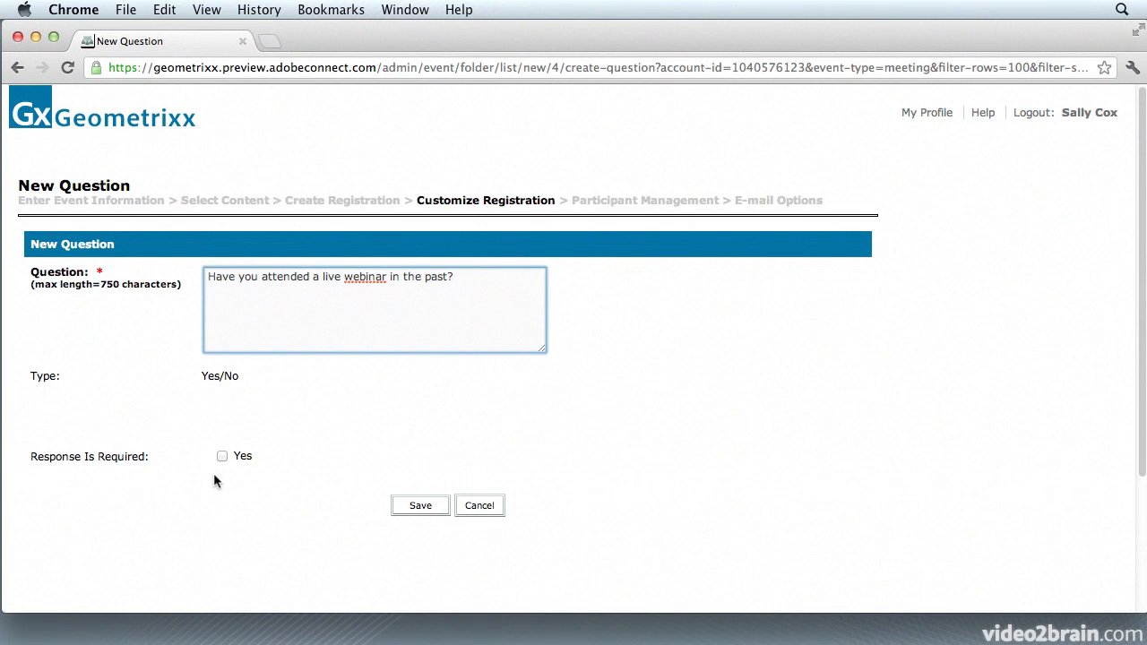
mouse_move(238, 480)
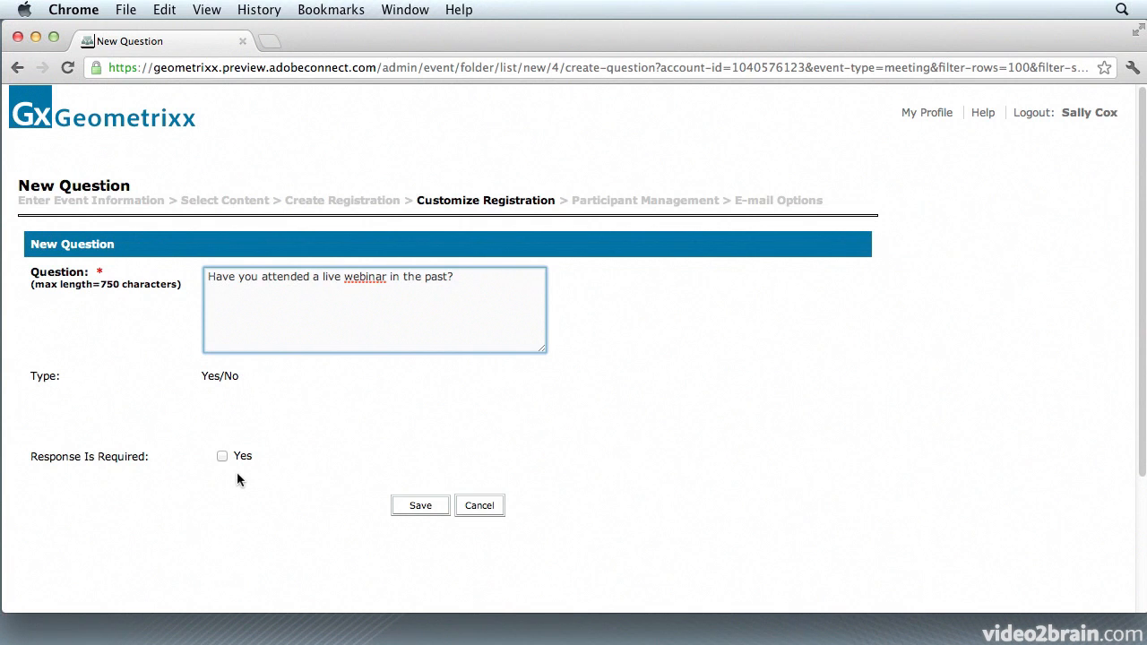
mouse_move(258, 459)
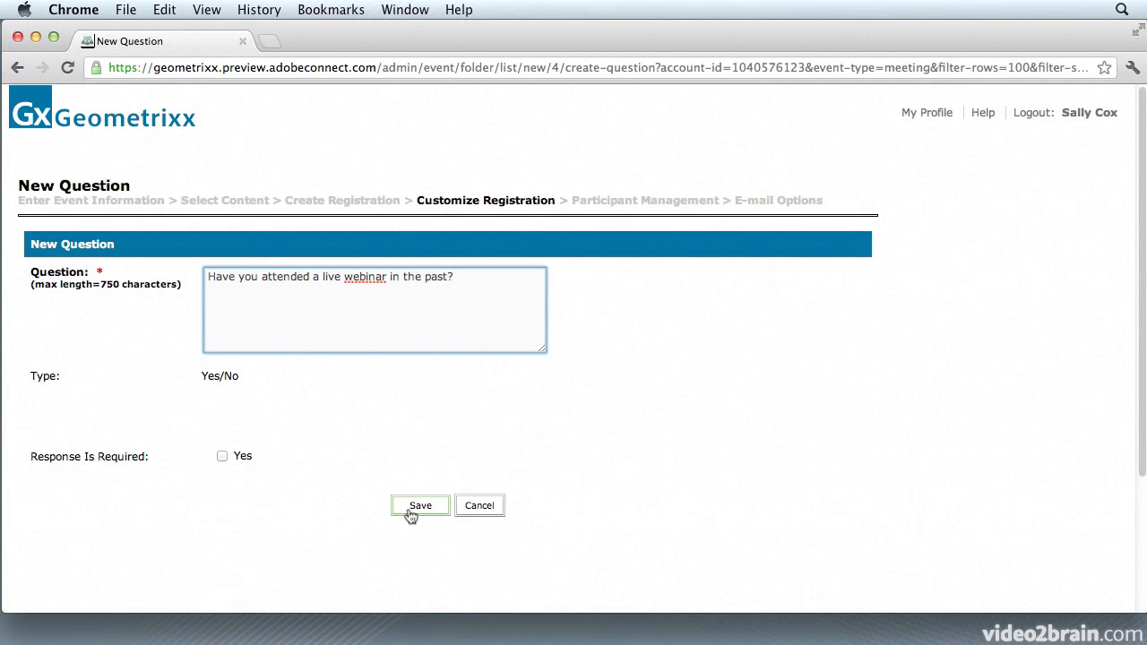
click(420, 505)
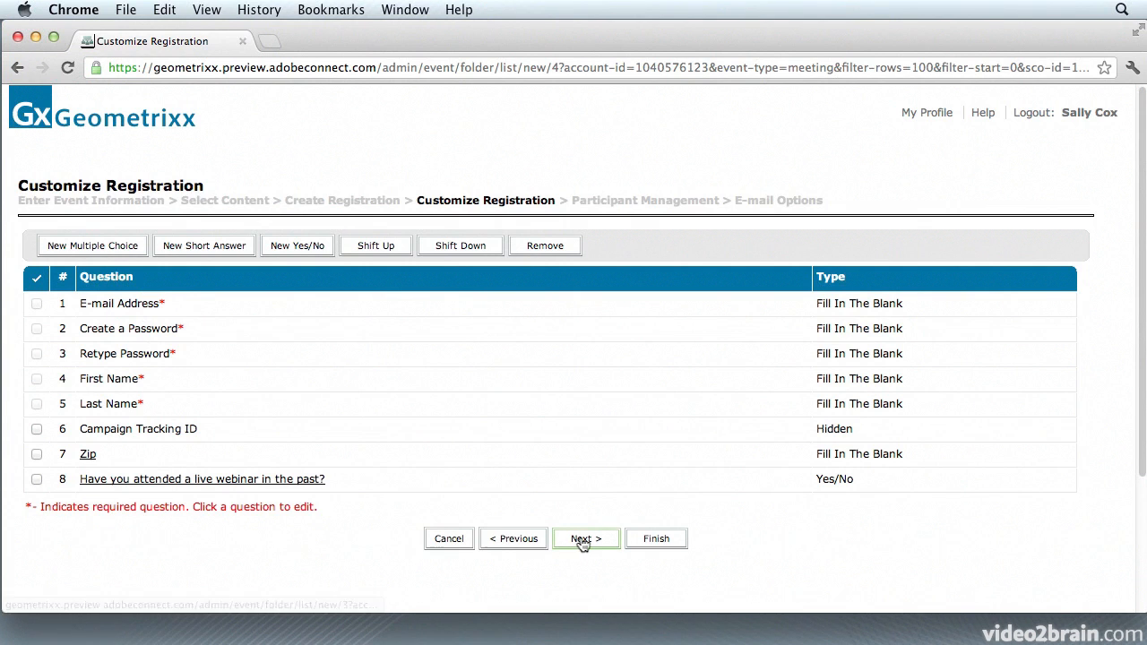
click(585, 538)
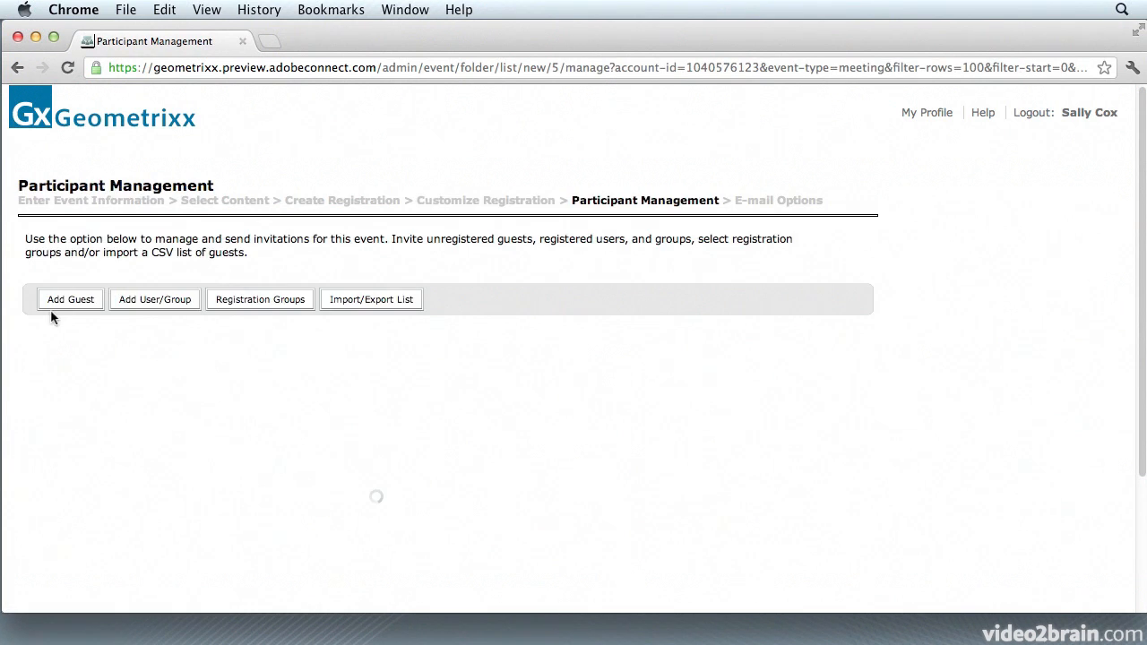
click(154, 298)
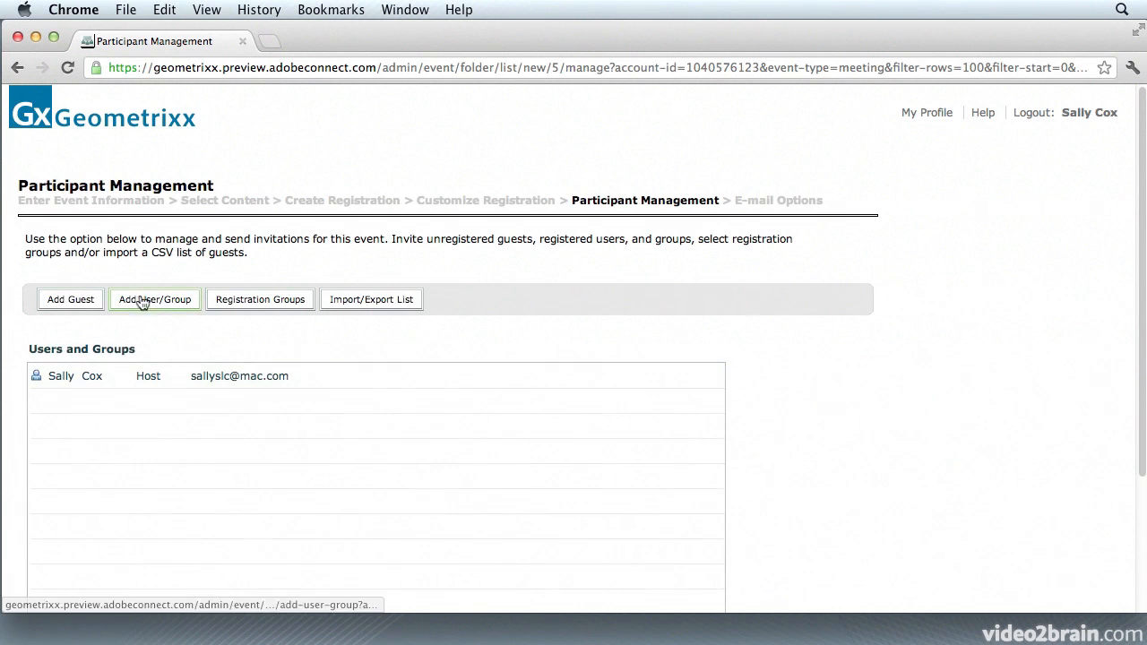
mouse_move(165, 290)
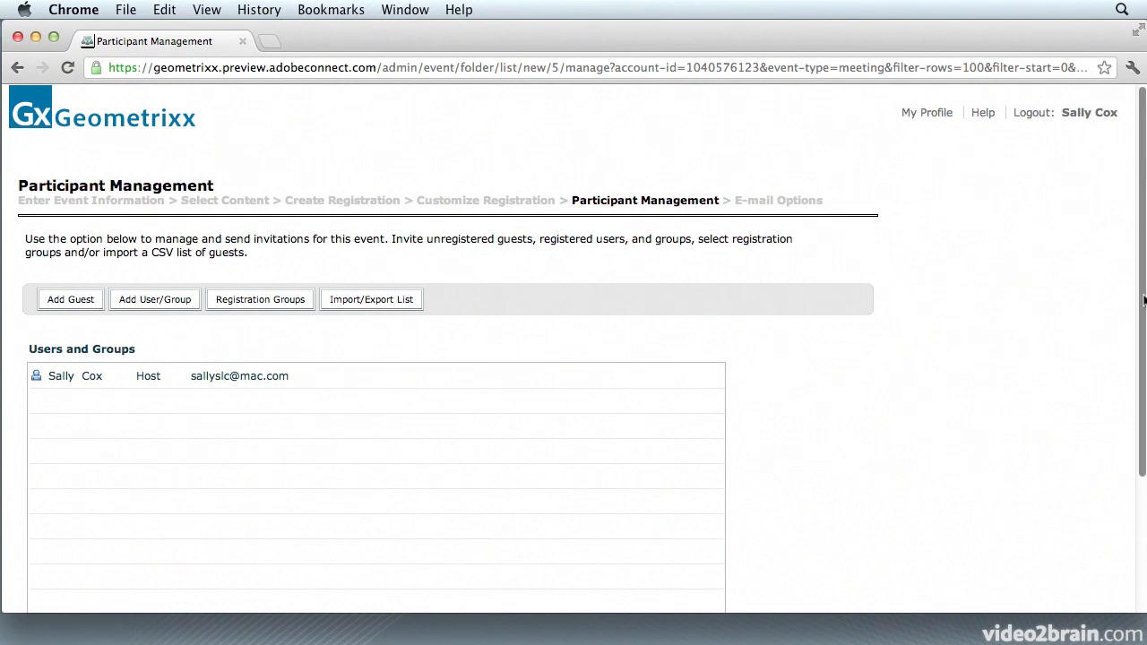
scroll(down, 3)
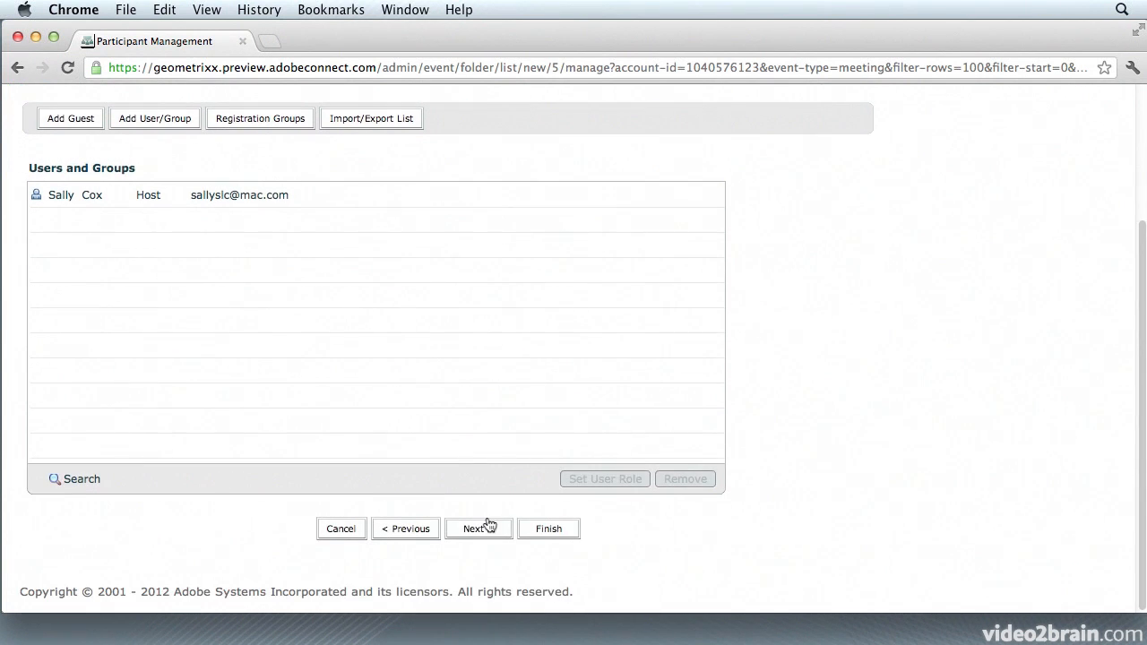
click(473, 527)
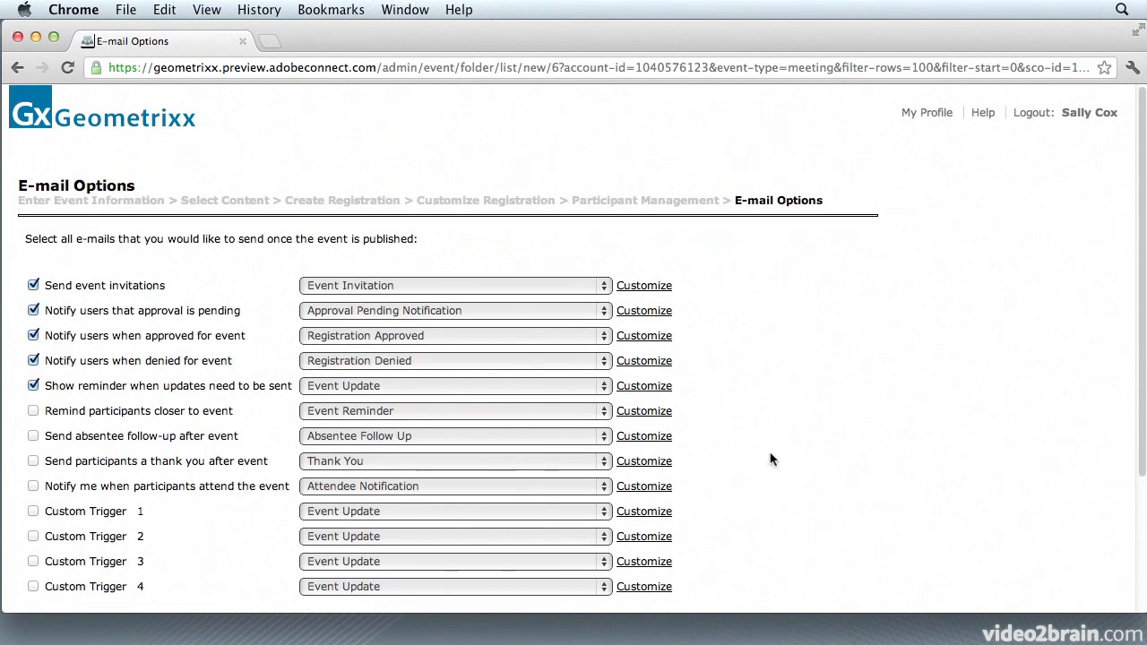
Review the event invitation e-mail customization and finish creating the November Shapes event.
scroll(down, 3)
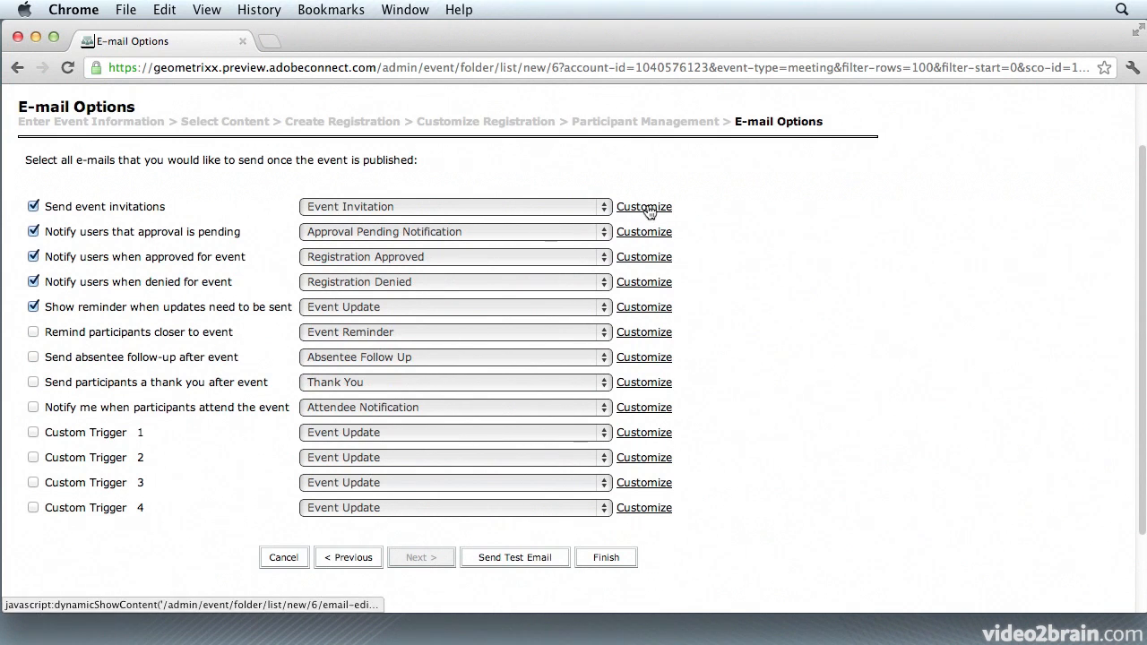
click(643, 208)
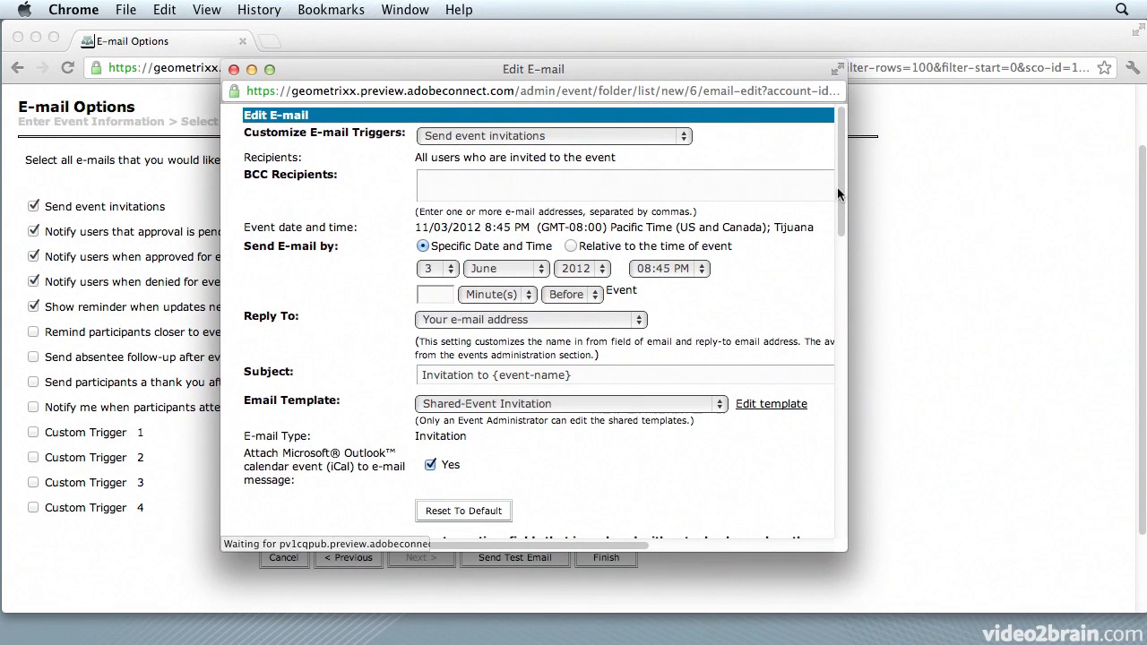
scroll(down, 3)
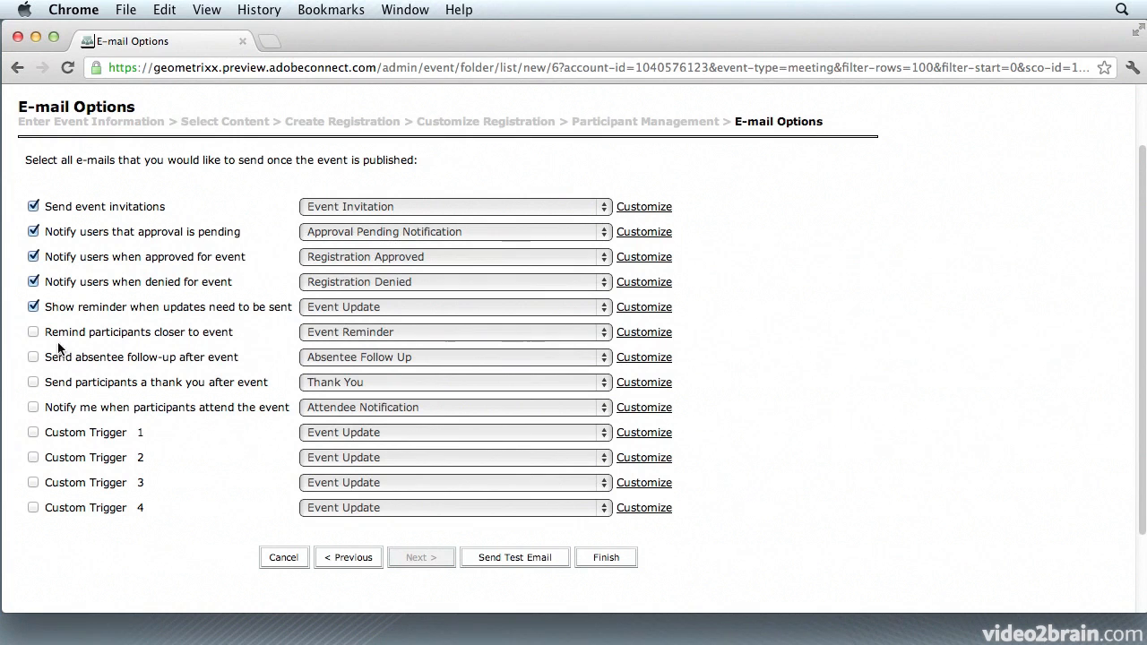
mouse_move(70, 335)
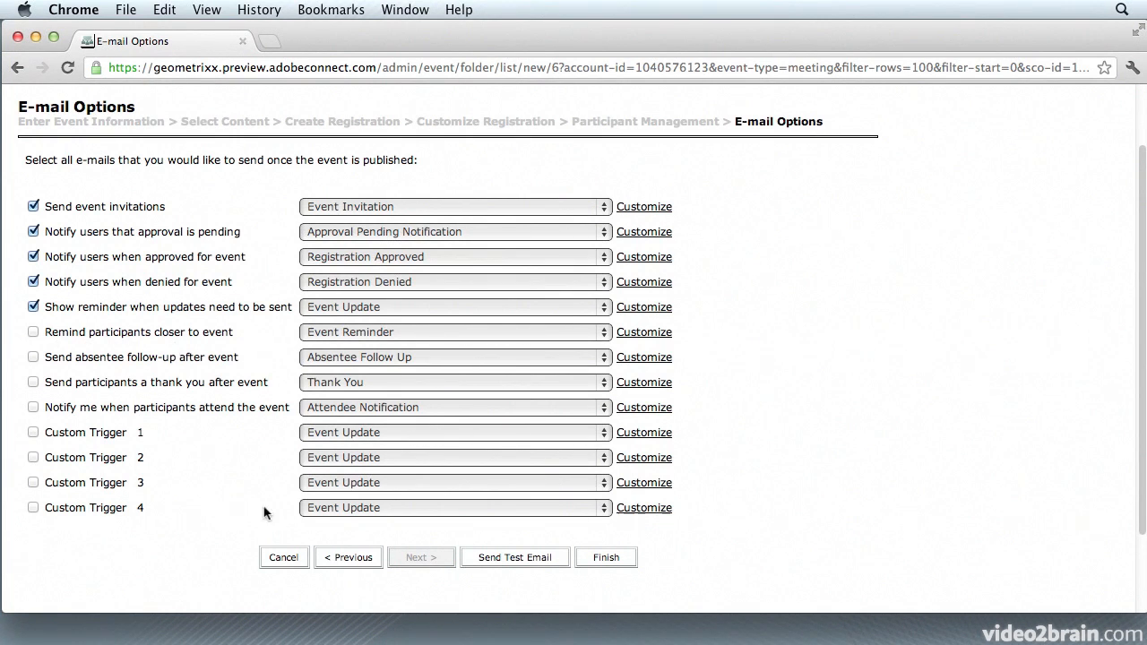
mouse_move(515, 556)
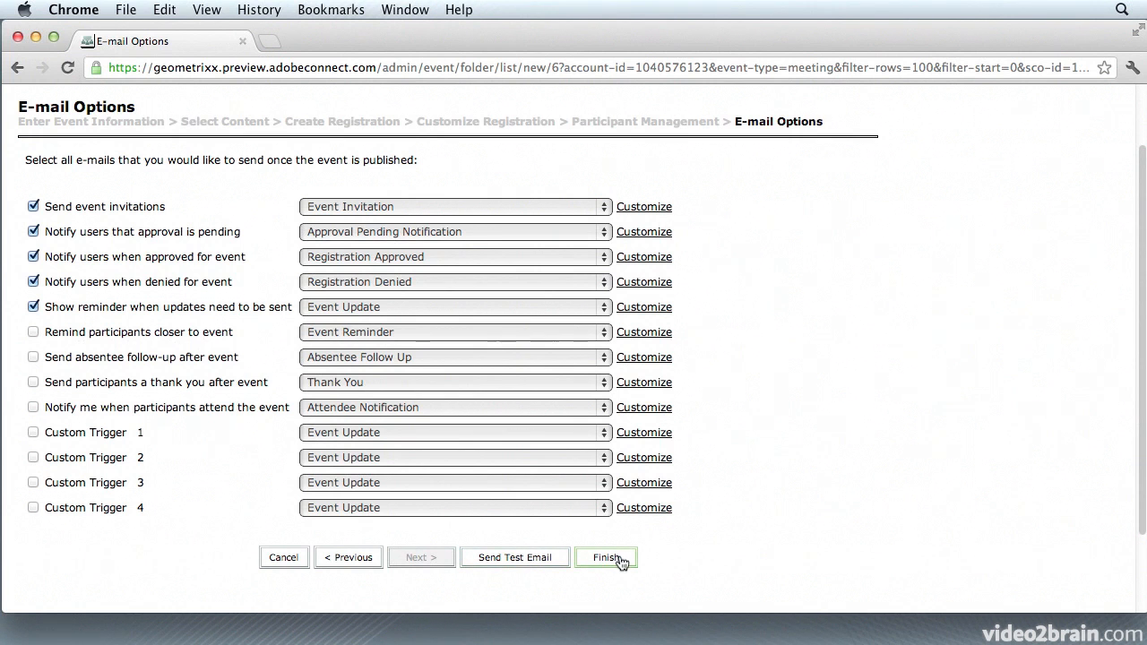
click(606, 556)
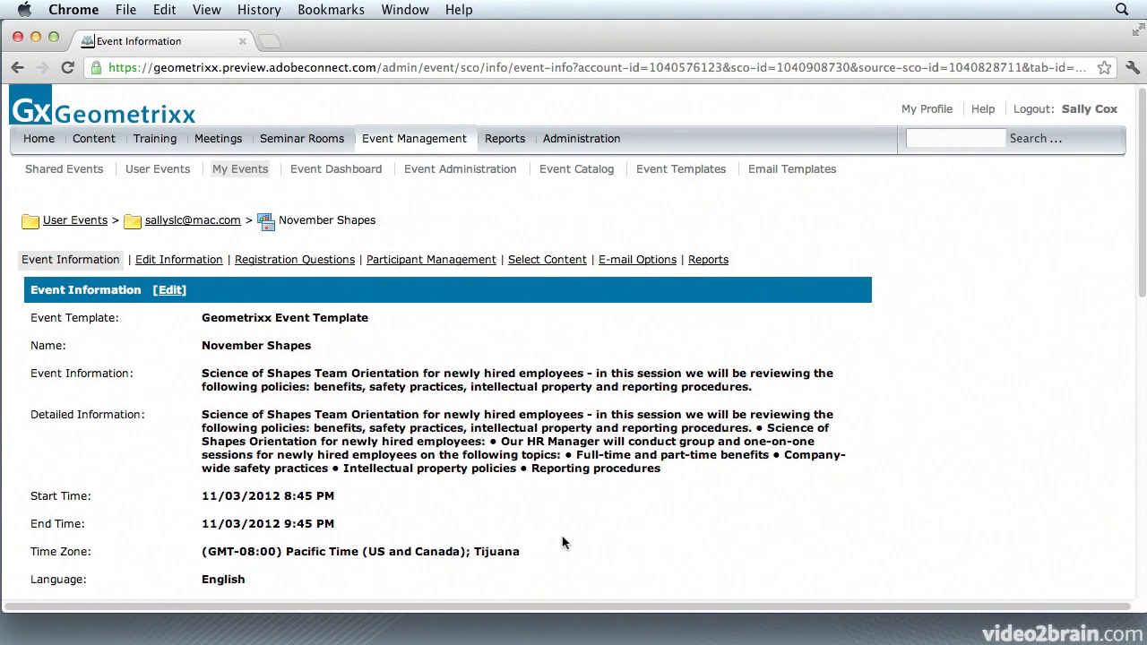
Review the Event Information summary and its Edit Information view without changing anything.
scroll(down, 3)
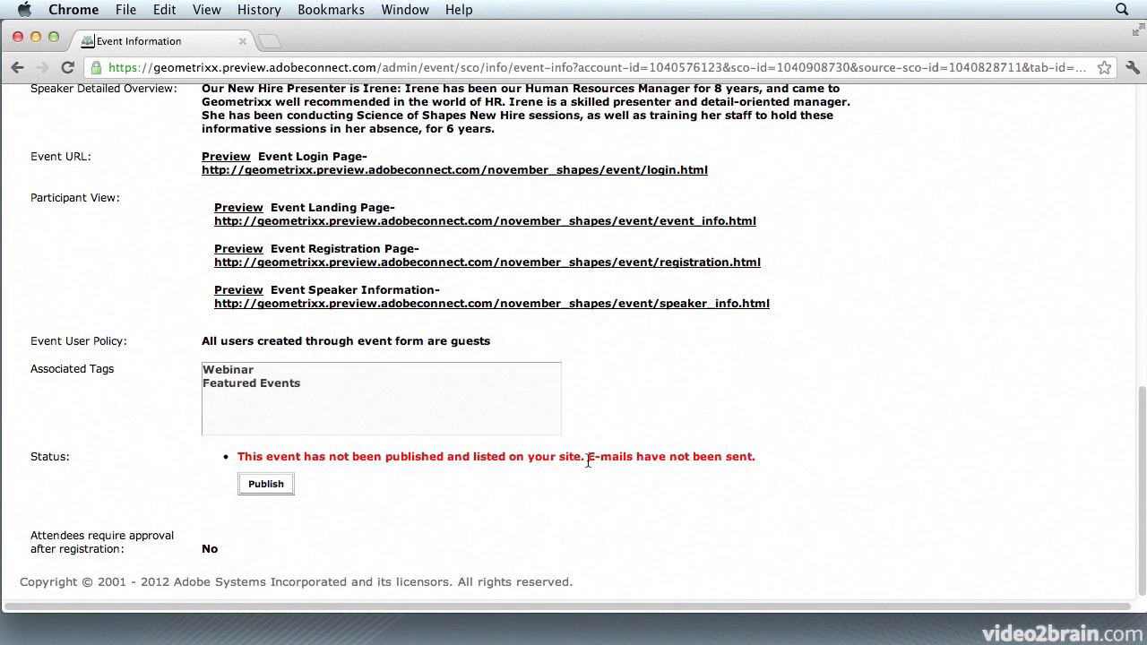
scroll(up, 3)
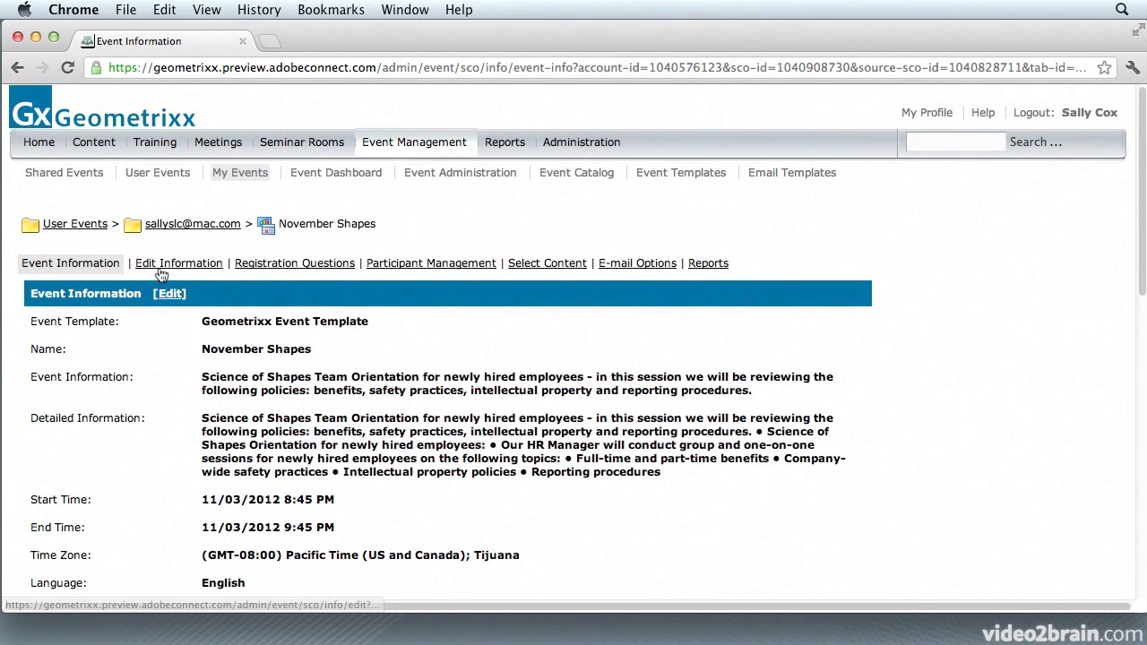
click(180, 262)
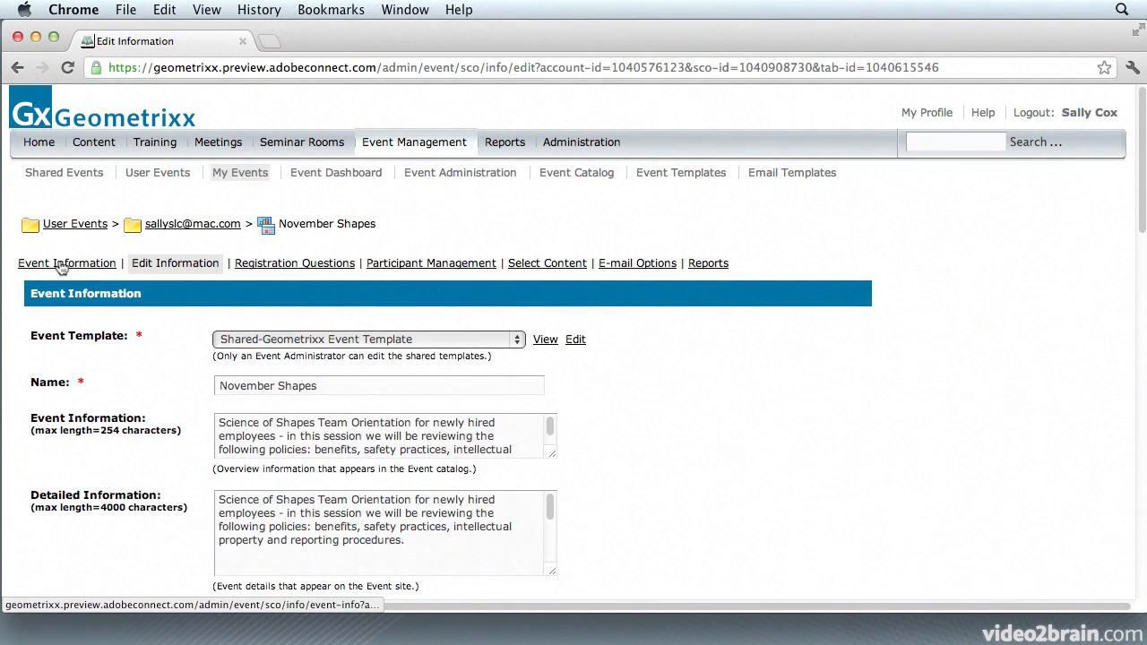
click(67, 262)
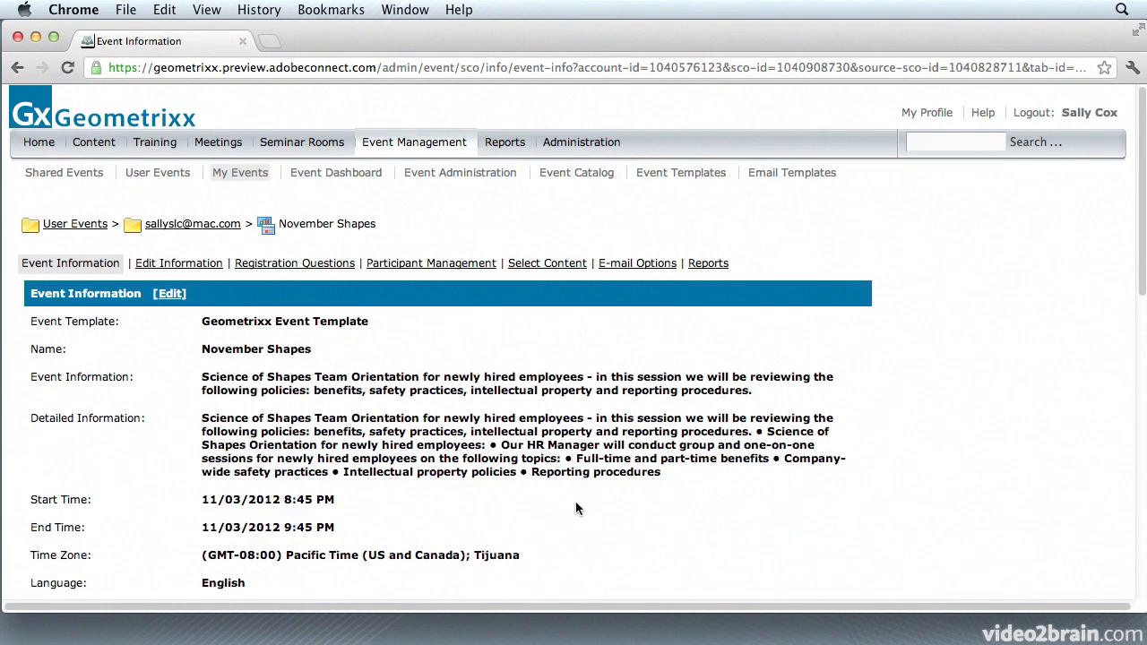
Publish the November Shapes event so it is listed on the site and reload its summary.
scroll(down, 3)
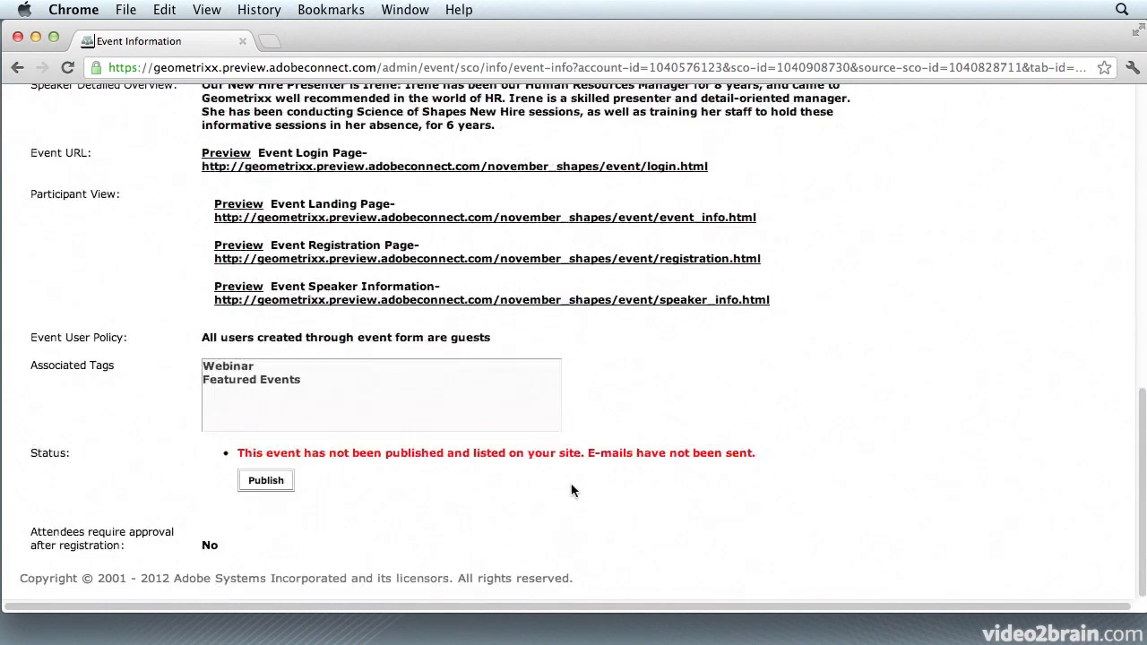
click(265, 480)
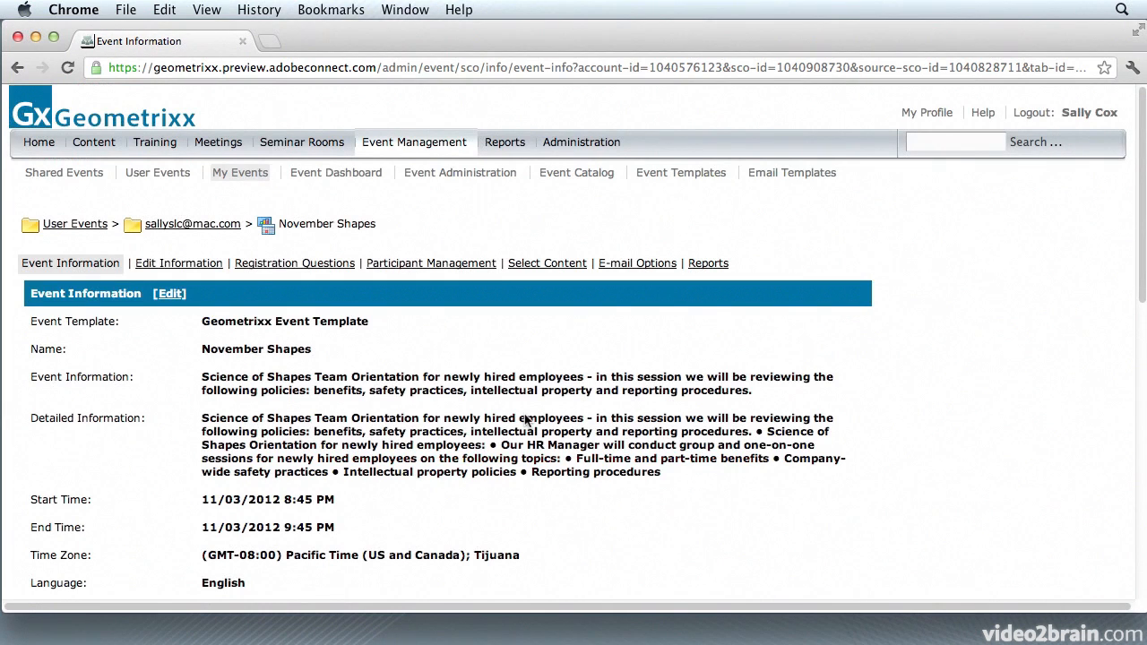
mouse_move(384, 441)
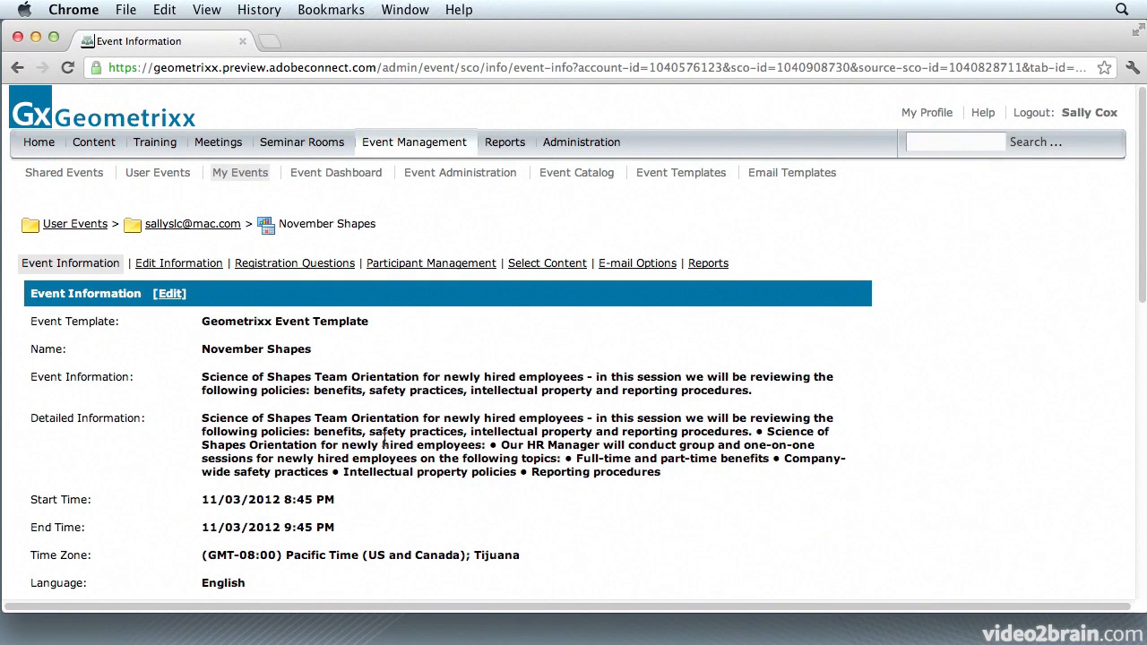
scroll(down, 3)
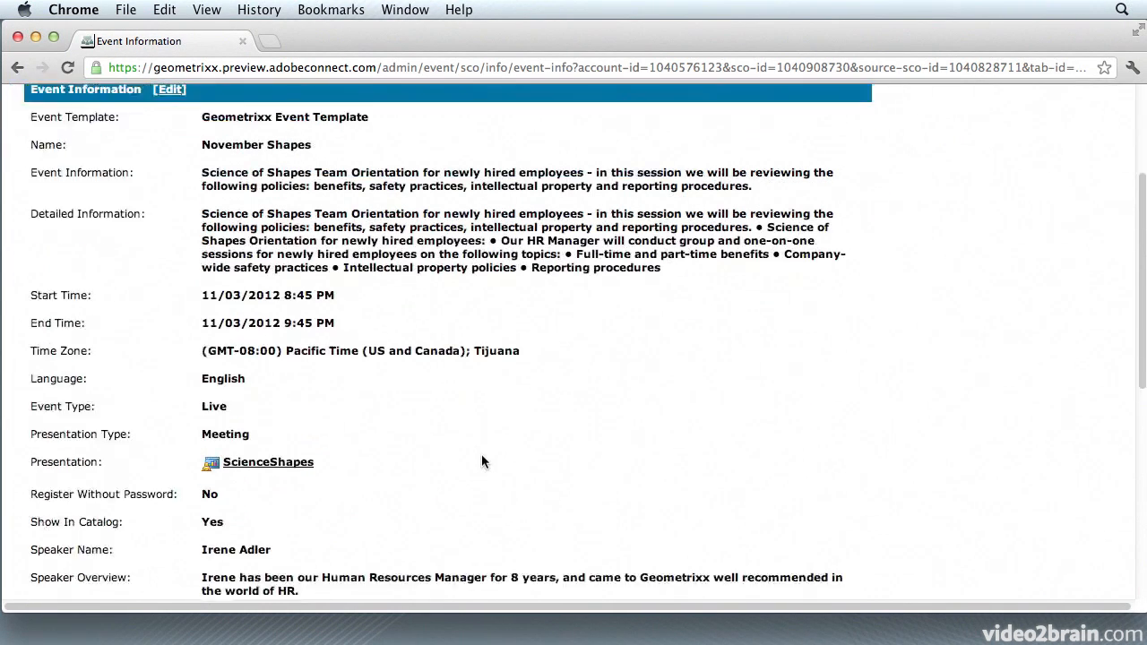
scroll(down, 3)
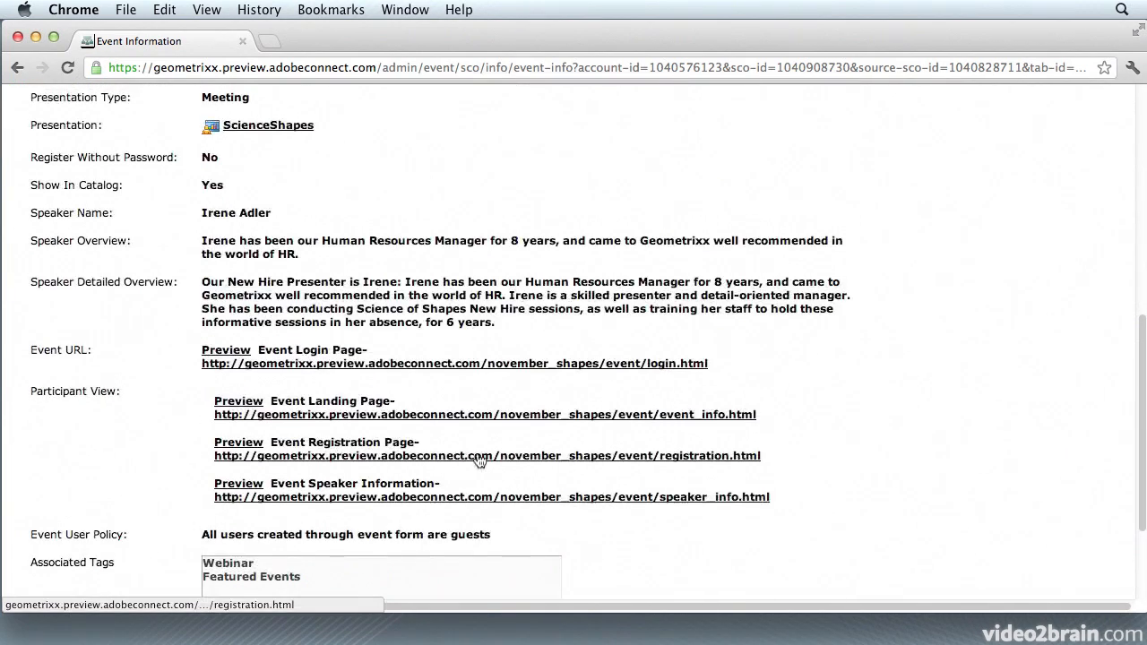
click(70, 158)
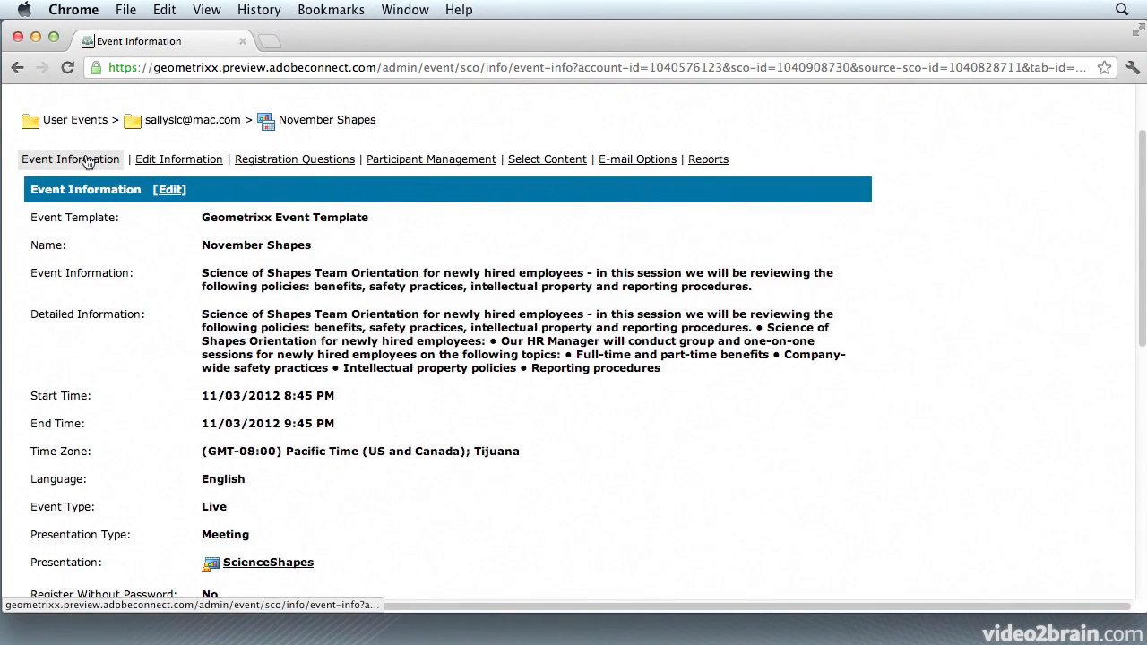
scroll(down, 3)
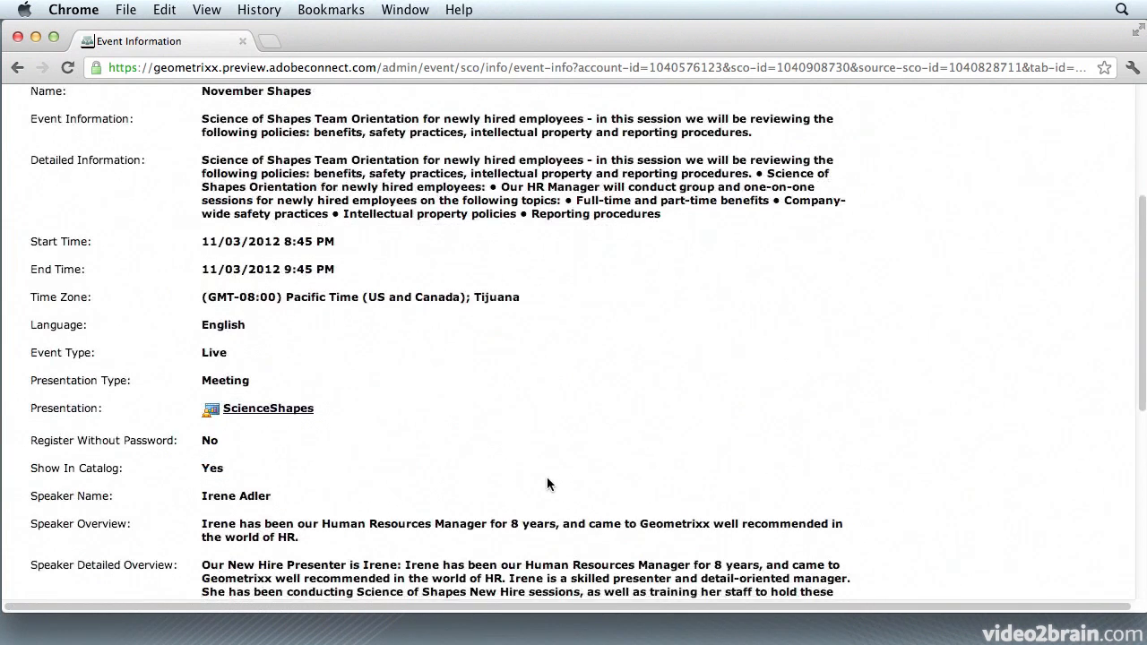
scroll(down, 3)
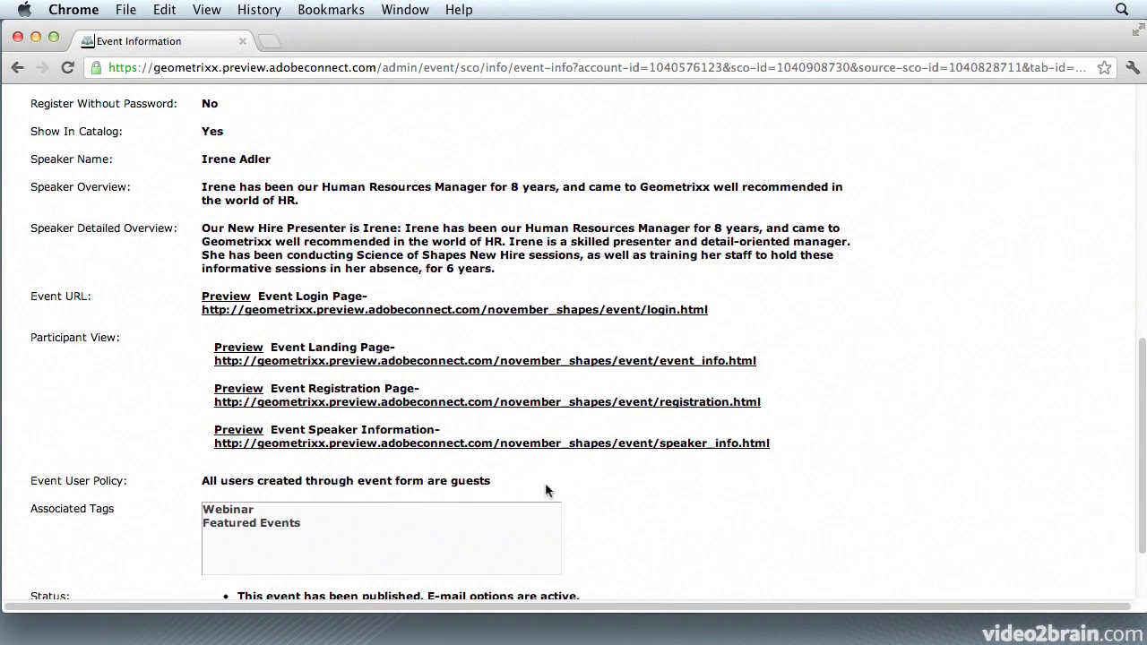
mouse_move(362, 301)
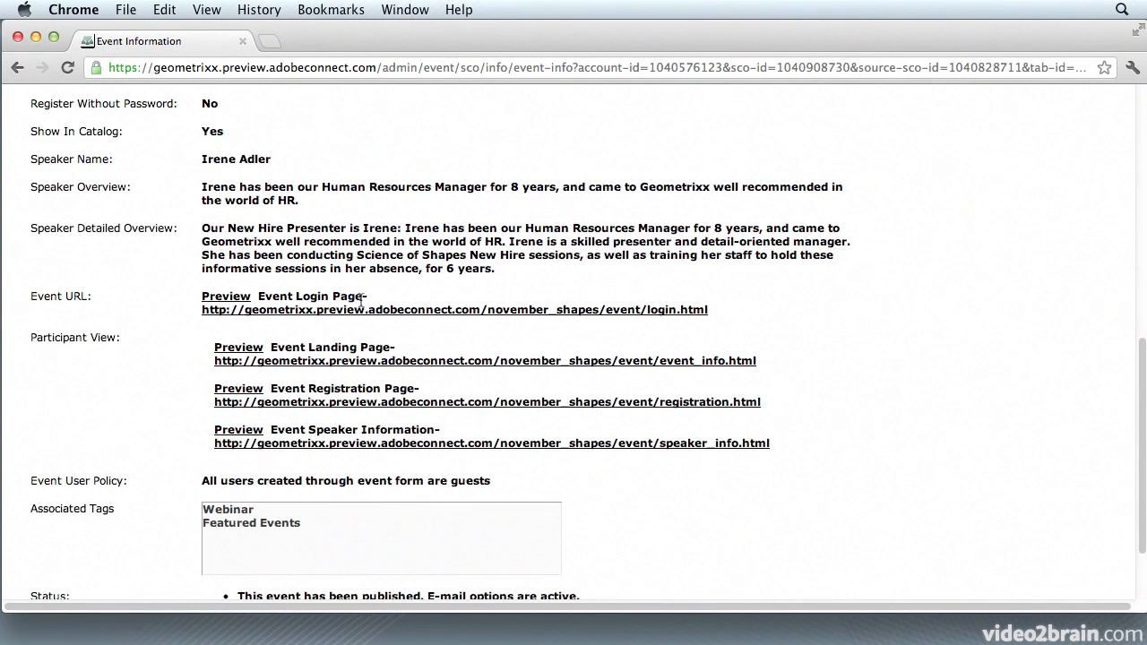
click(226, 296)
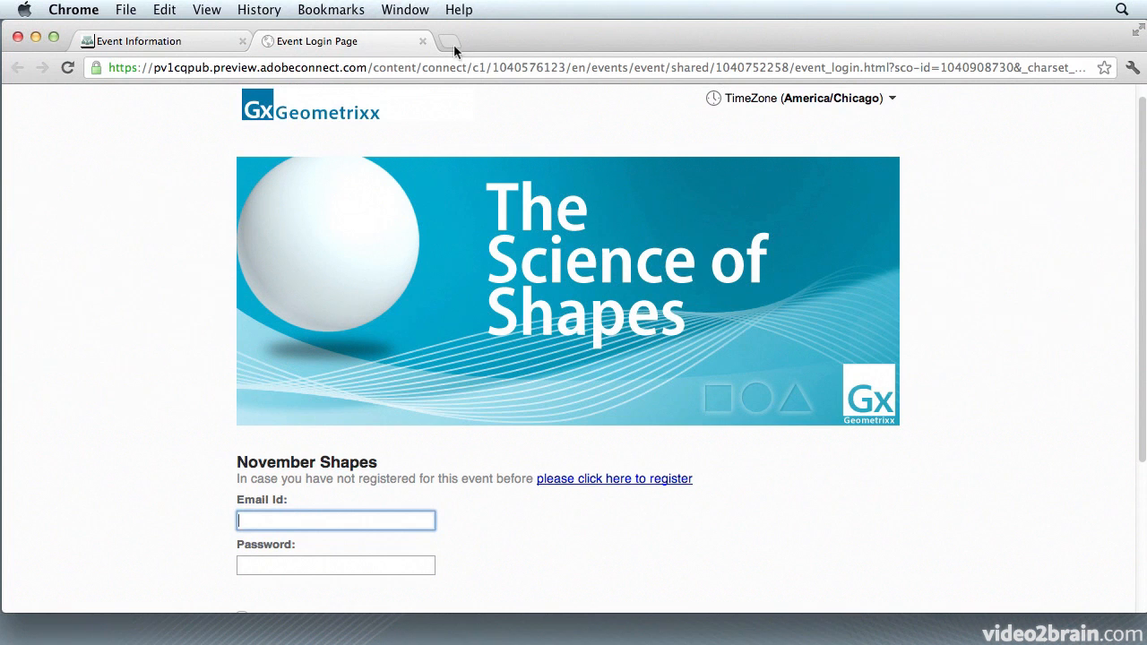
mouse_move(421, 41)
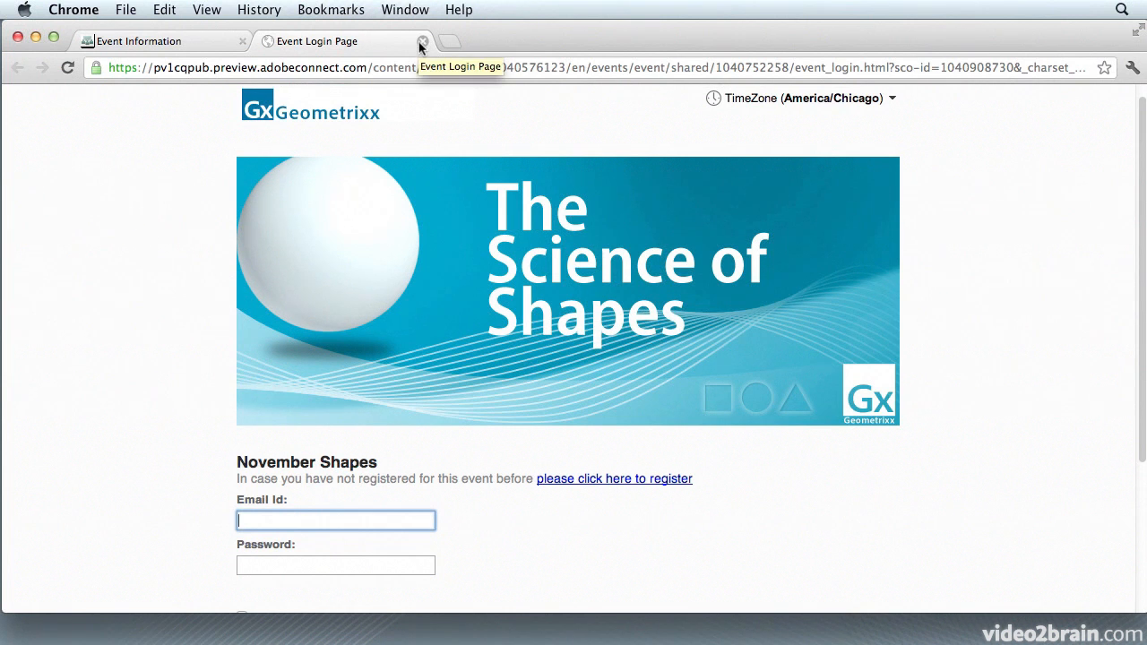
Close the login page preview and review the Event Registration Page preview.
click(423, 41)
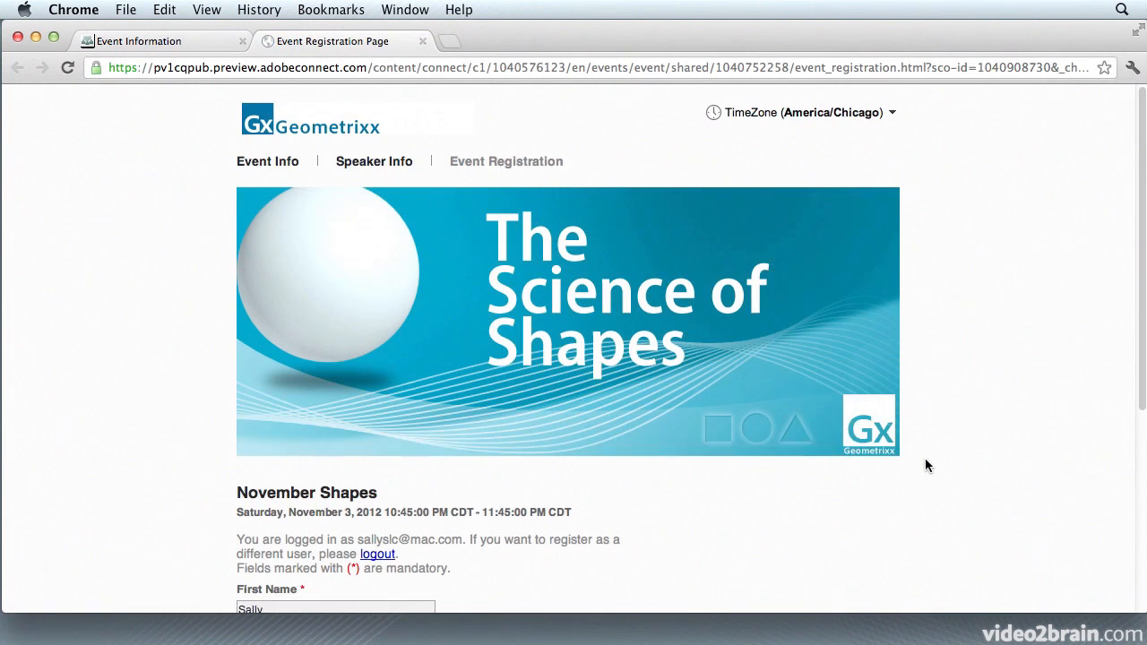
scroll(down, 3)
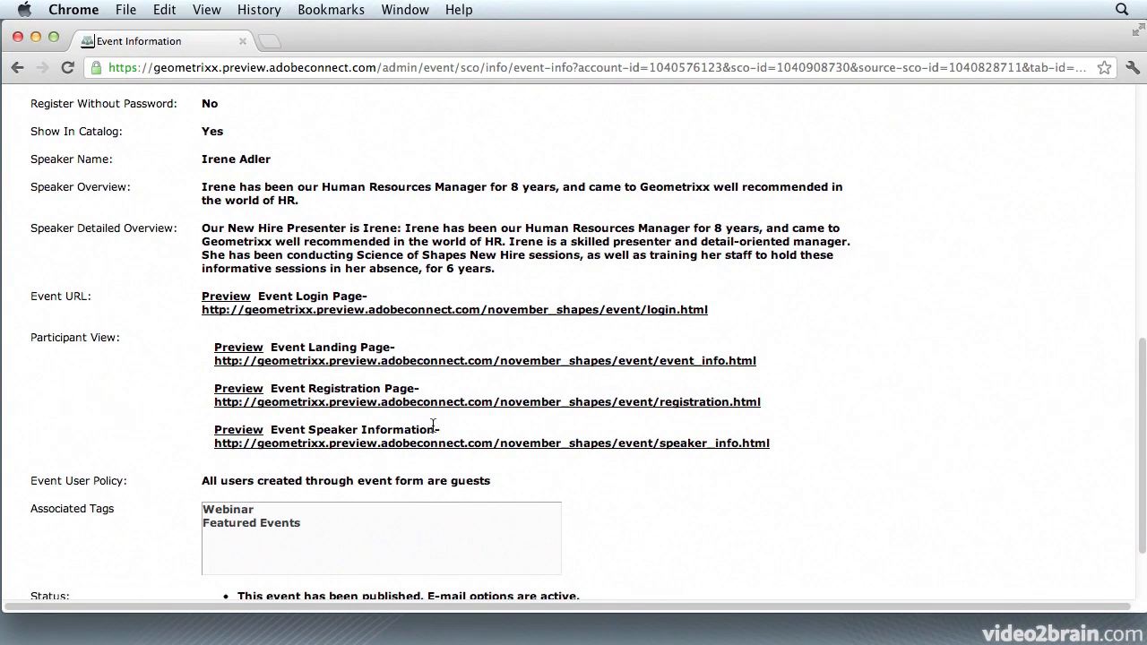
mouse_move(244, 563)
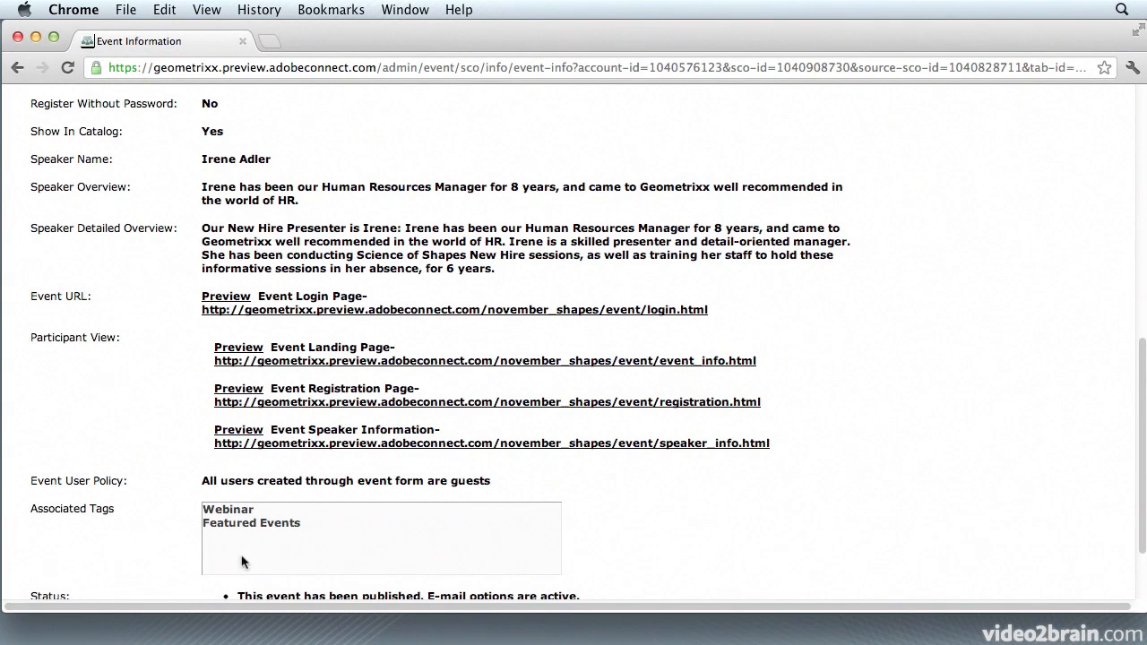
mouse_move(260, 519)
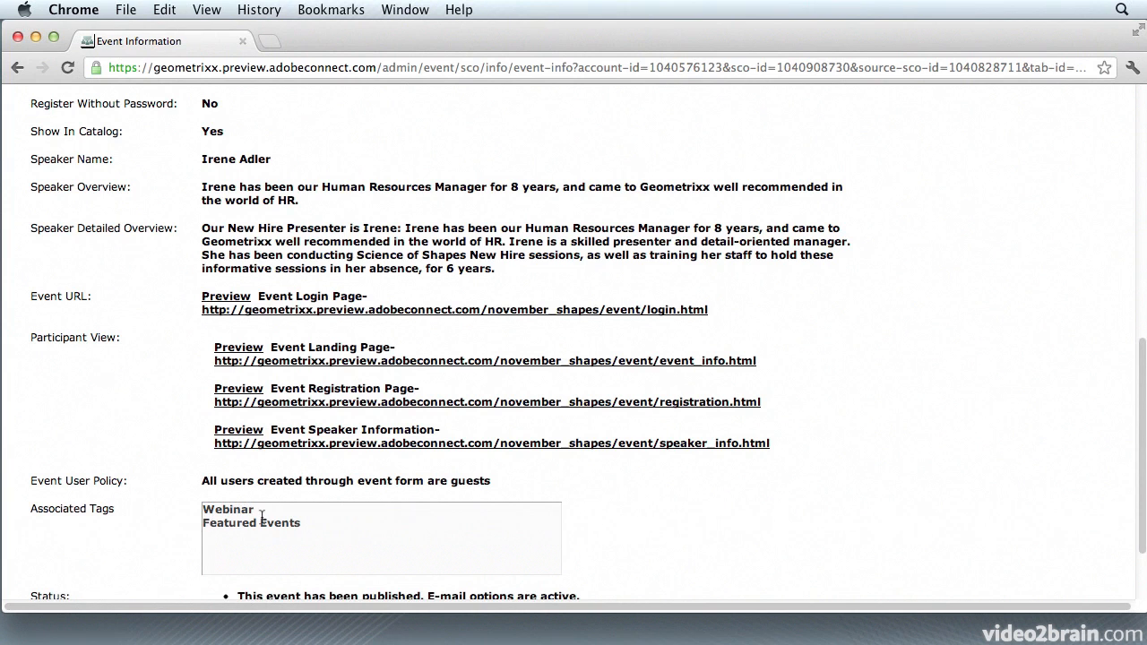
mouse_move(733, 477)
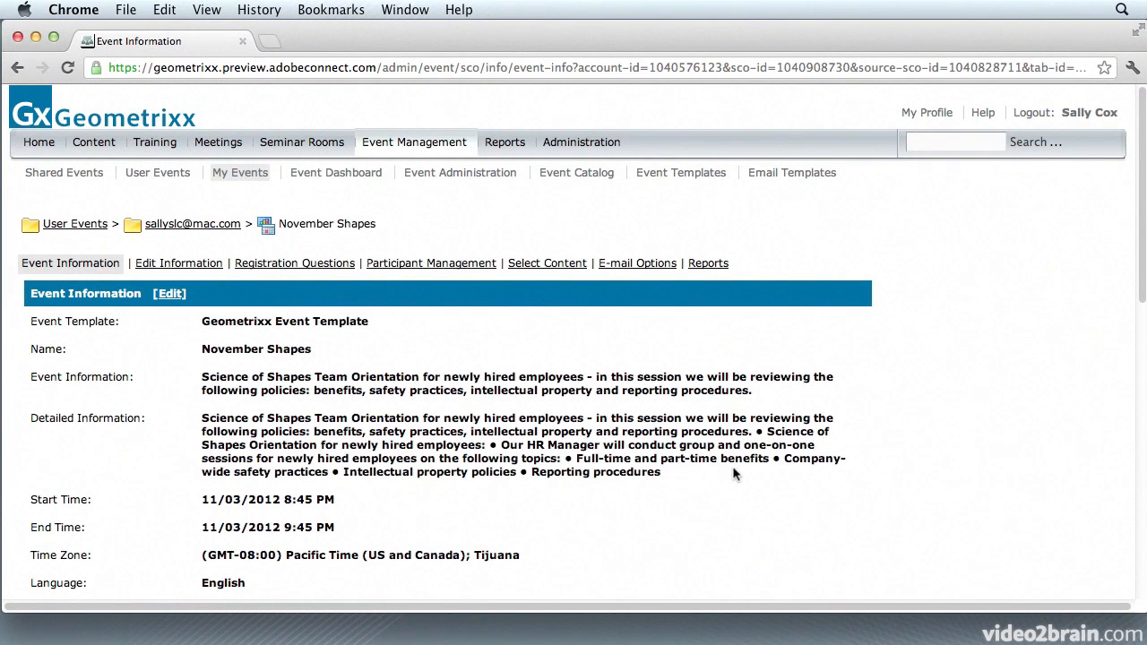
Show the Event Catalog page with its embed code and carousel.
click(577, 172)
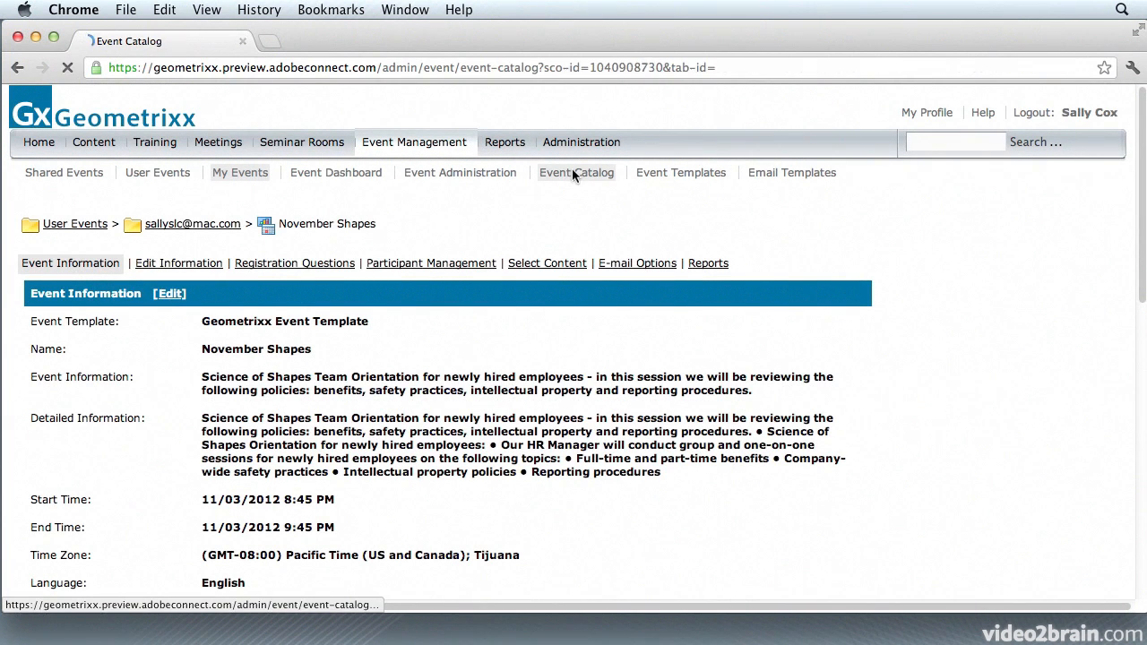
click(577, 172)
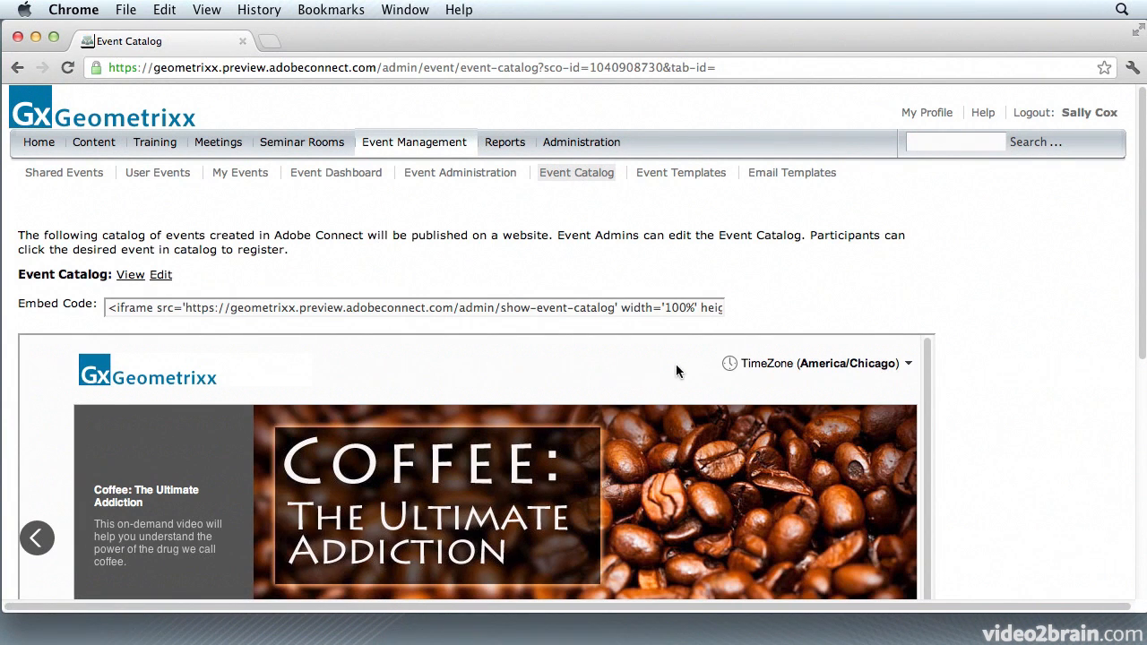
mouse_move(492, 344)
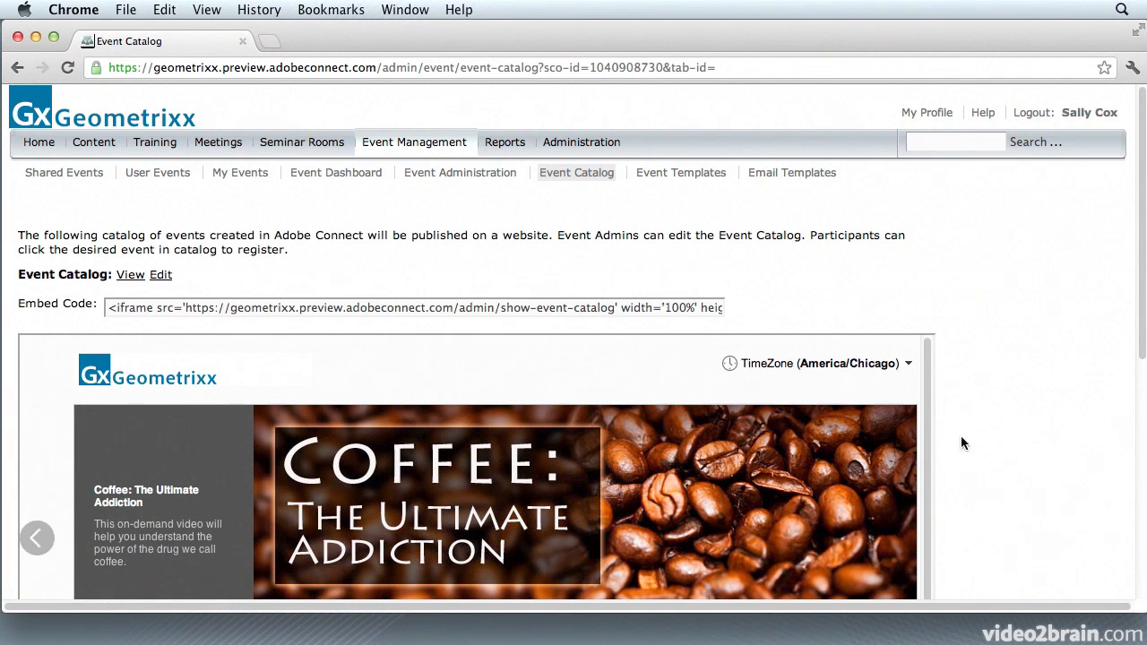
scroll(down, 3)
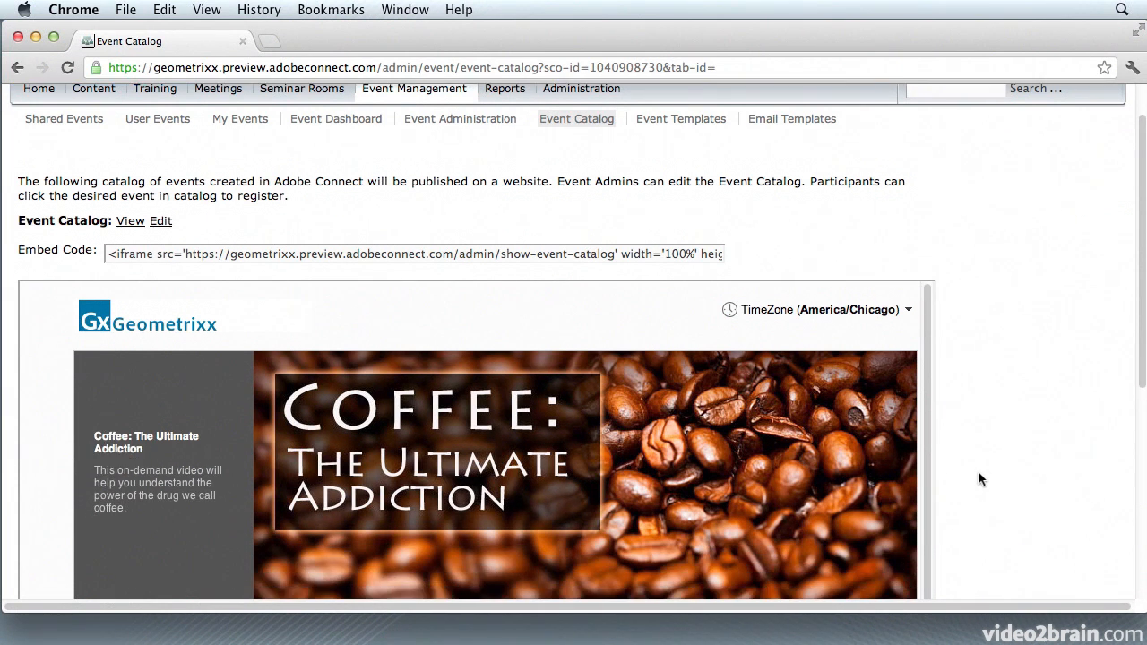
scroll(down, 3)
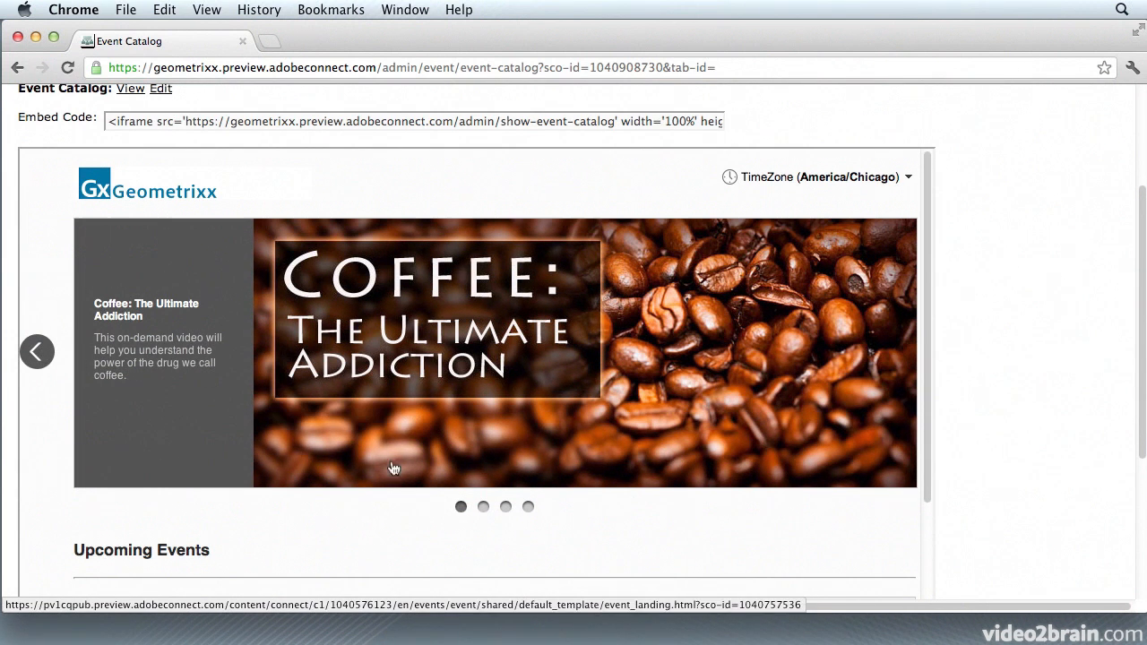
Step the carousel past Annuities Explained to the November Shapes slide.
click(506, 506)
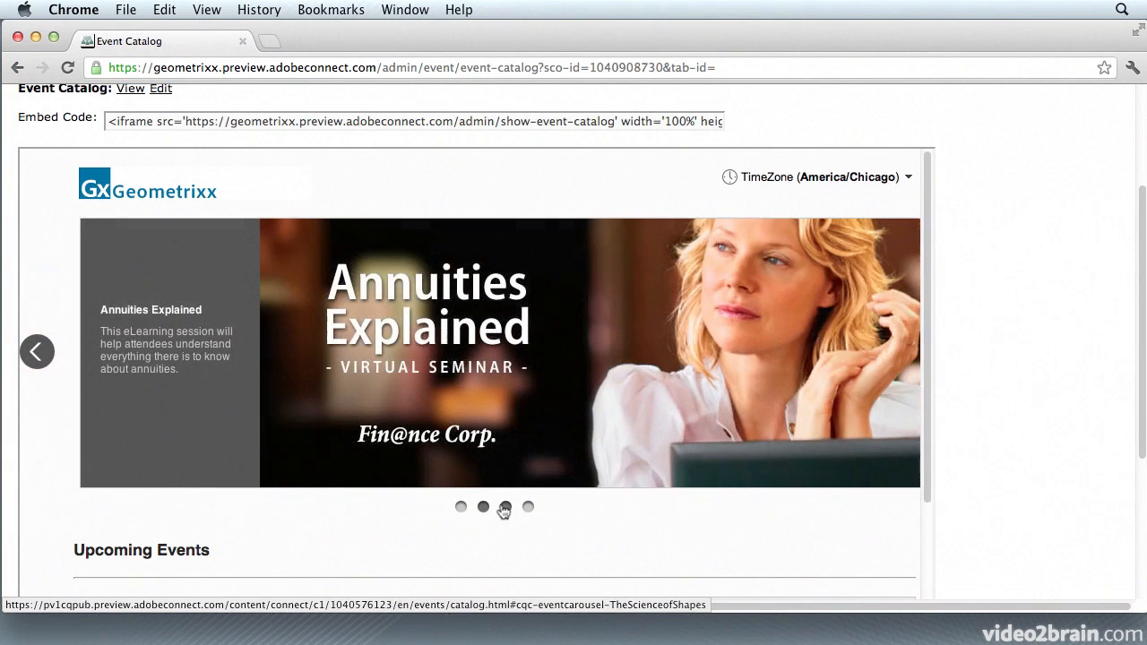
click(506, 507)
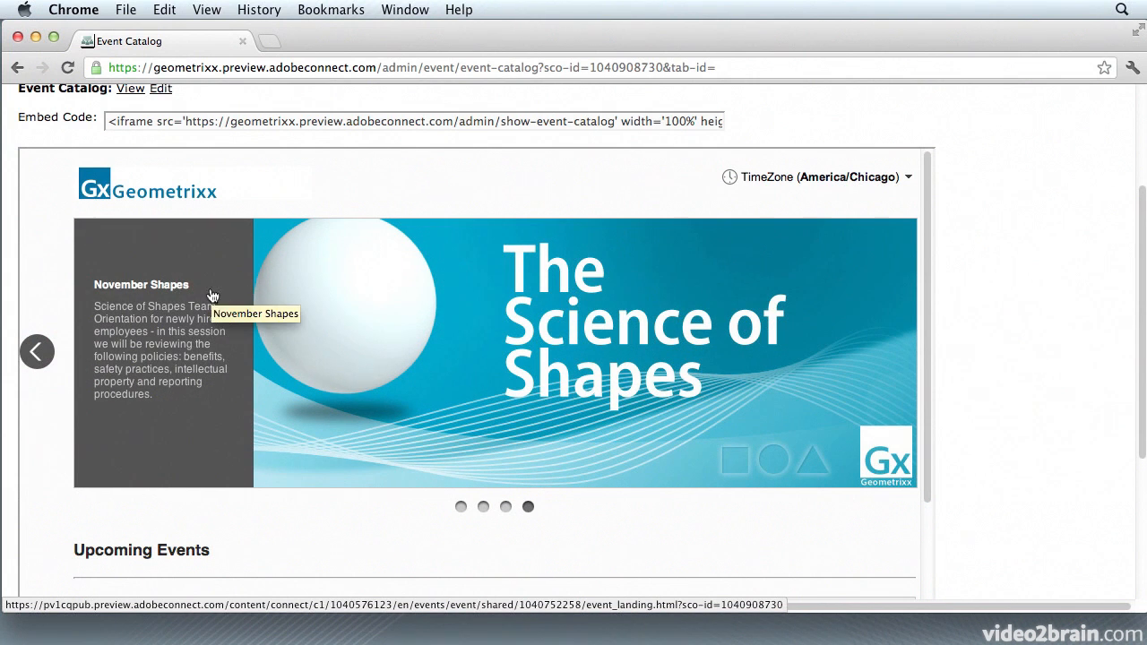
scroll(down, 3)
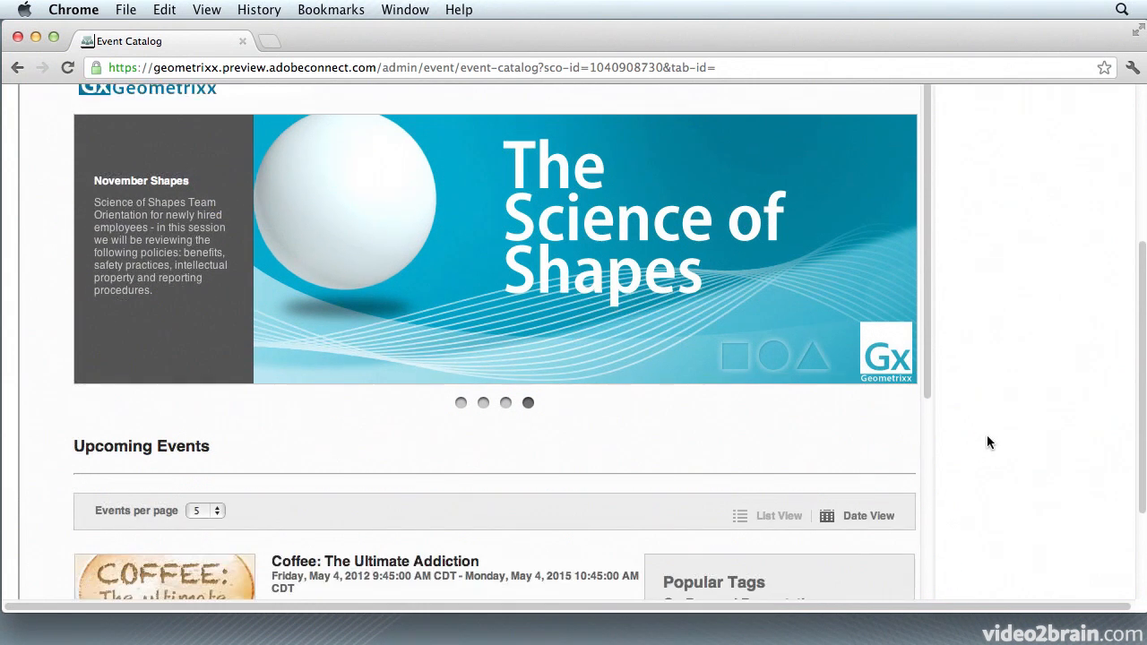
Filter upcoming events by the Webinar tag, try On Demand Presentation, and return to Webinar.
scroll(down, 3)
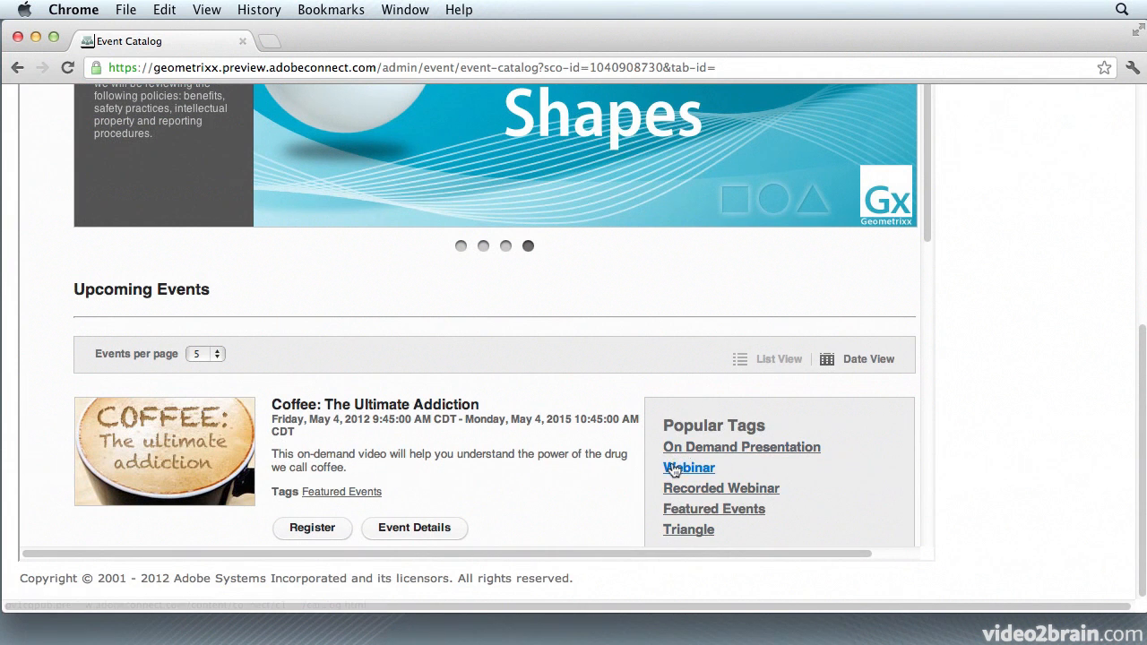
click(688, 466)
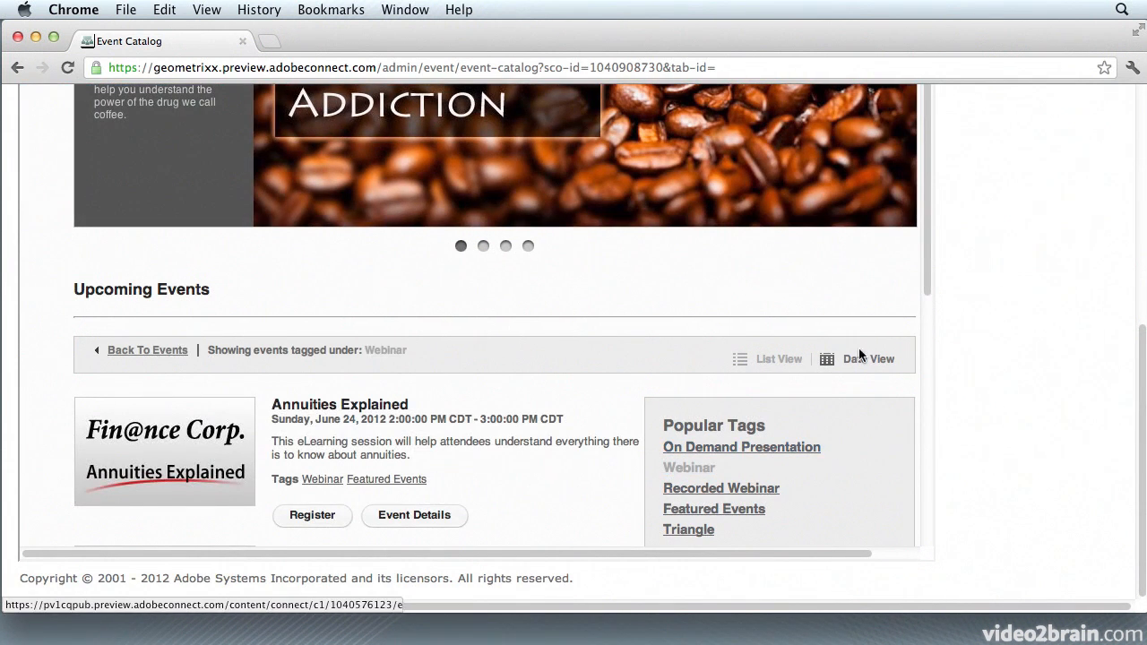
scroll(down, 3)
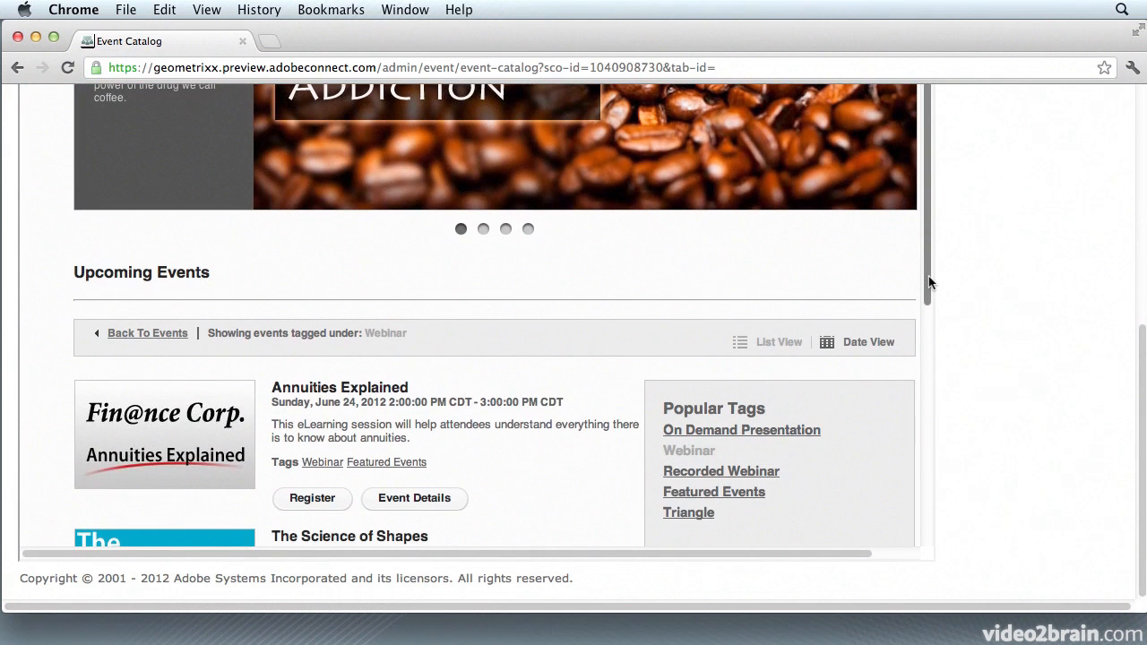
scroll(down, 3)
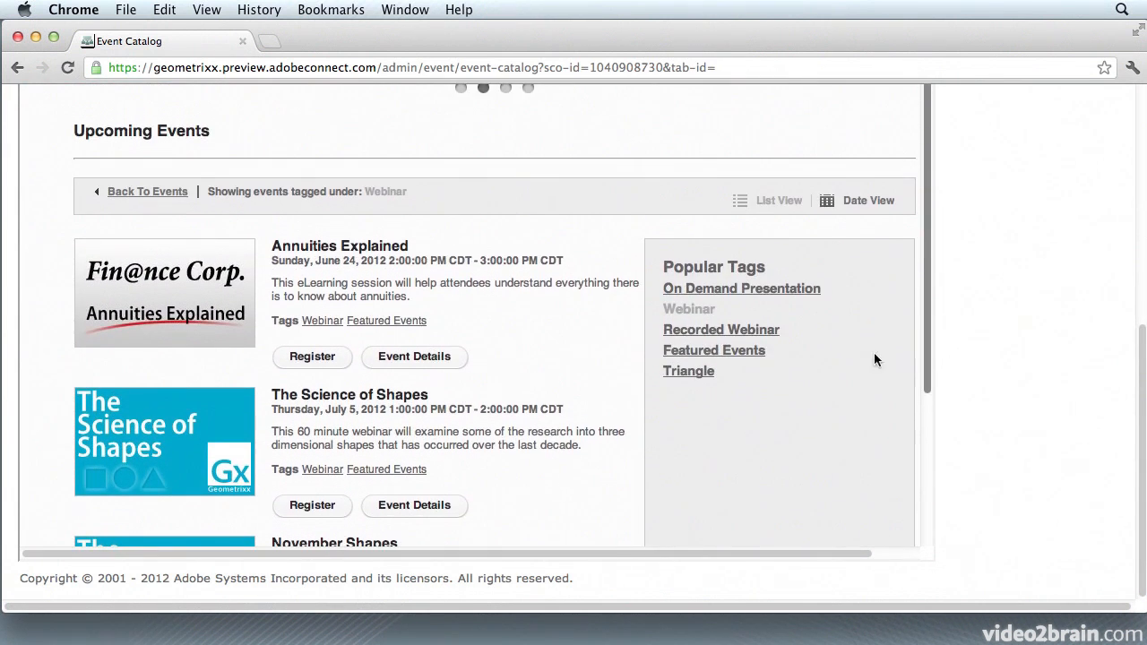
click(743, 287)
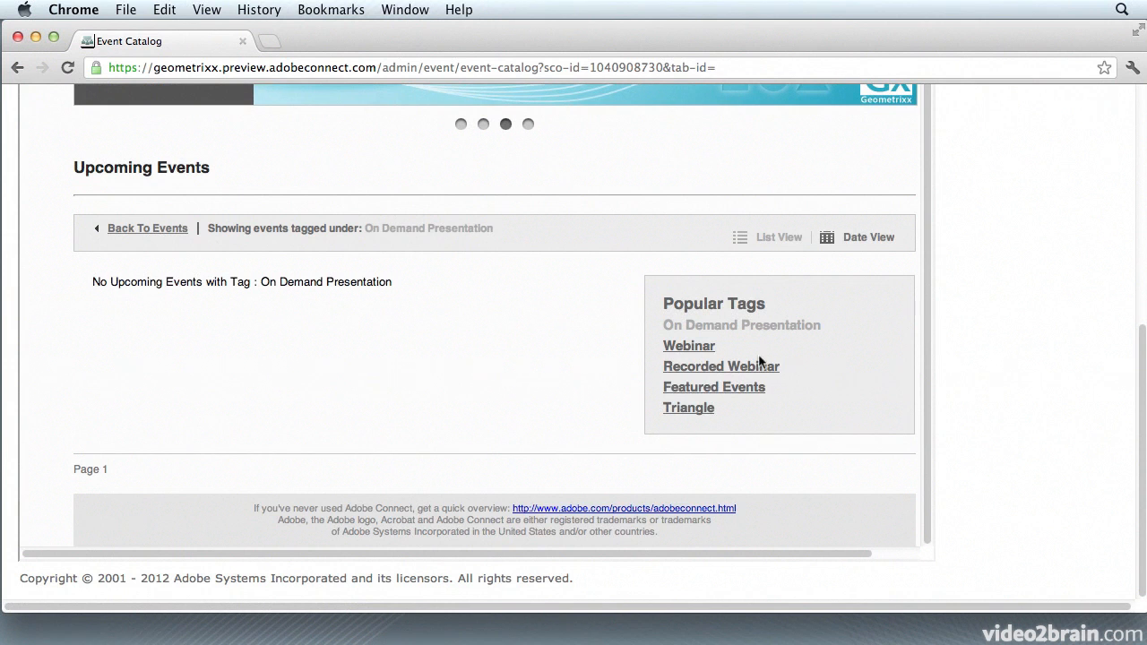
click(689, 345)
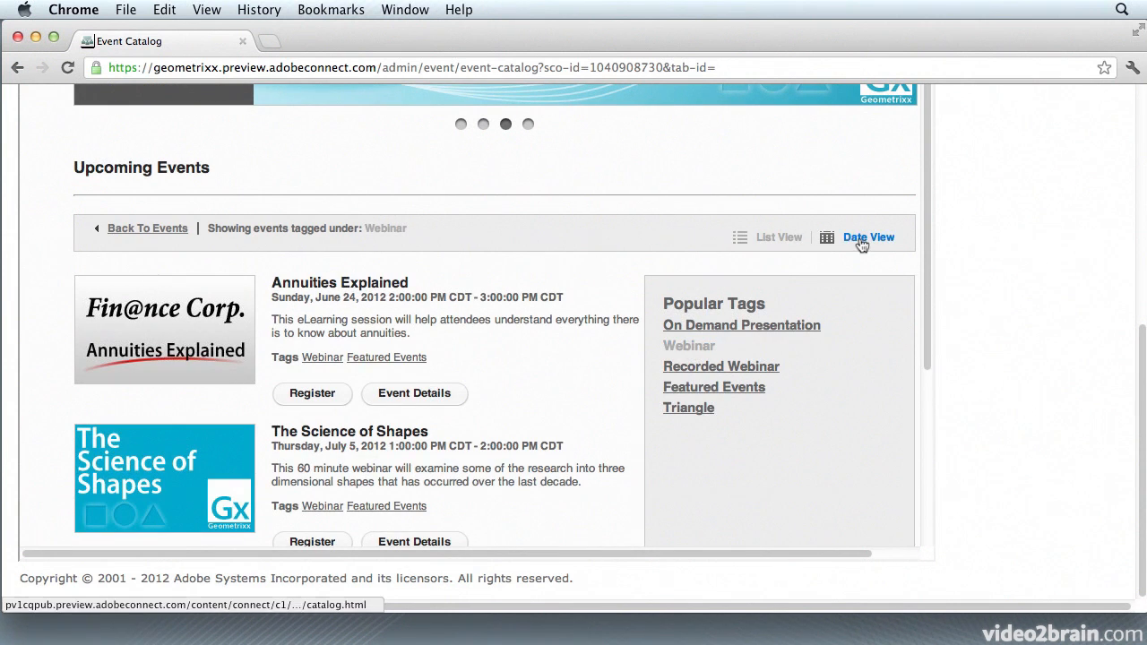
click(868, 238)
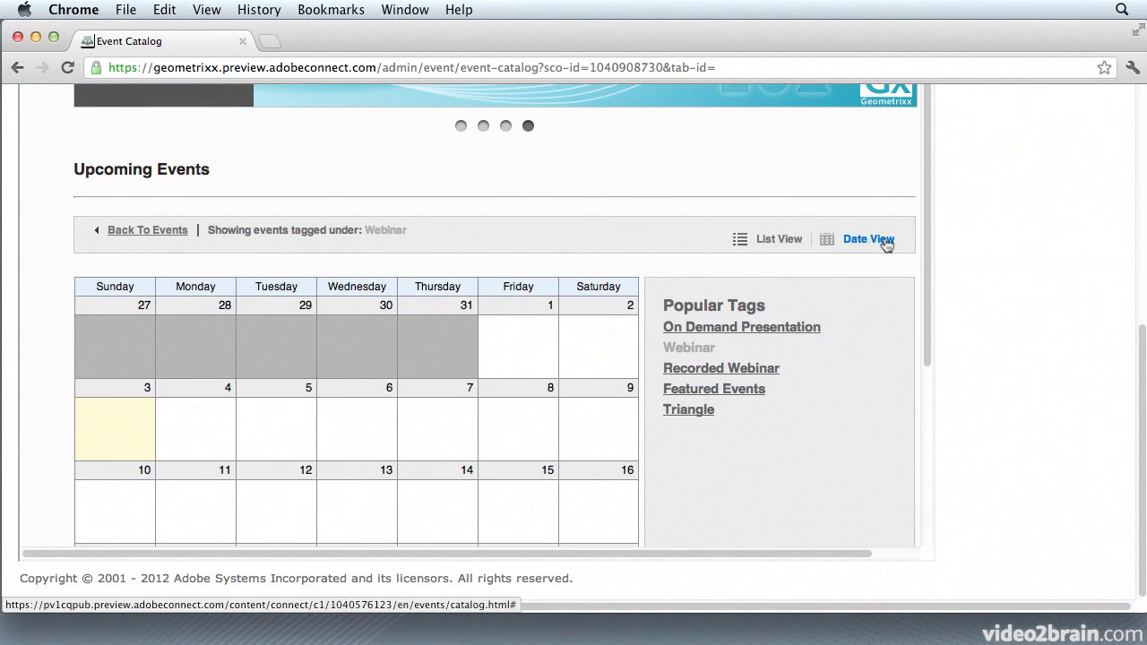
scroll(down, 3)
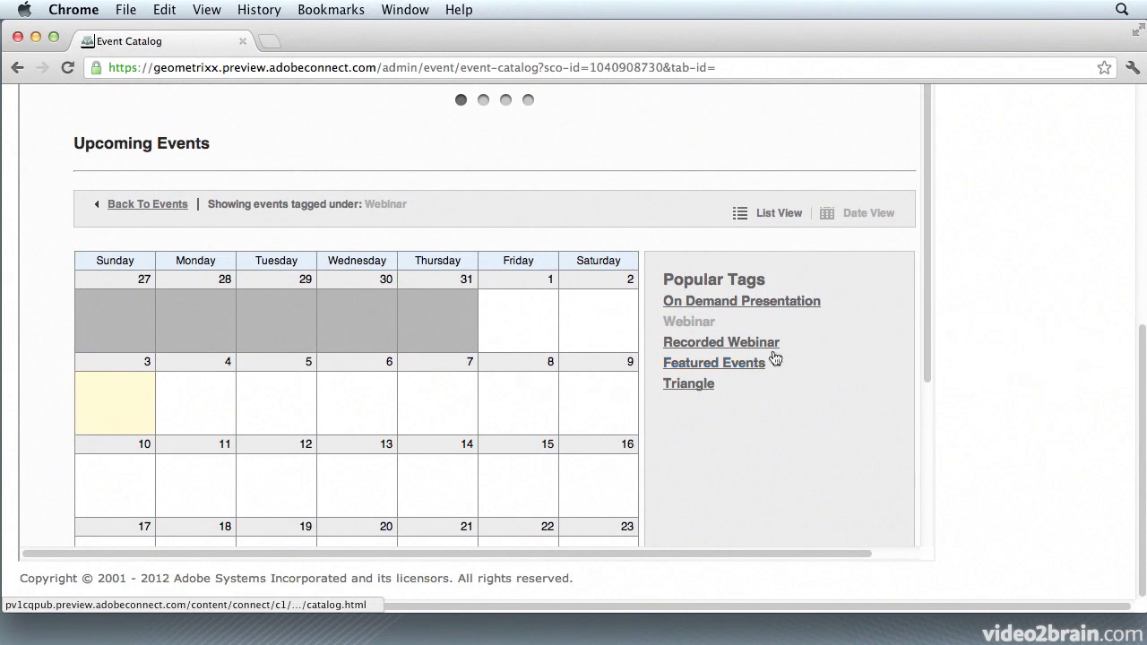
click(778, 212)
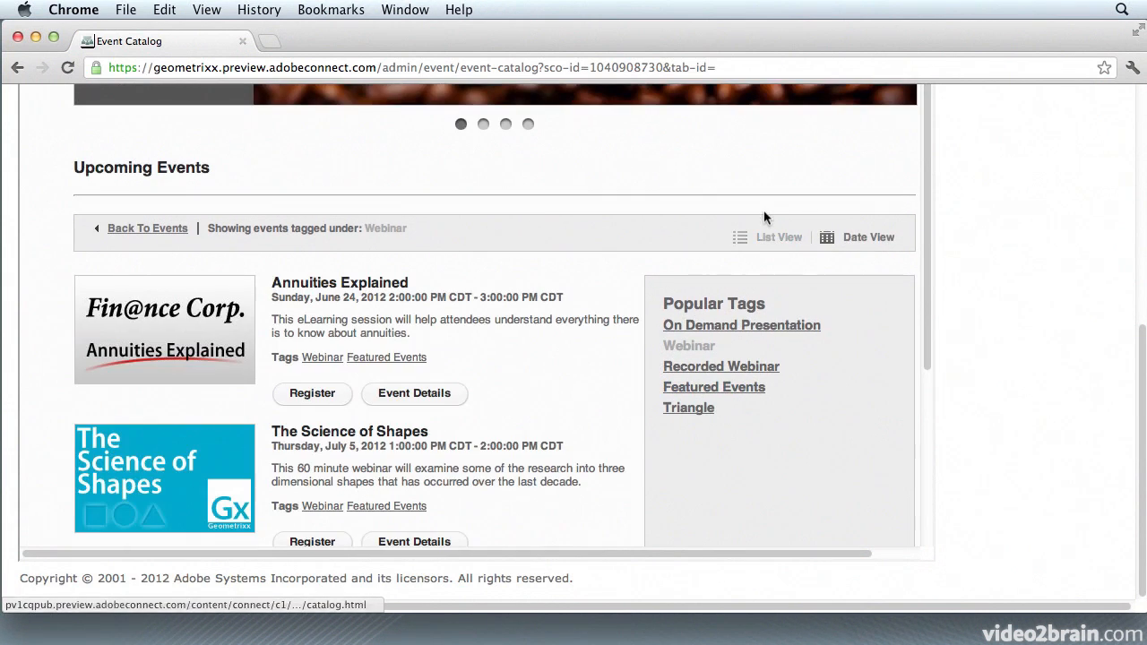
scroll(down, 3)
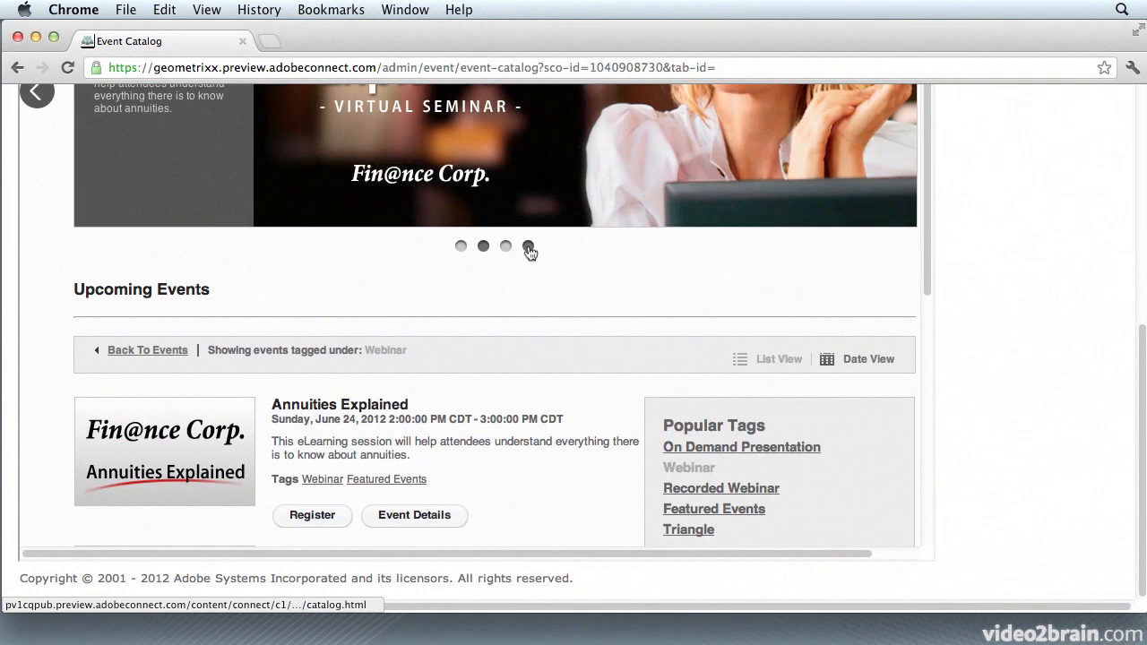
View the November Shapes event landing page from the carousel with its description and speaker details.
click(529, 245)
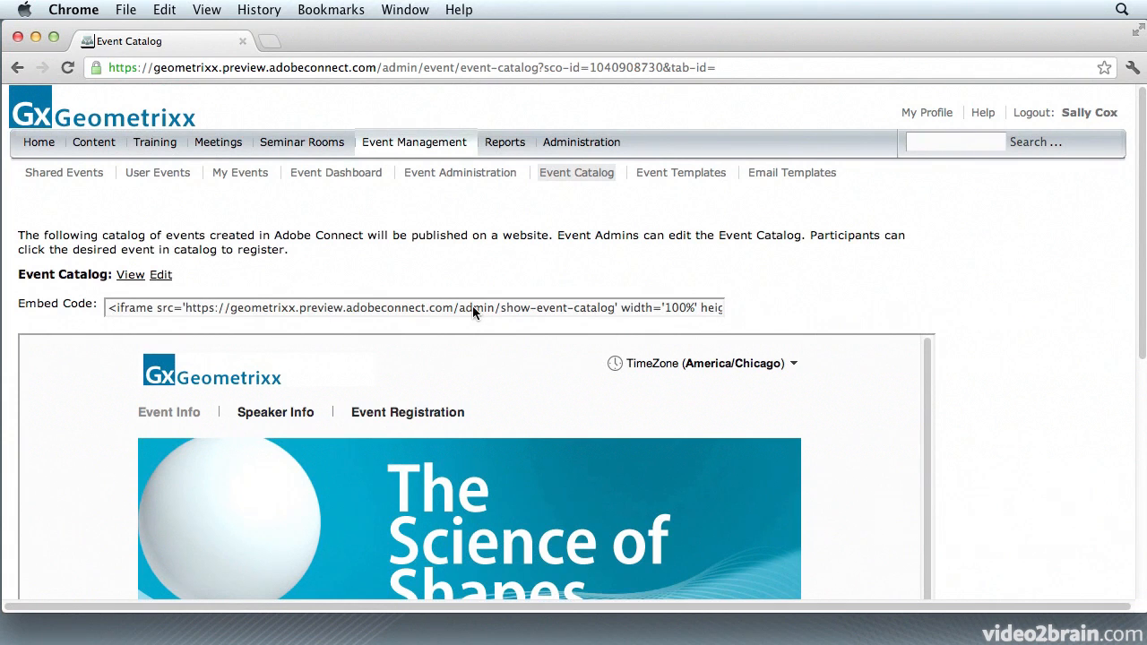
mouse_move(478, 312)
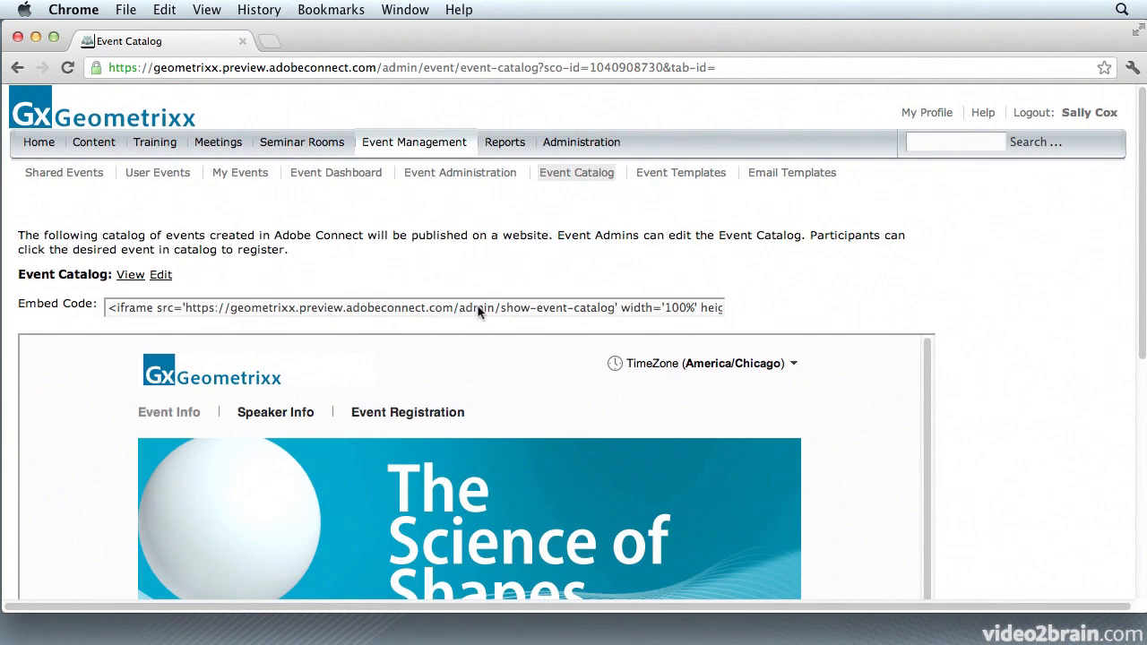
mouse_move(457, 323)
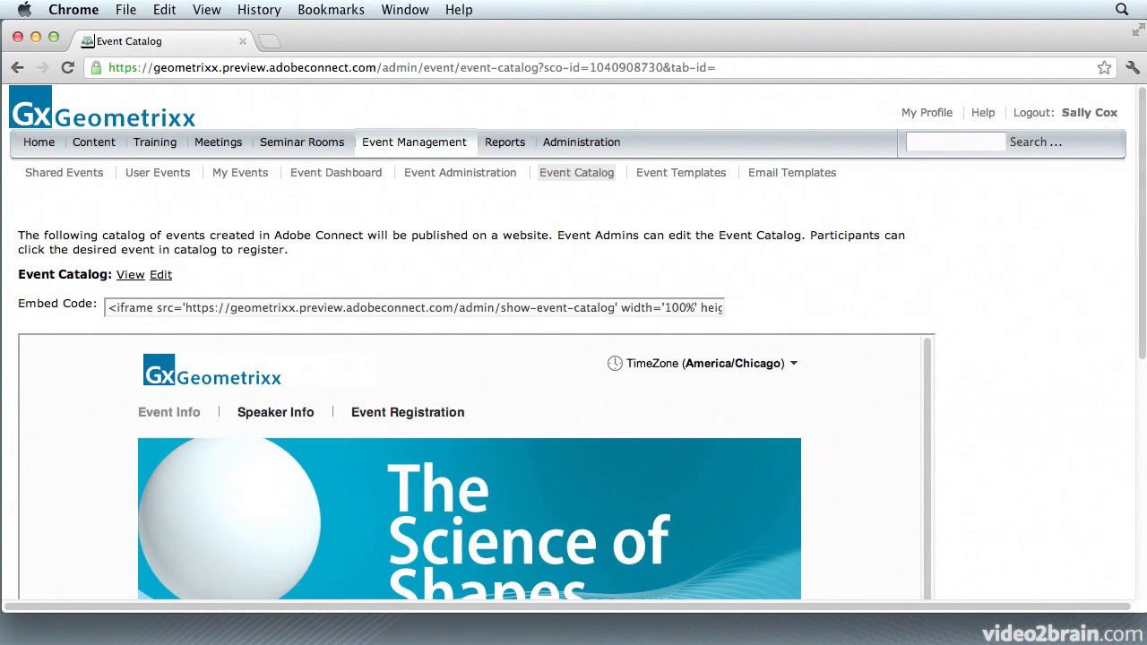
scroll(down, 3)
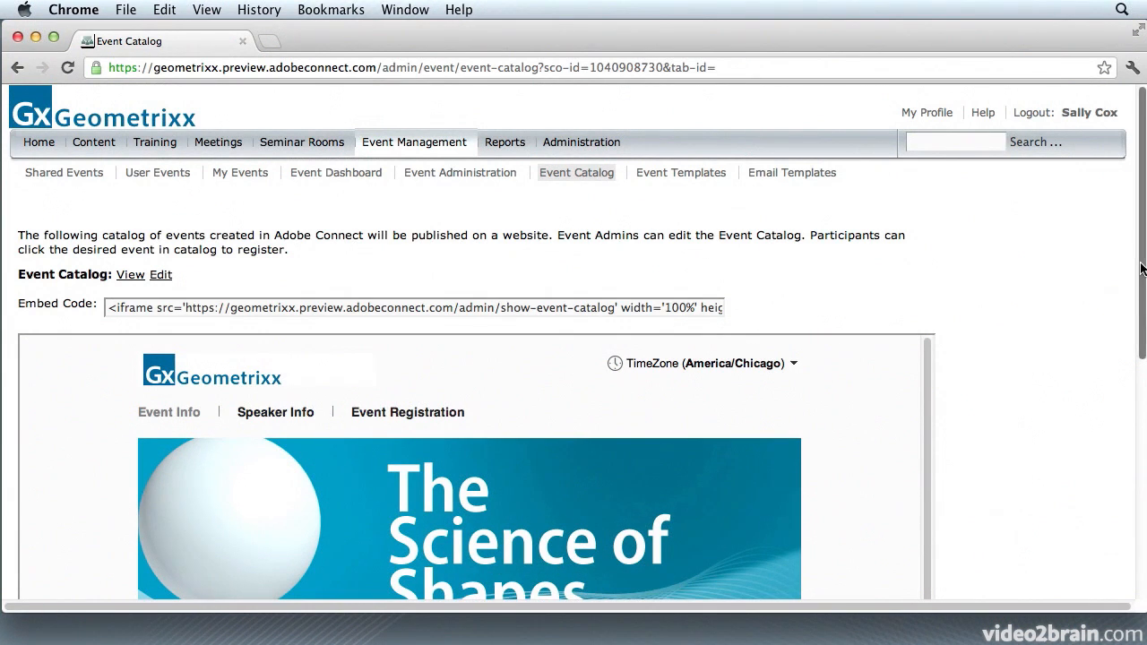
scroll(down, 3)
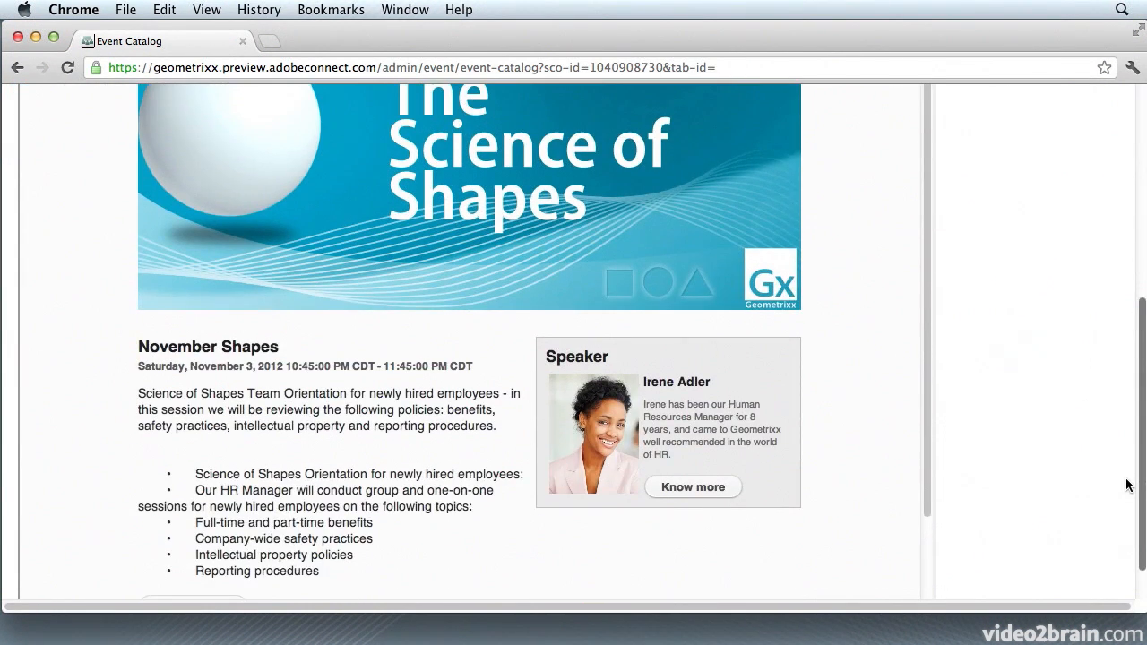
scroll(up, 3)
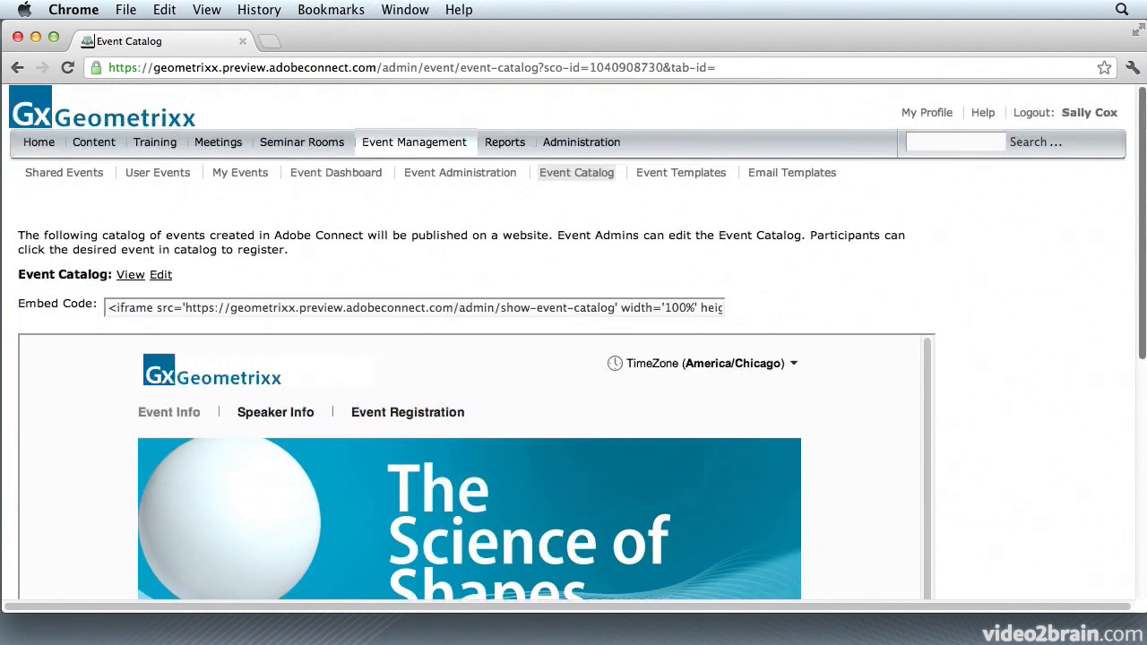